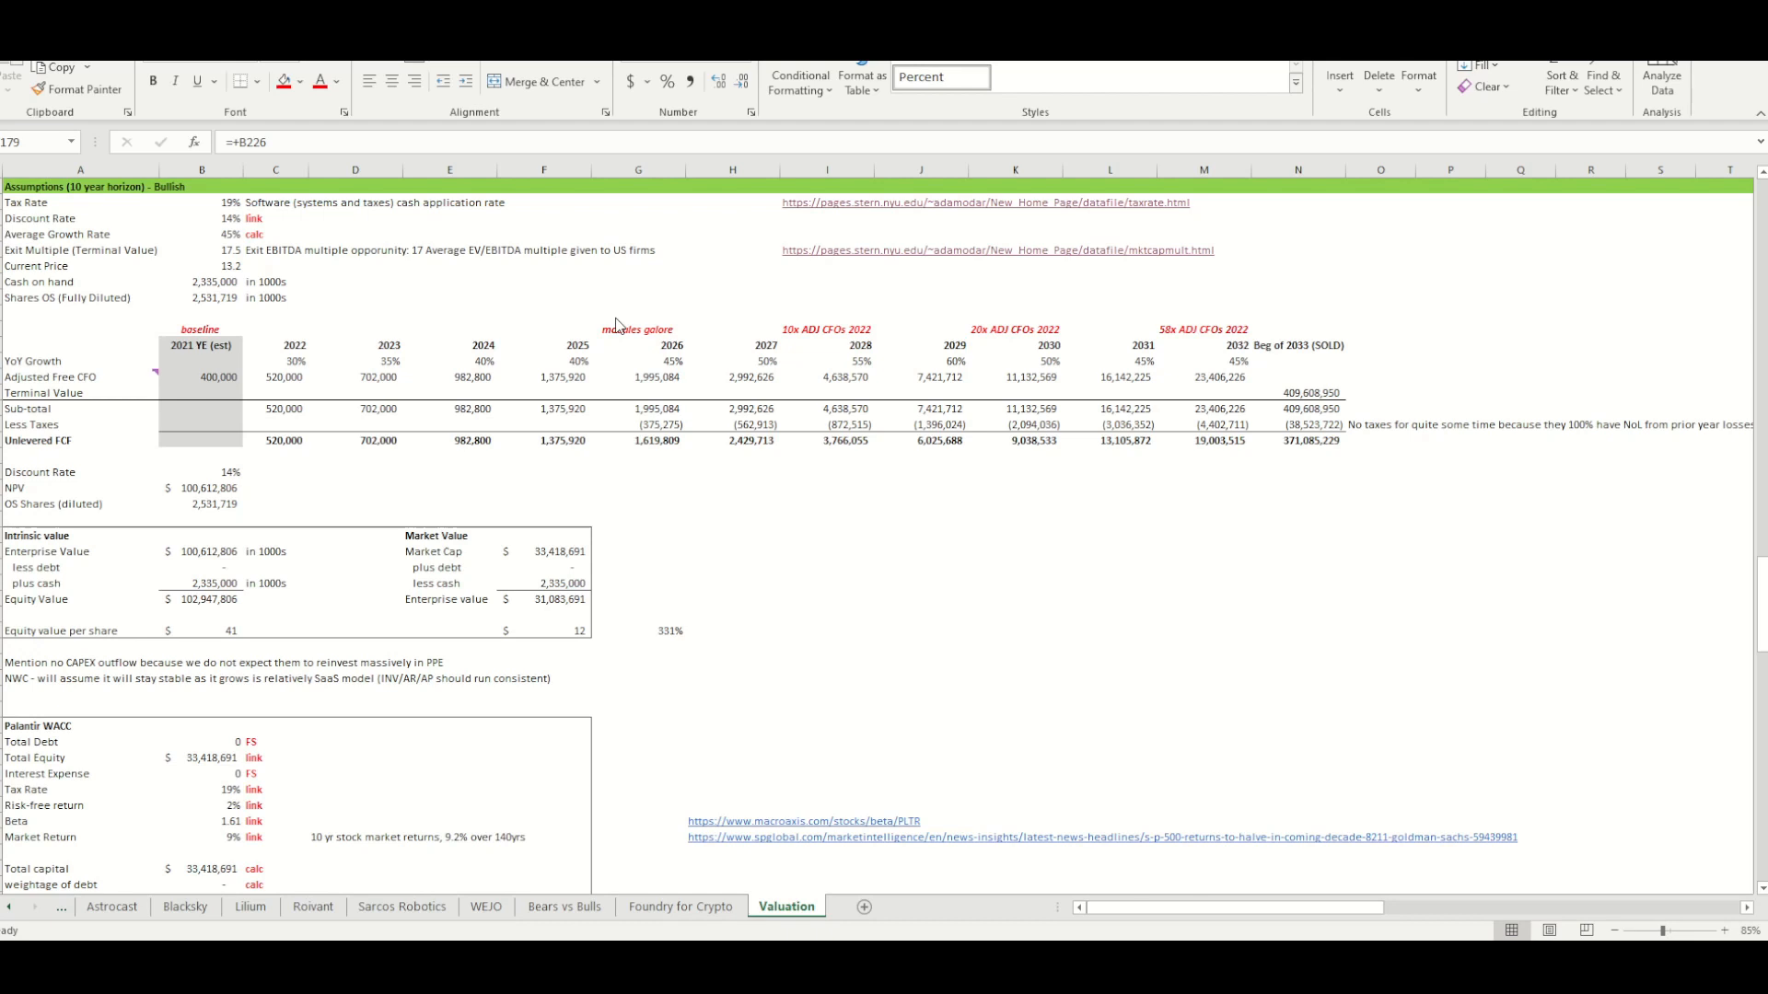
# Review the tax rate assumption, its underlying 18.81% value and its source note
pyautogui.click(29, 202)
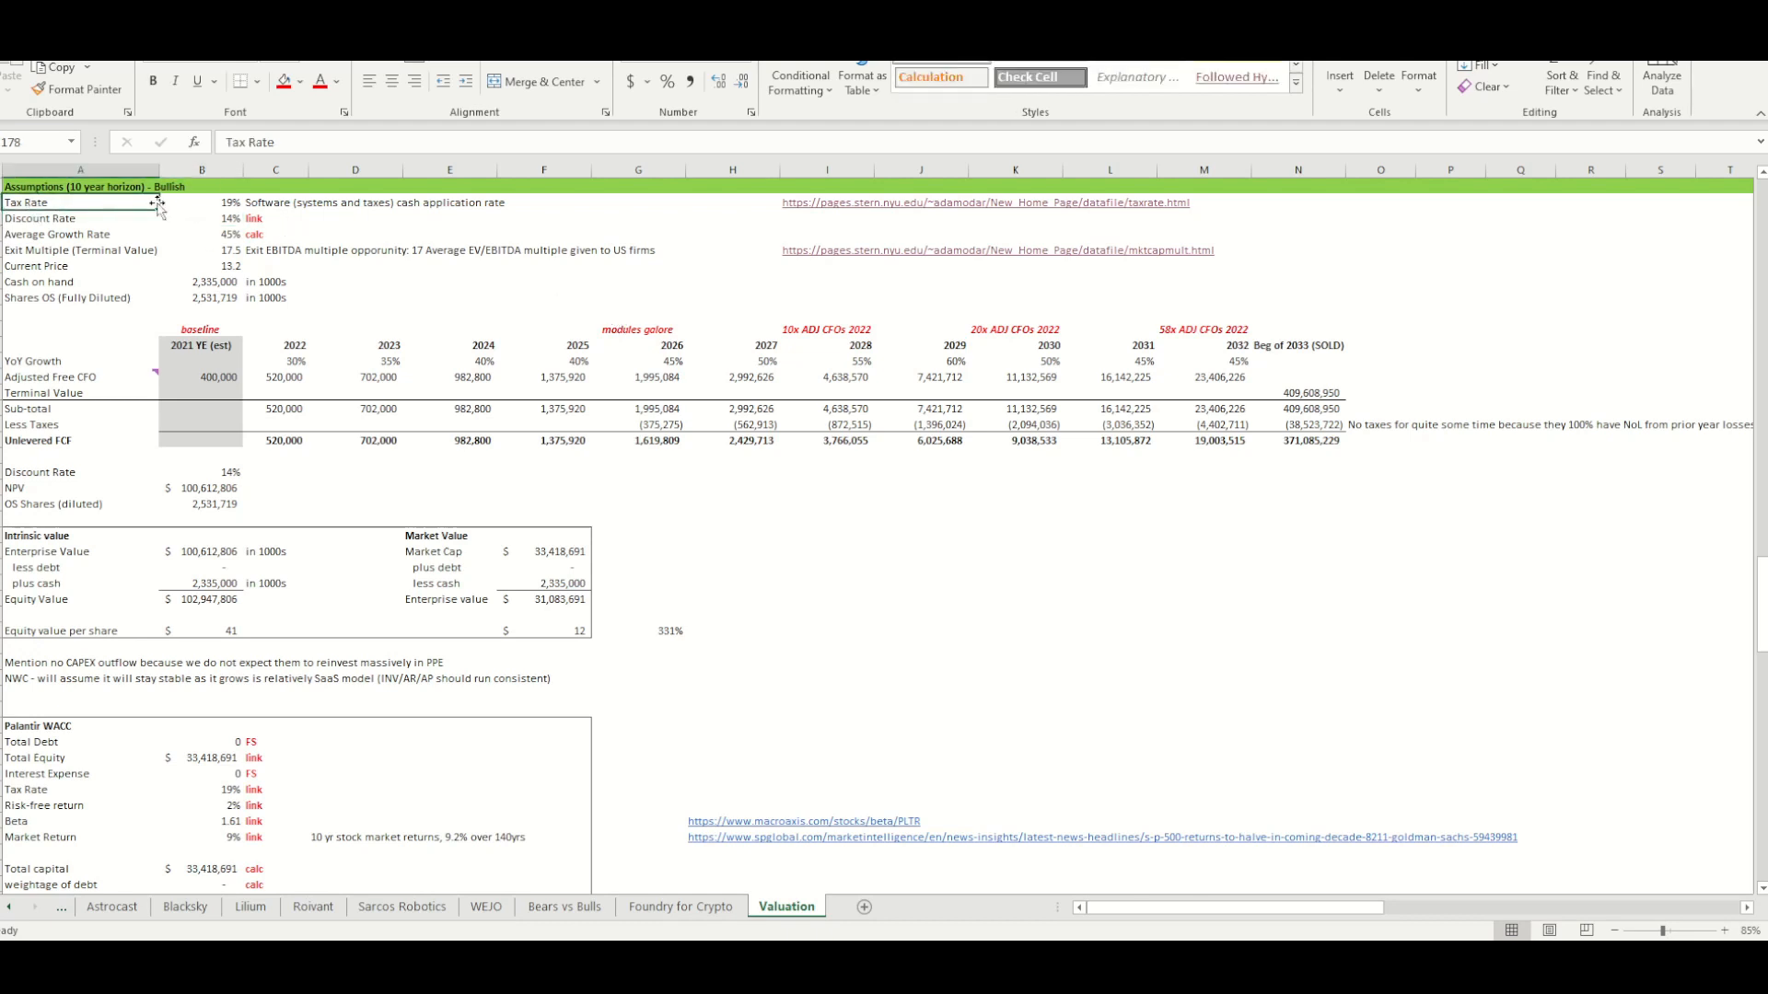
pyautogui.click(200, 201)
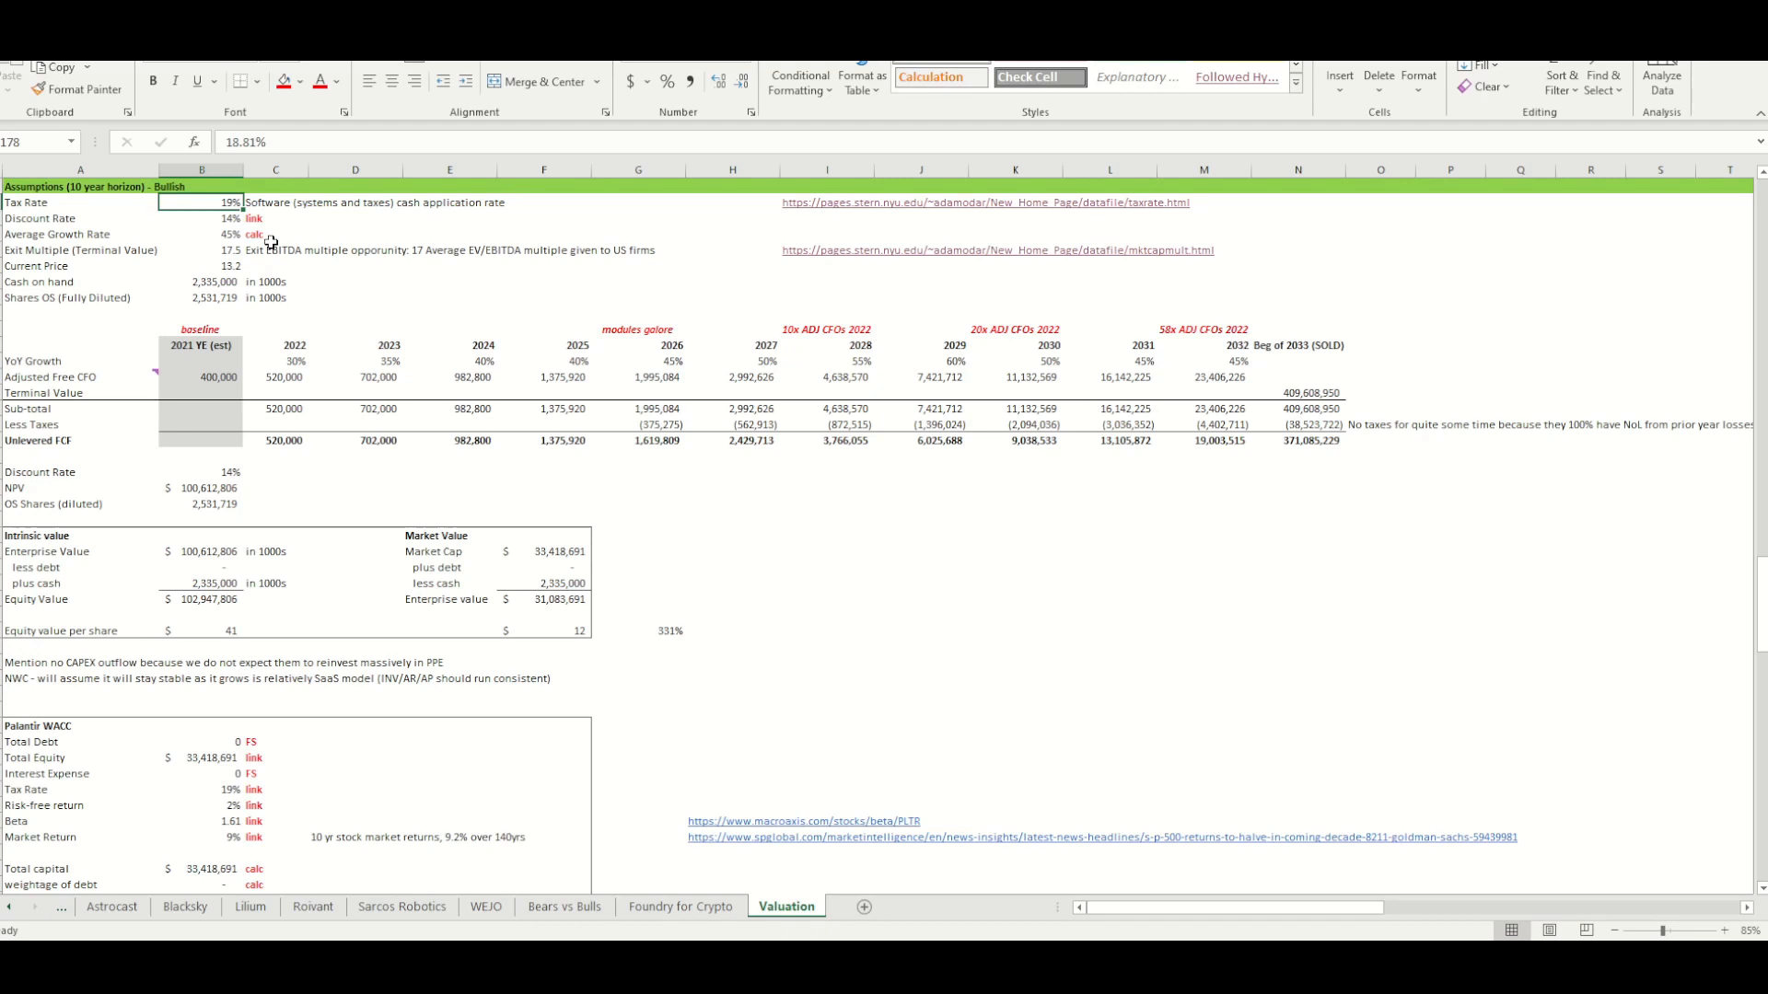
pyautogui.click(275, 201)
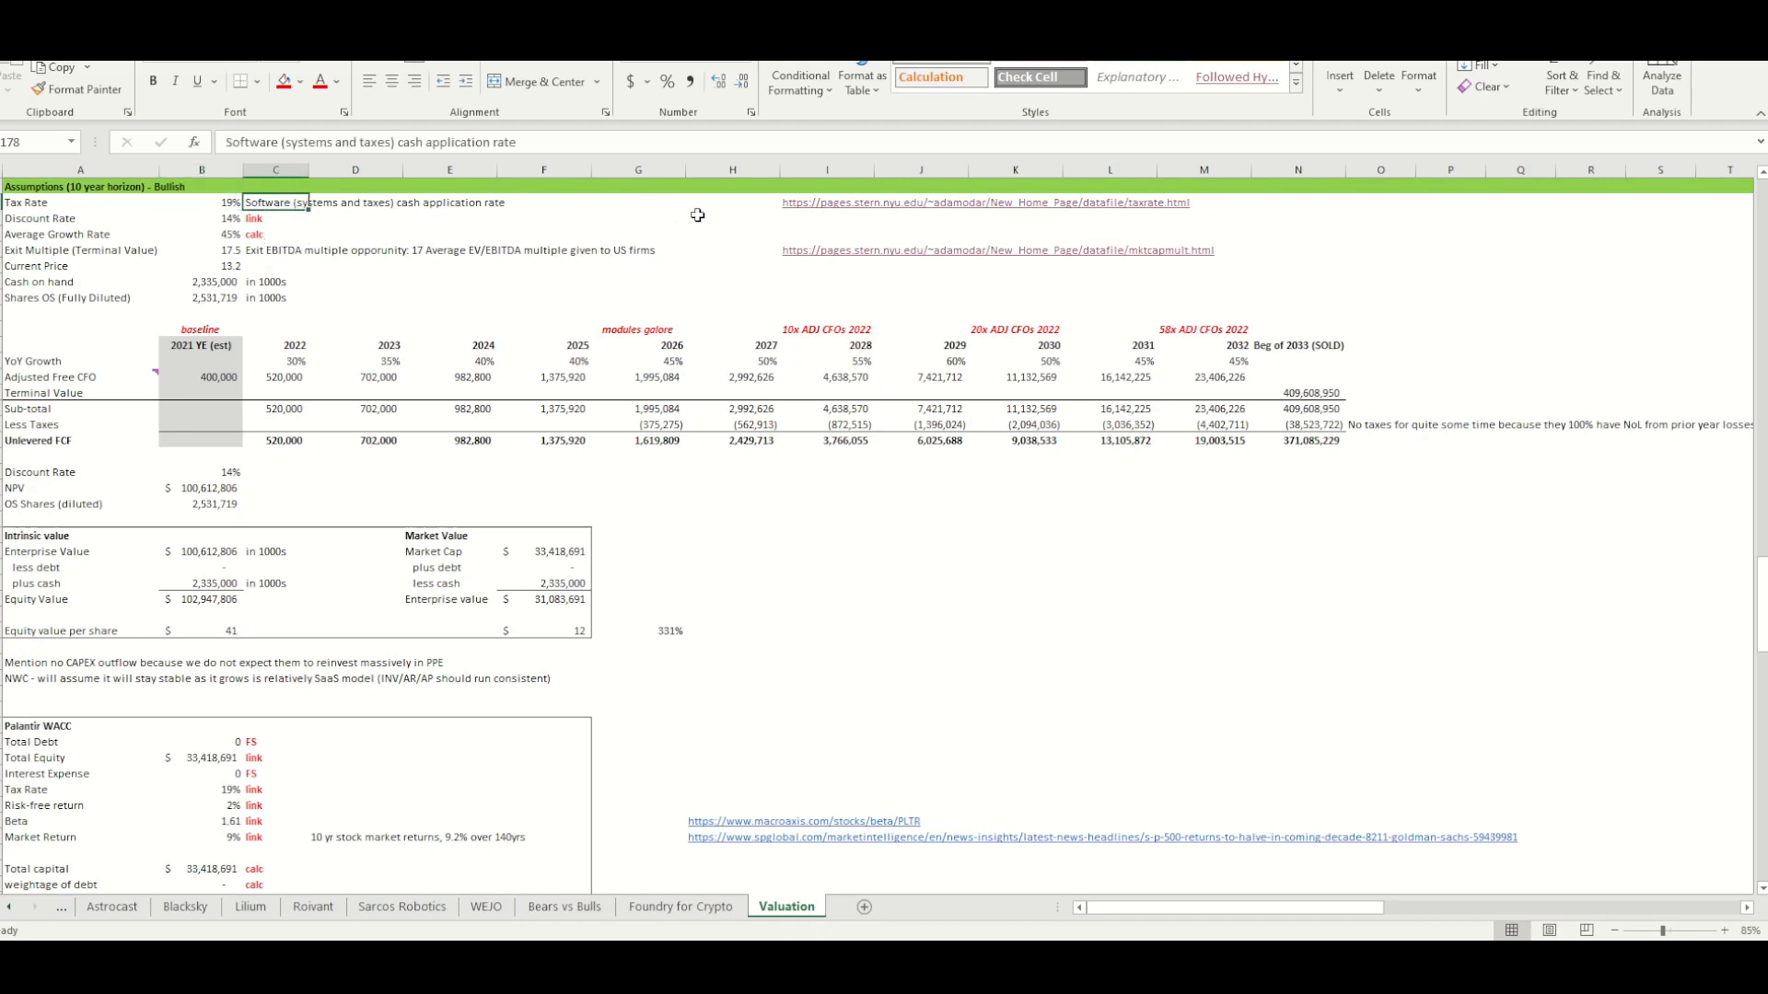
pyautogui.moveTo(840, 208)
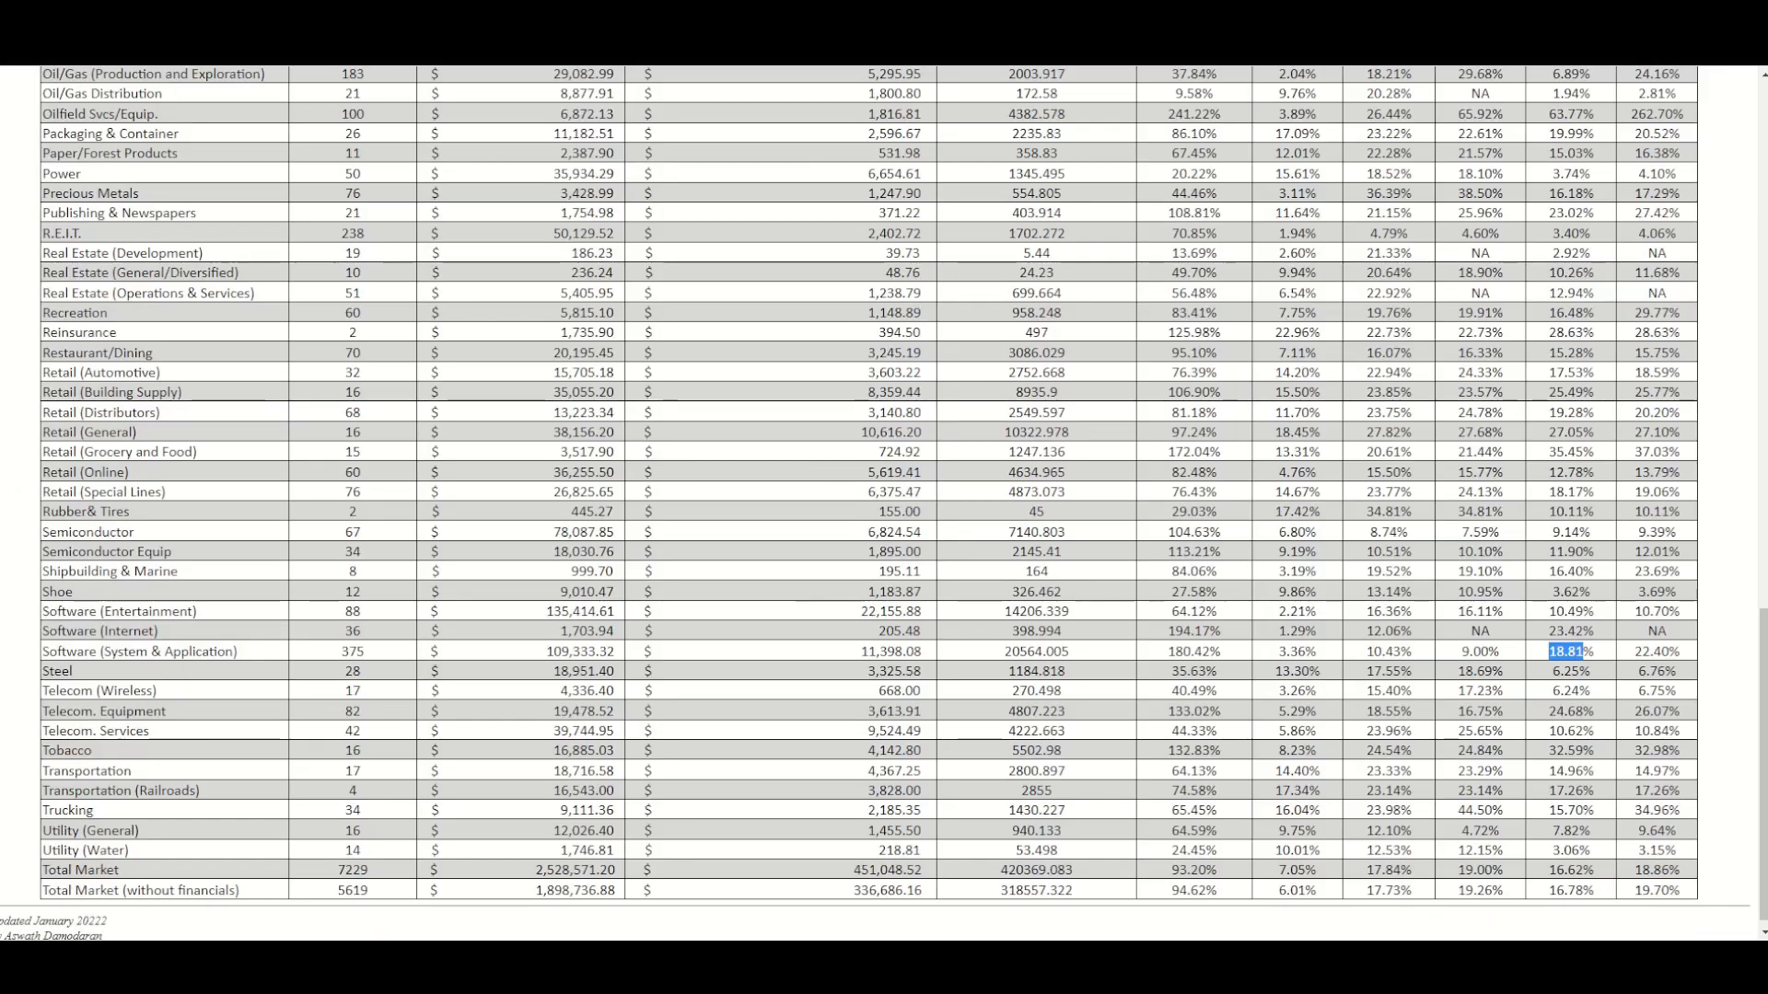
# Highlight the Tax Rates by Sector title and the cash tax rate column heading on the Damodaran page
pyautogui.scroll(3)
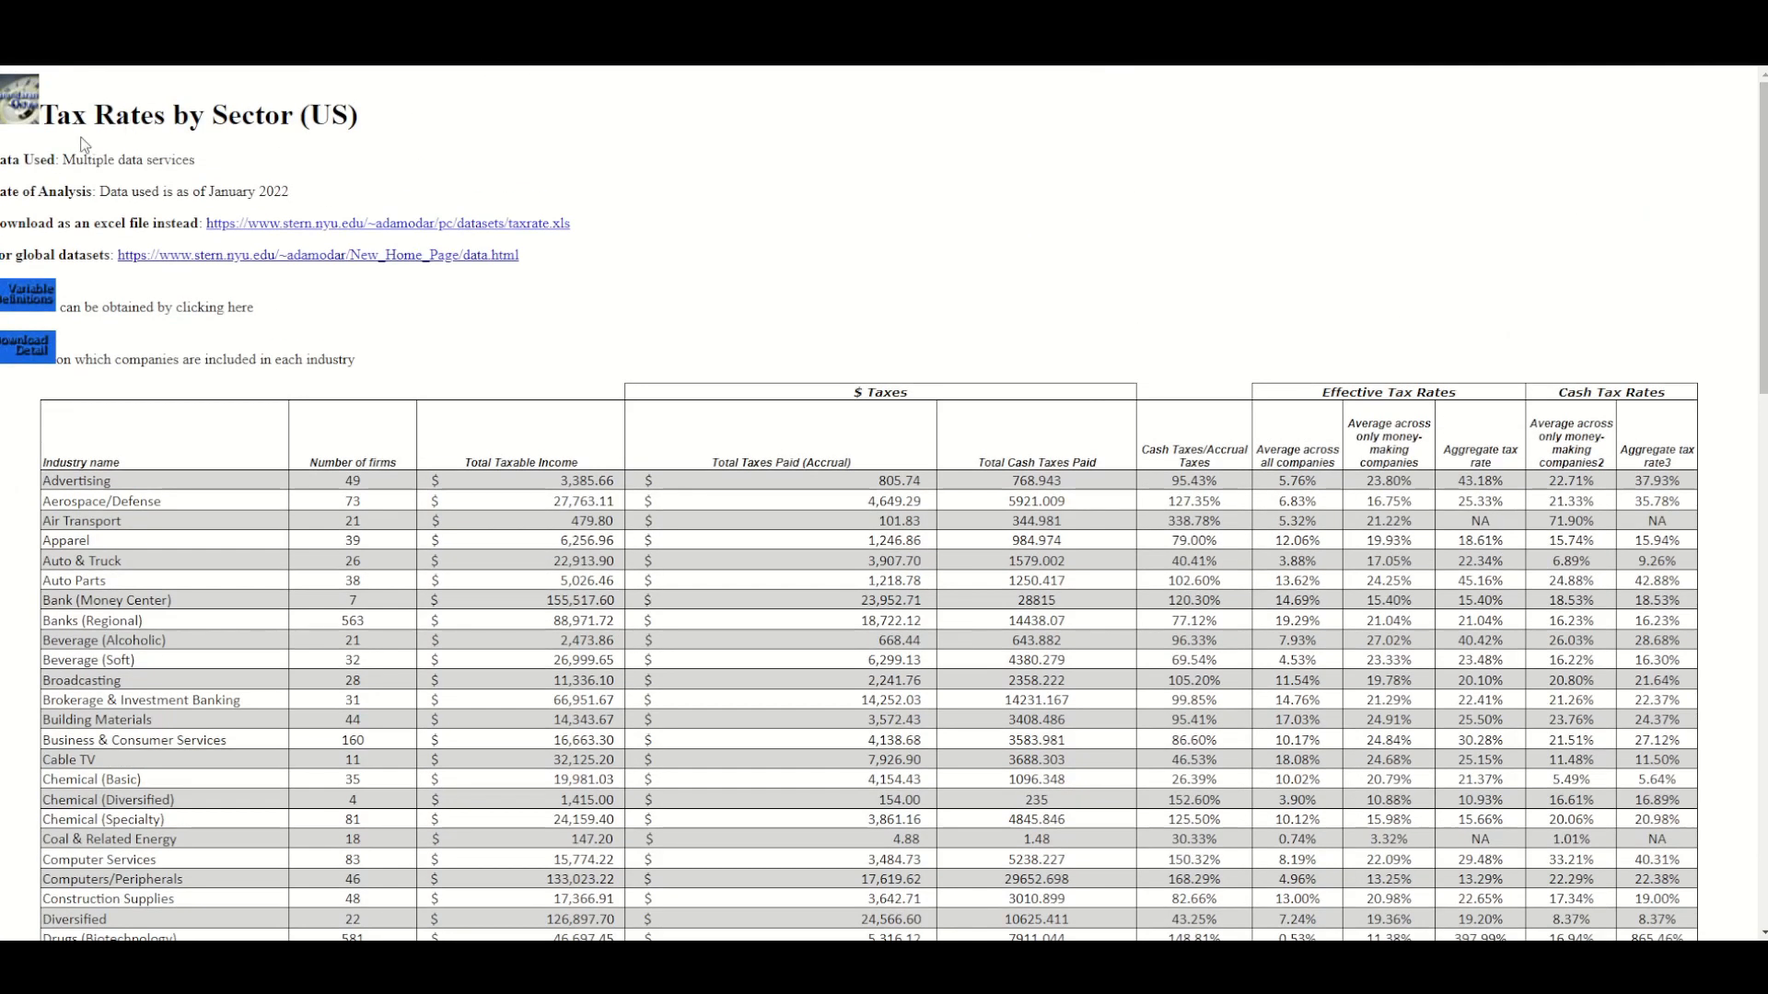
pyautogui.moveTo(221, 114); pyautogui.dragTo(355, 114)
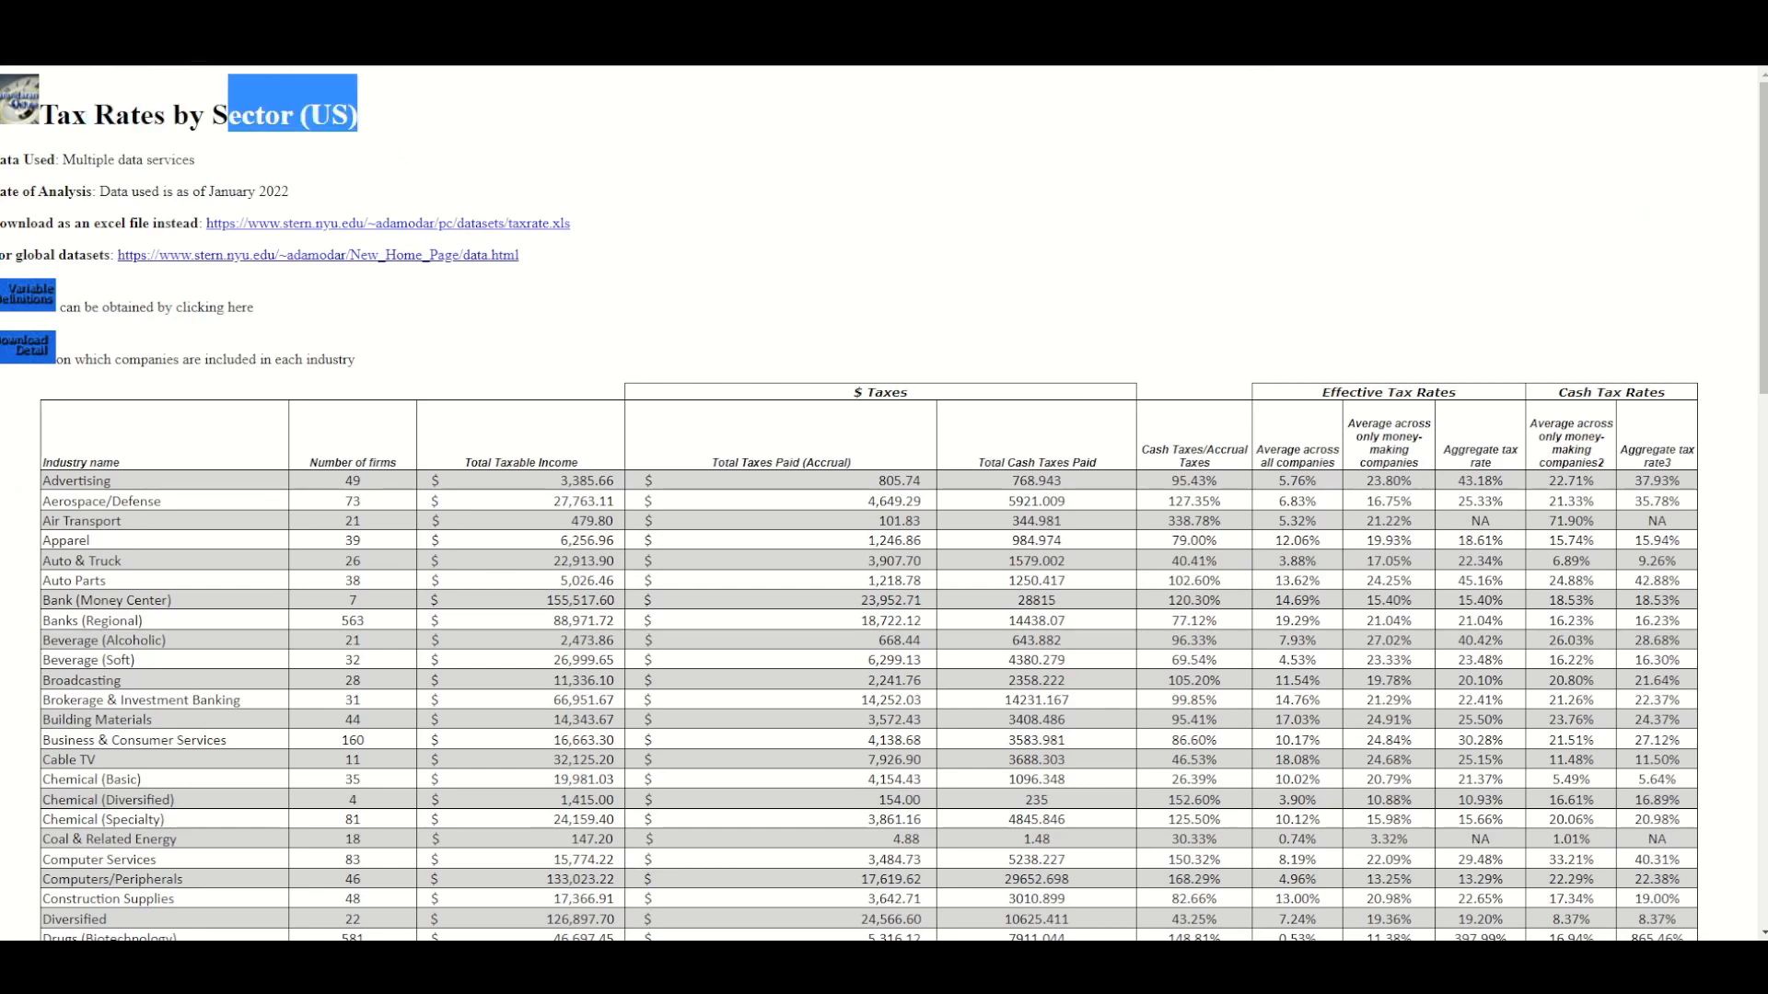
pyautogui.scroll(-3)
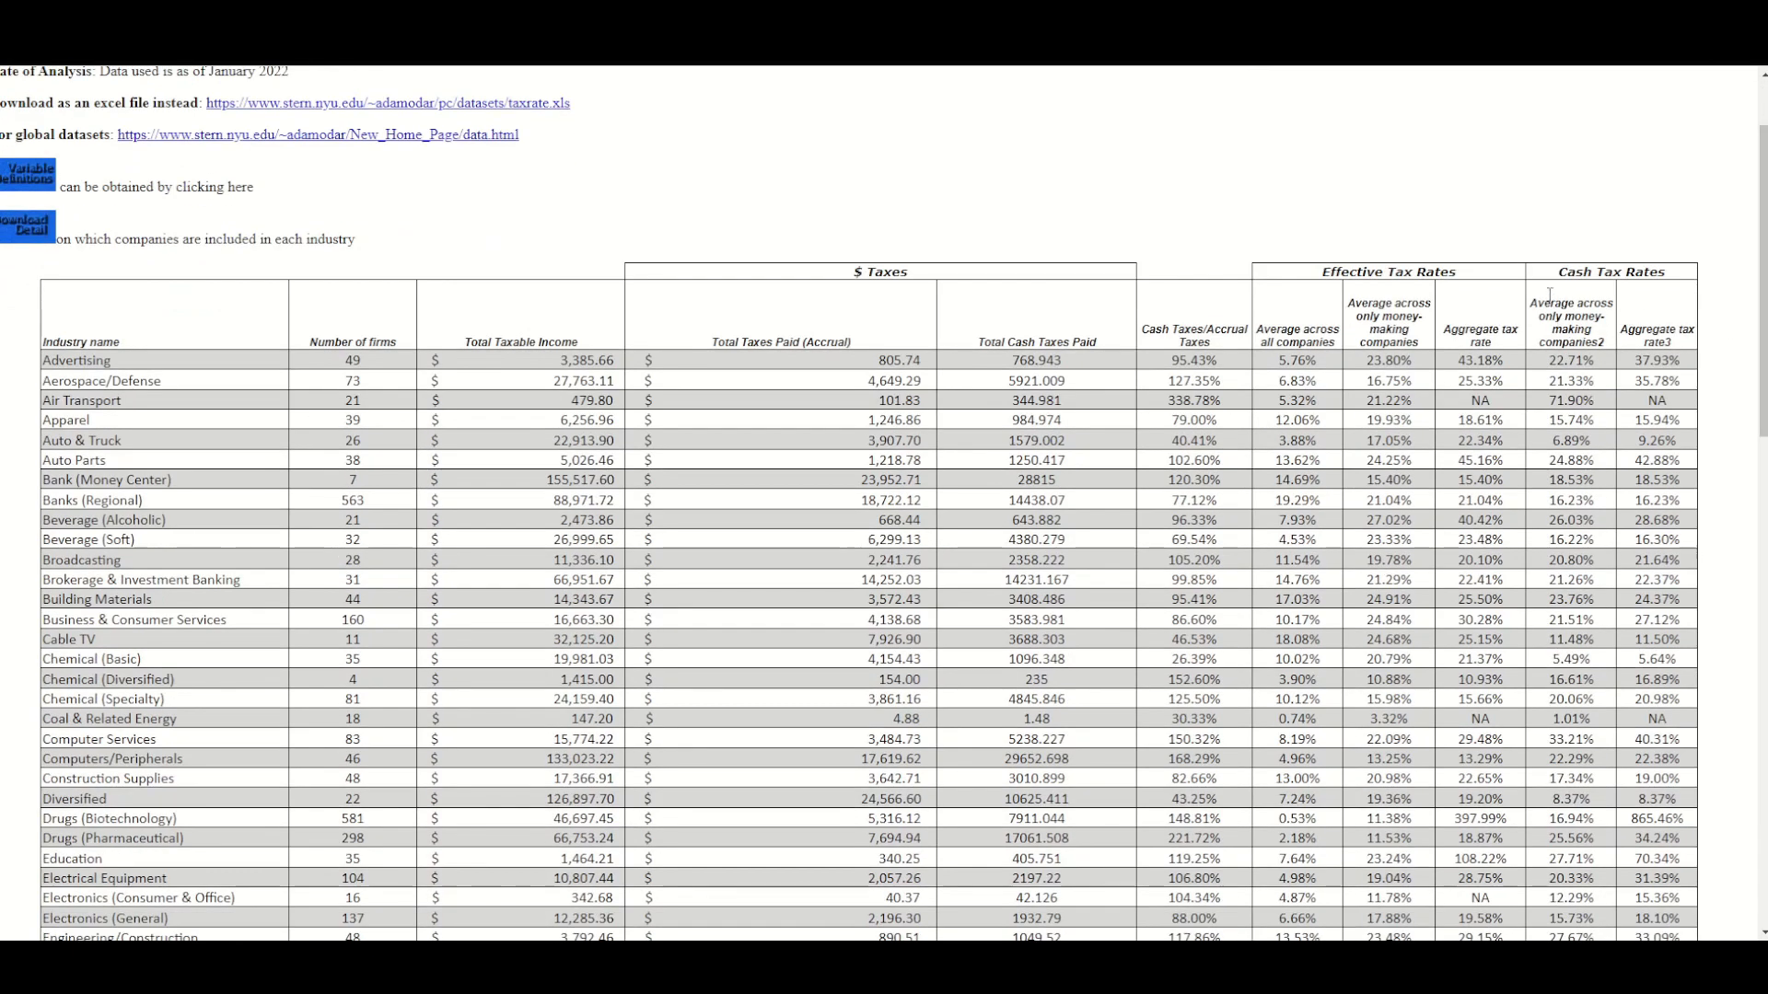
pyautogui.doubleClick(1571, 316)
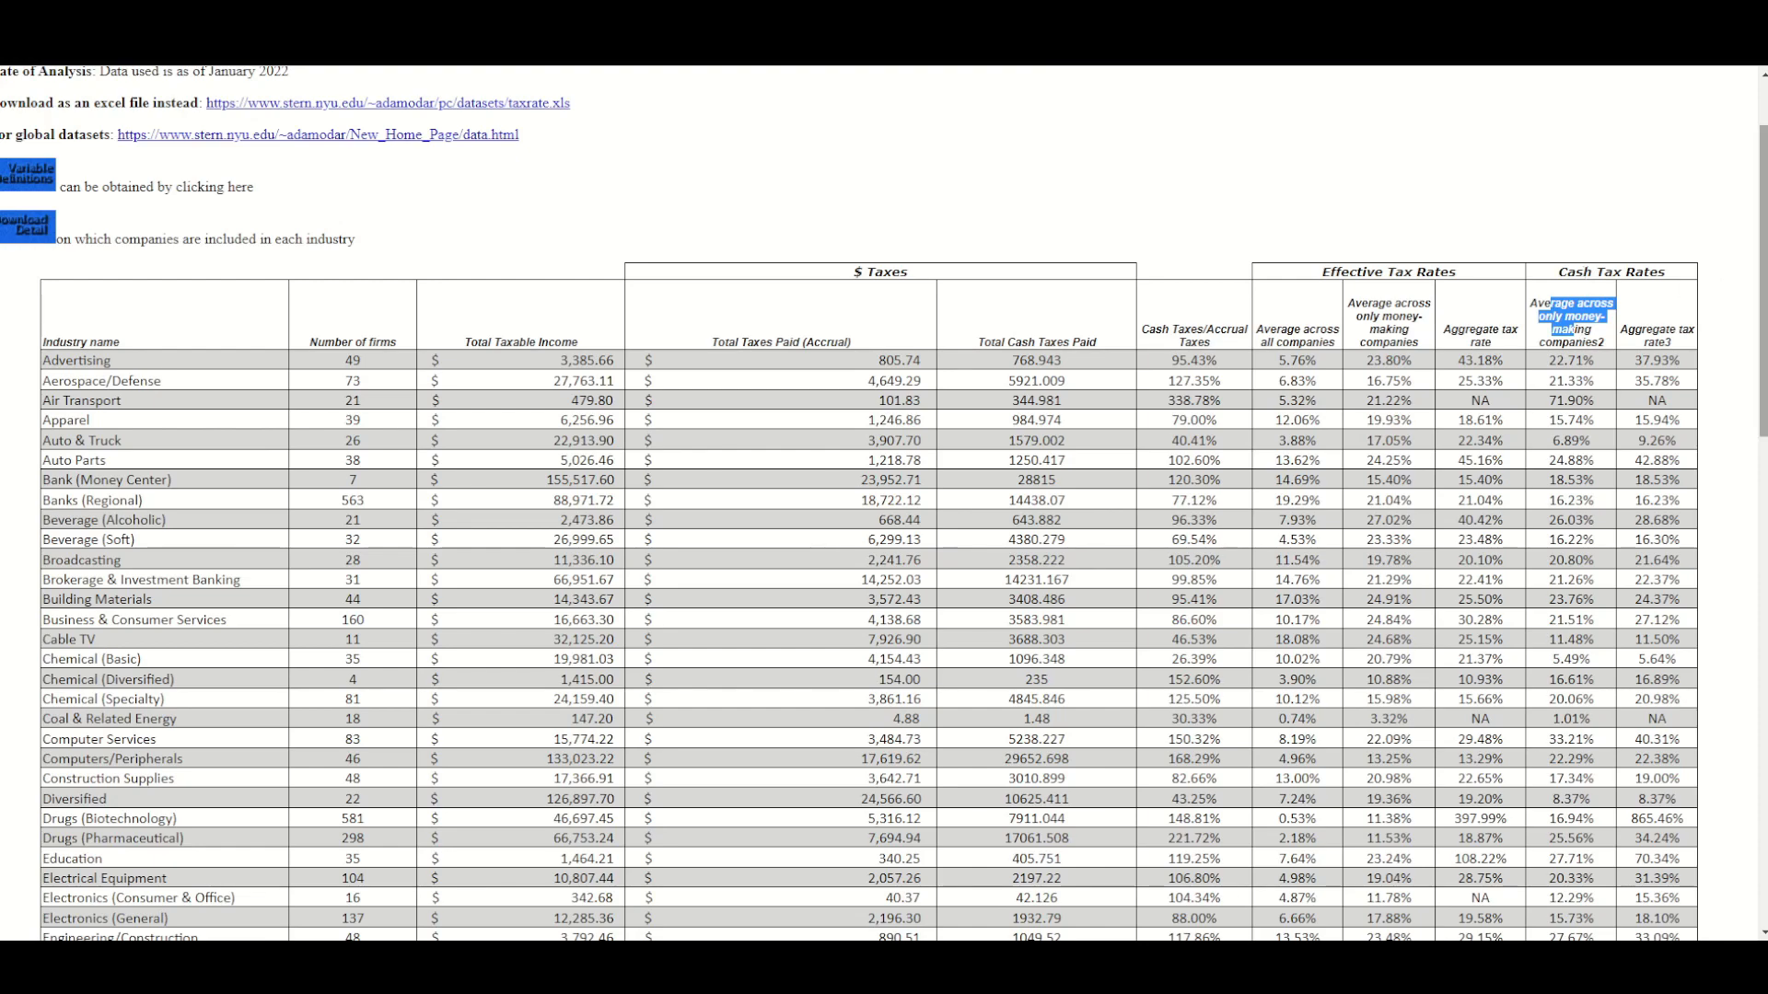
pyautogui.scroll(-3)
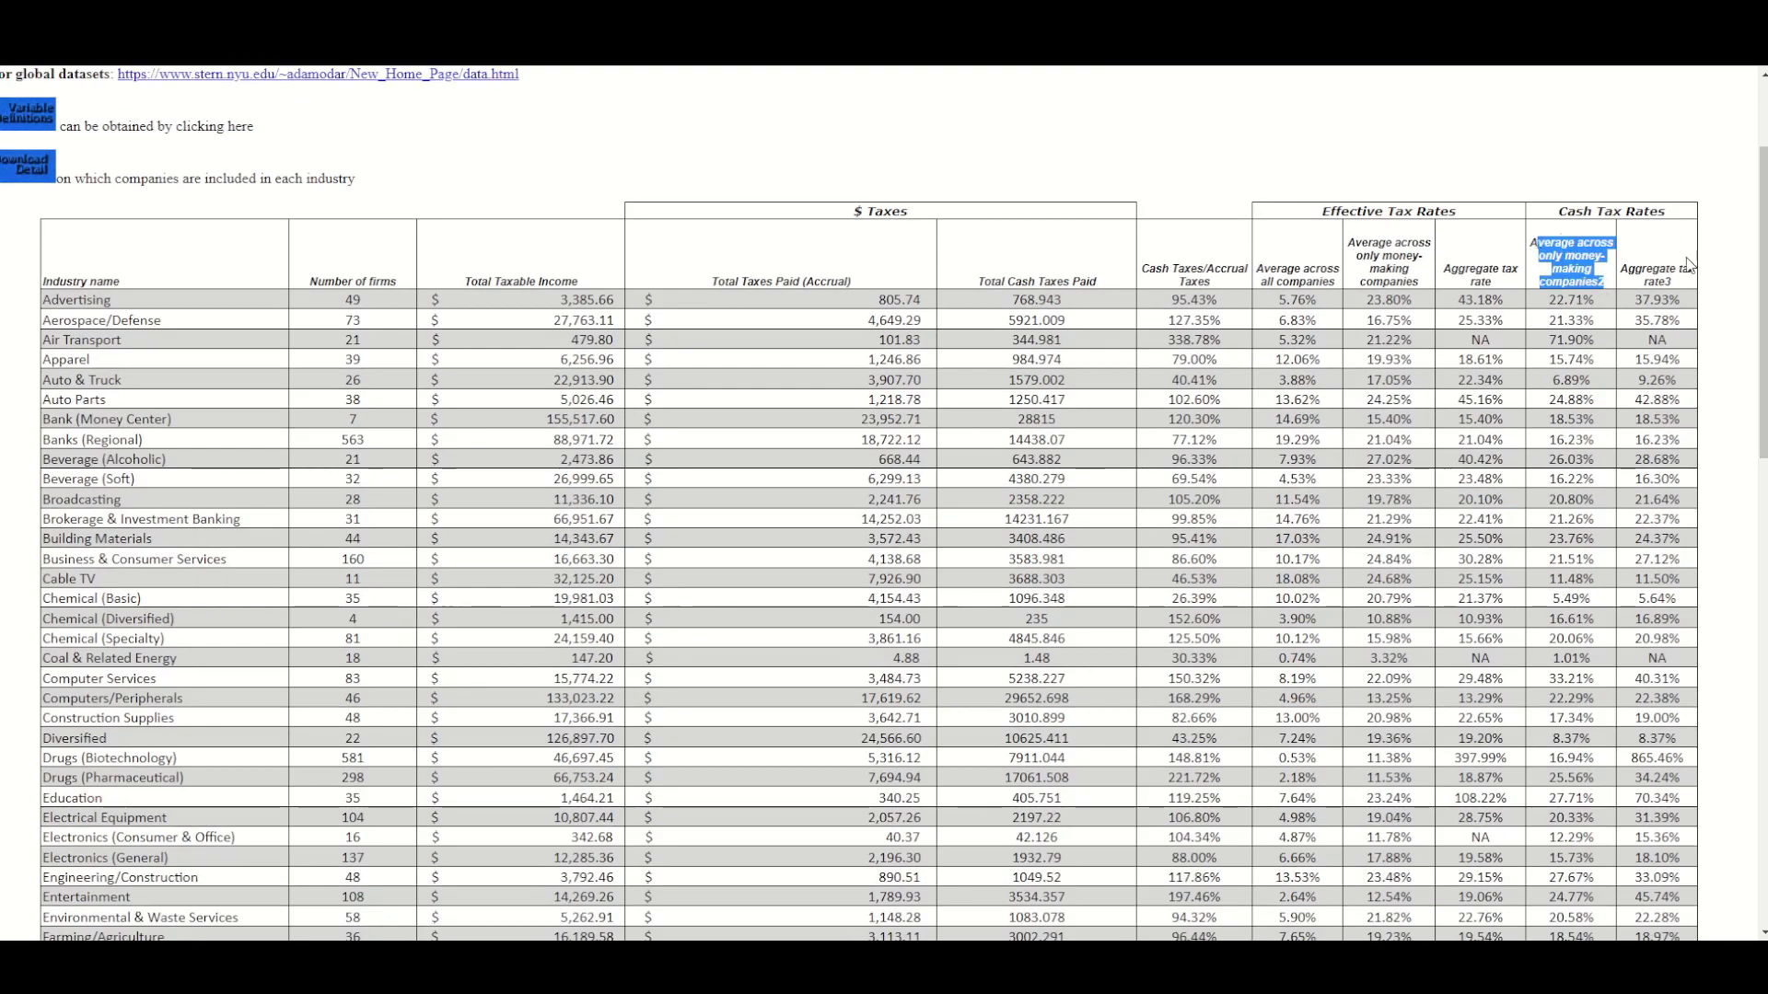
pyautogui.scroll(-3)
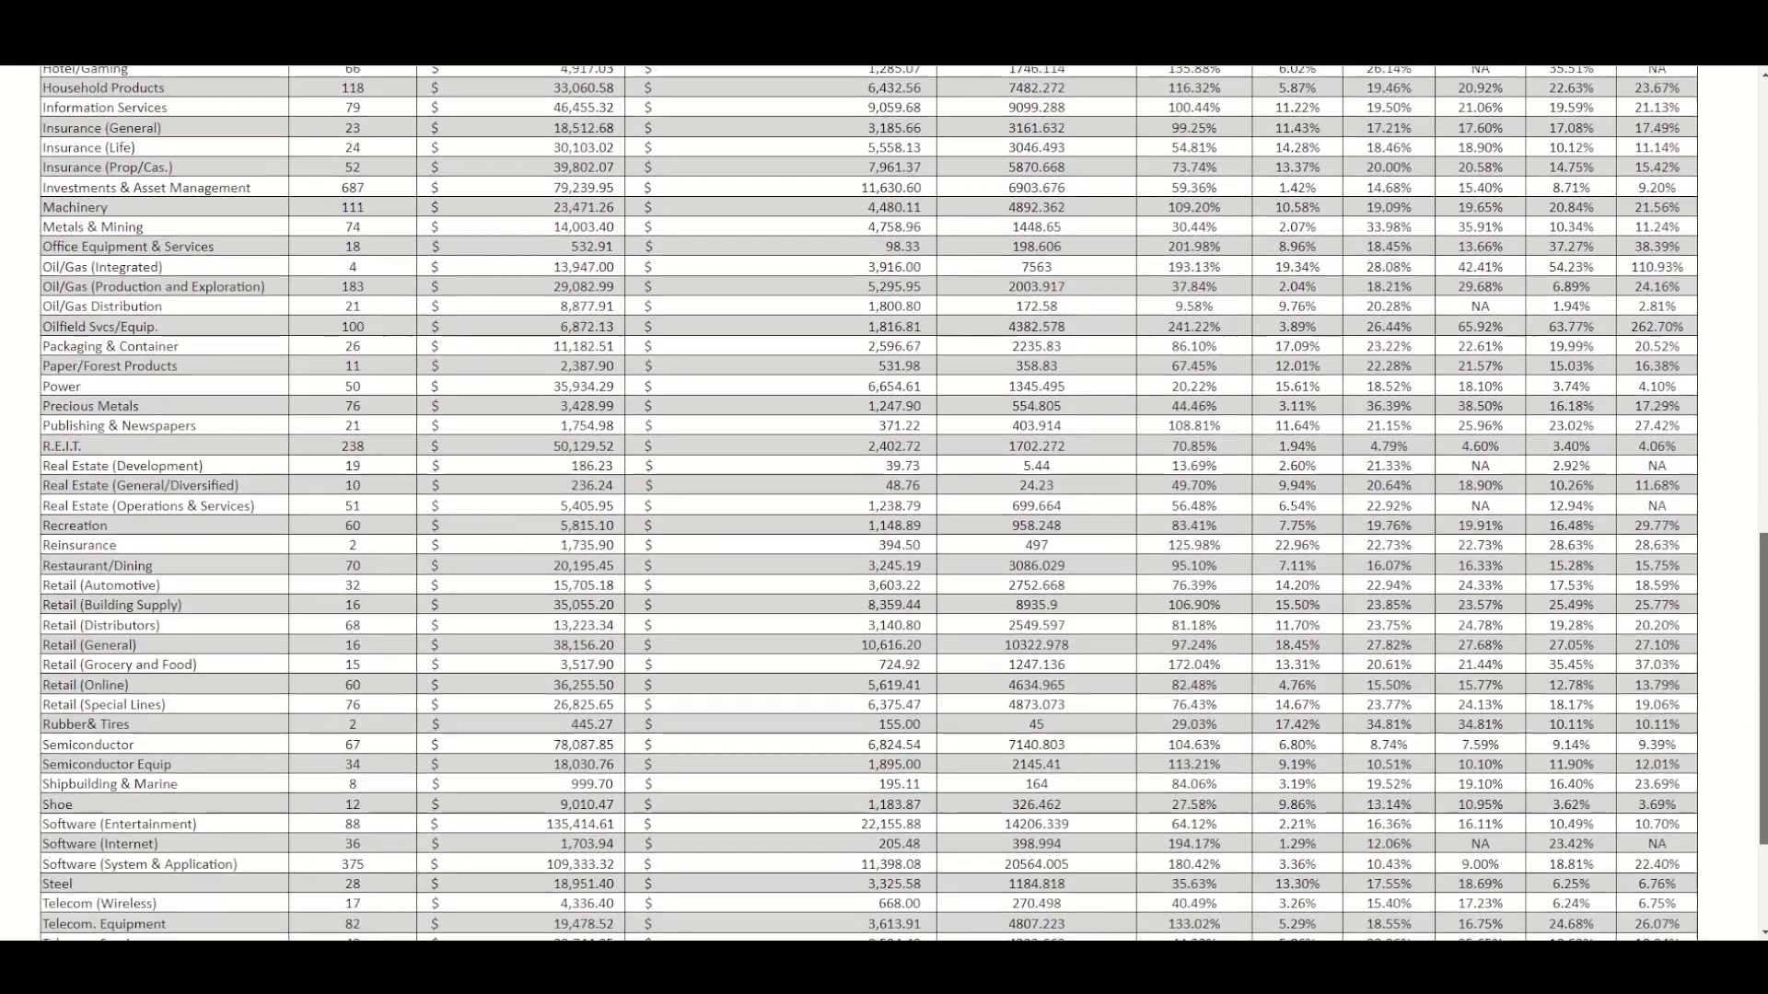
pyautogui.scroll(-3)
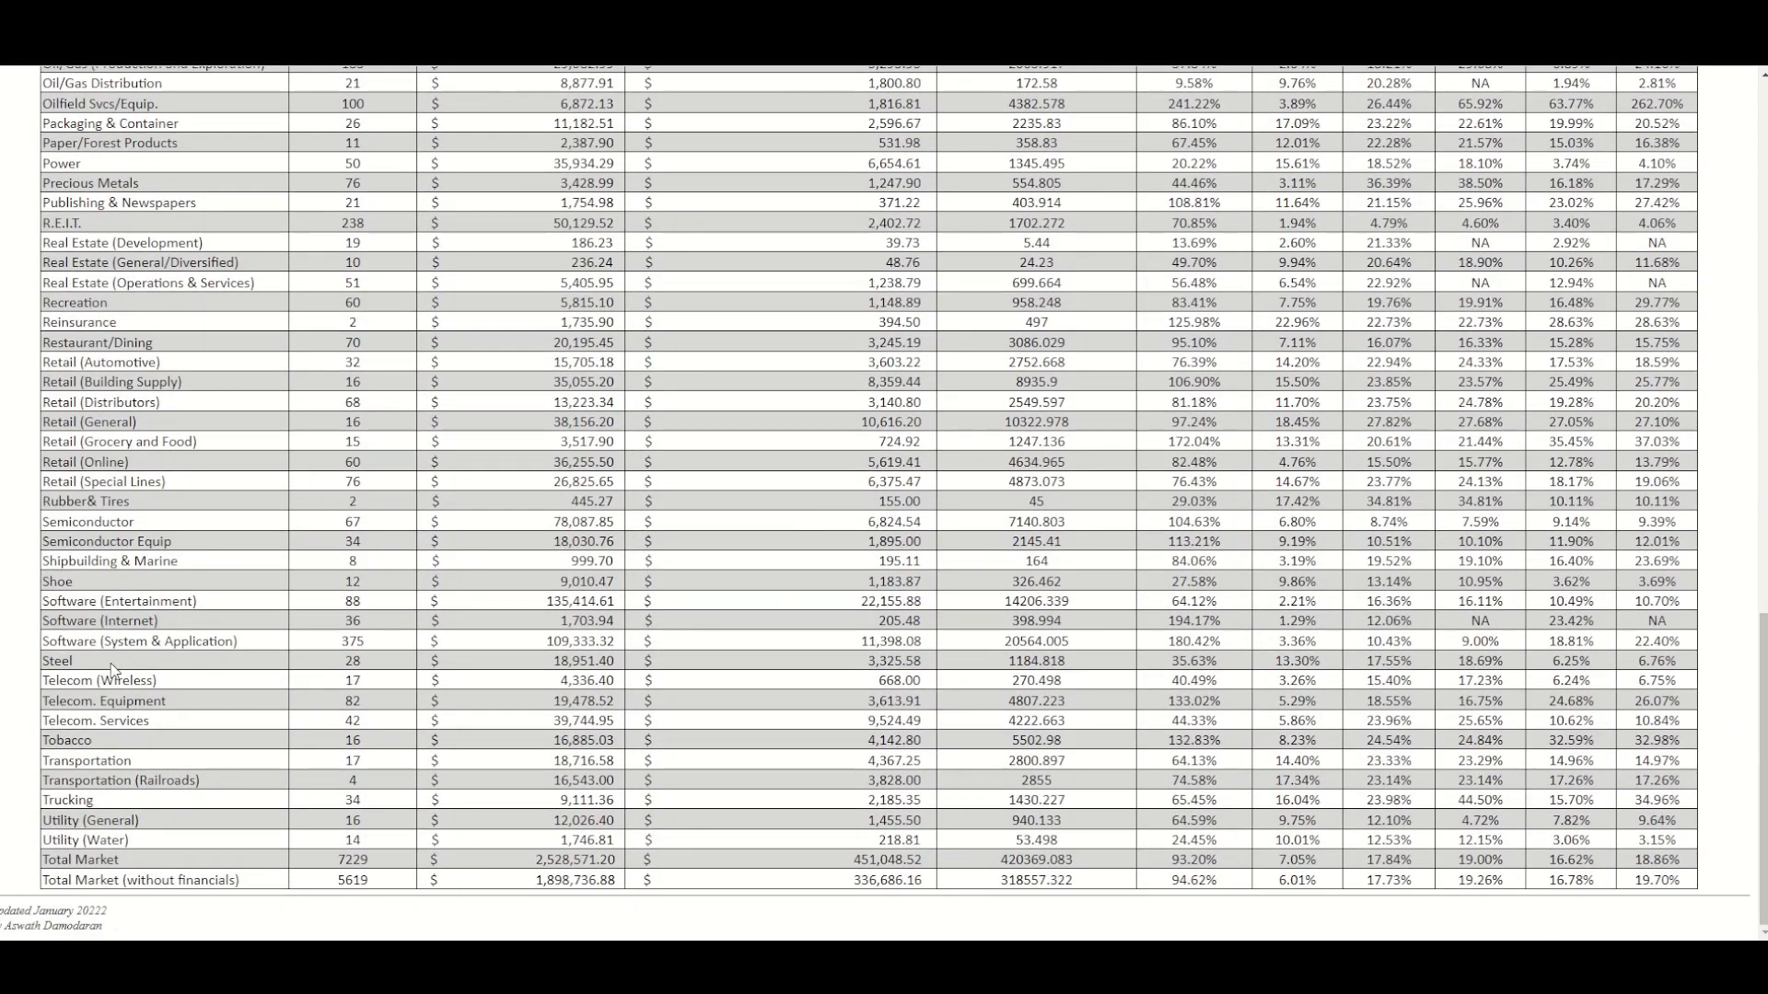
# Highlight the Software (System & Application) 18.81% cash tax rate and return to the spreadsheet
pyautogui.doubleClick(119, 642)
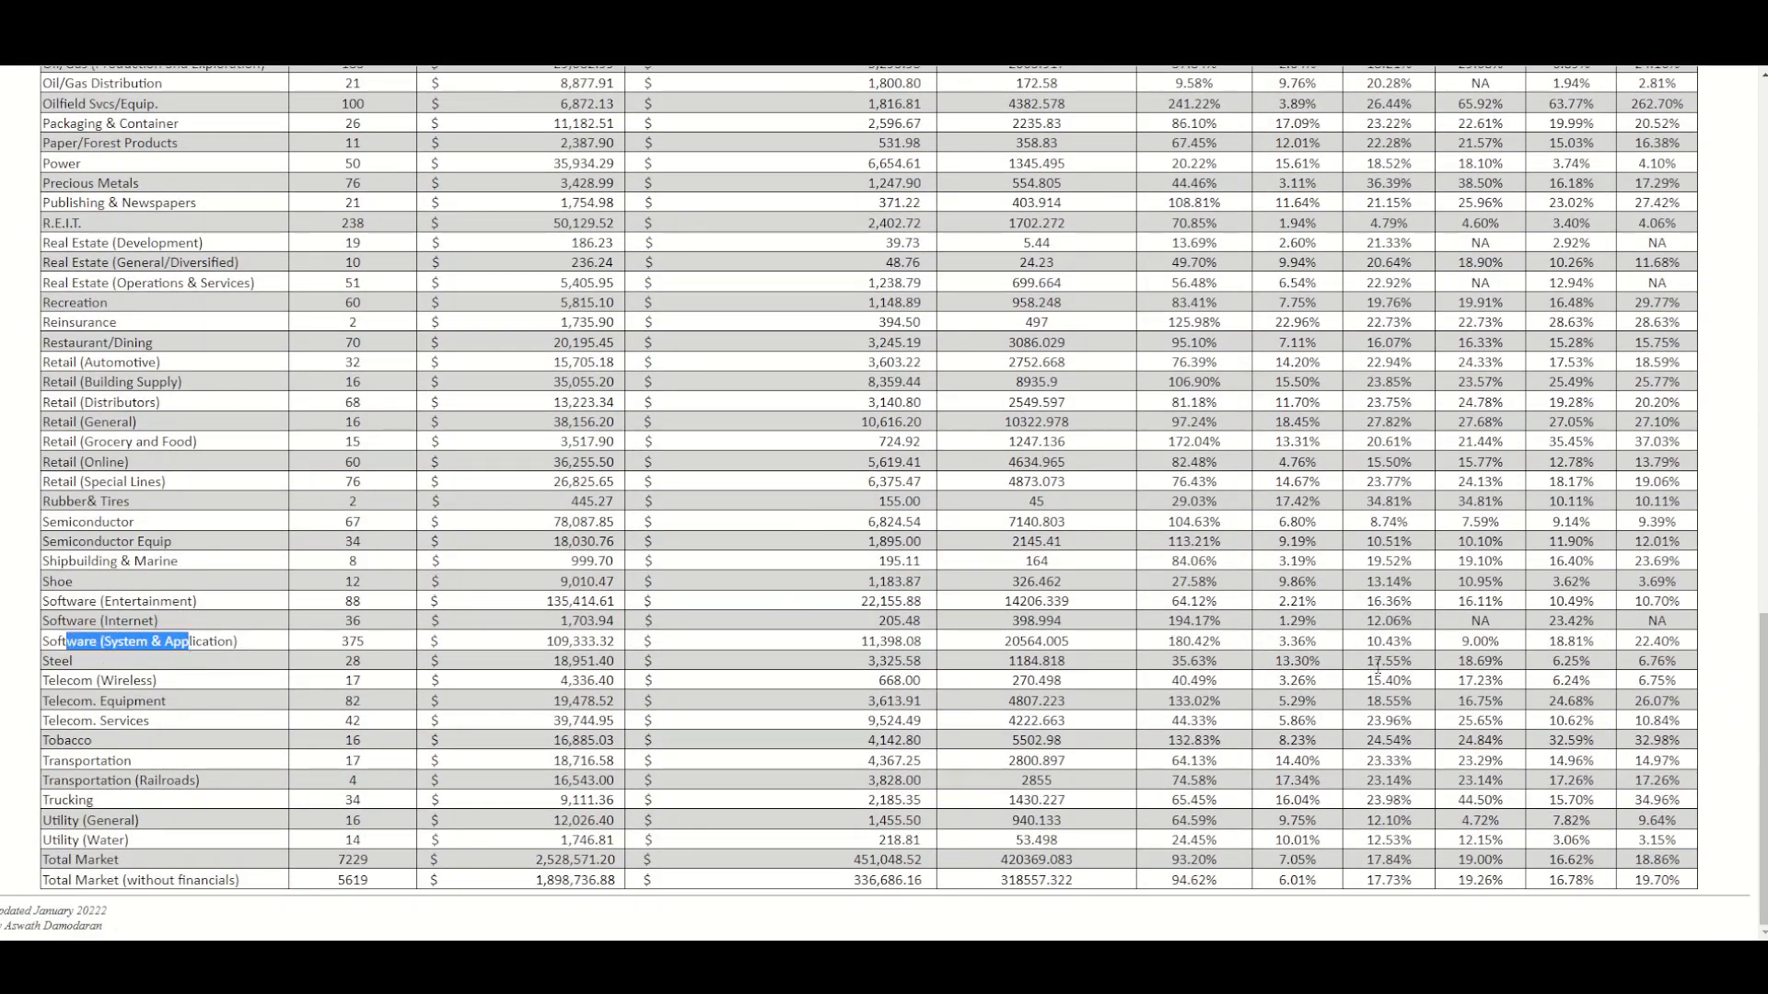
pyautogui.click(1568, 641)
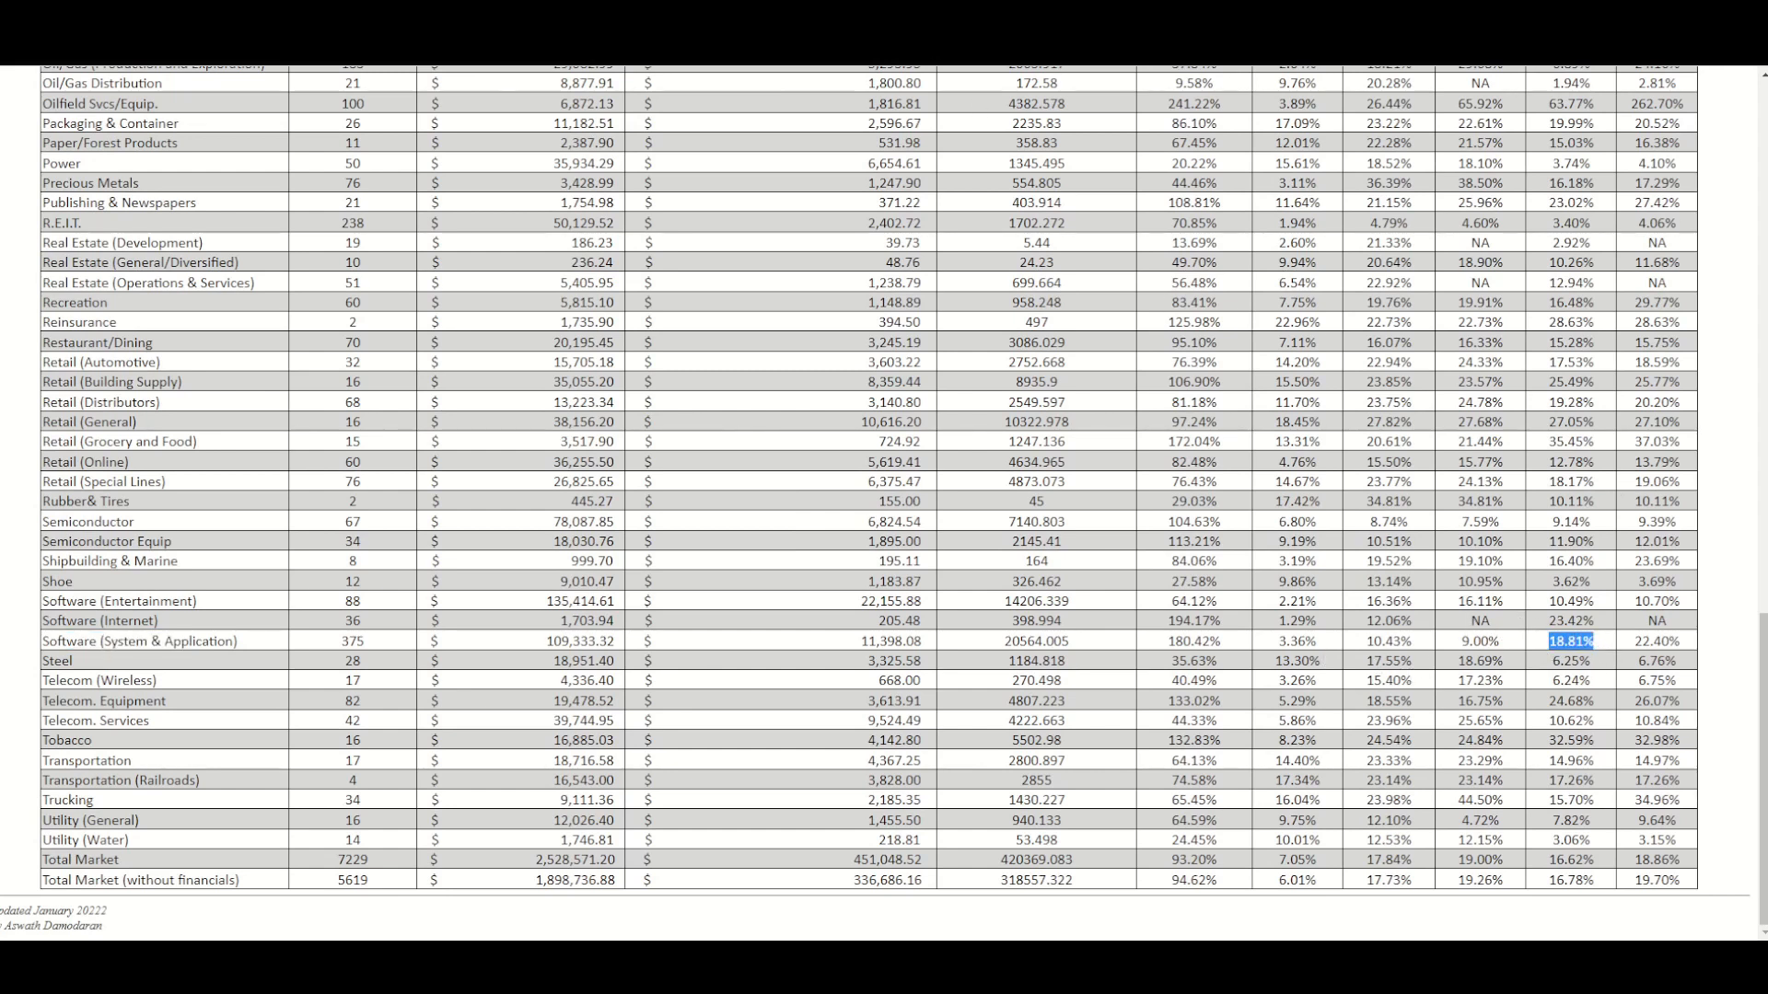
pyautogui.click(786, 905)
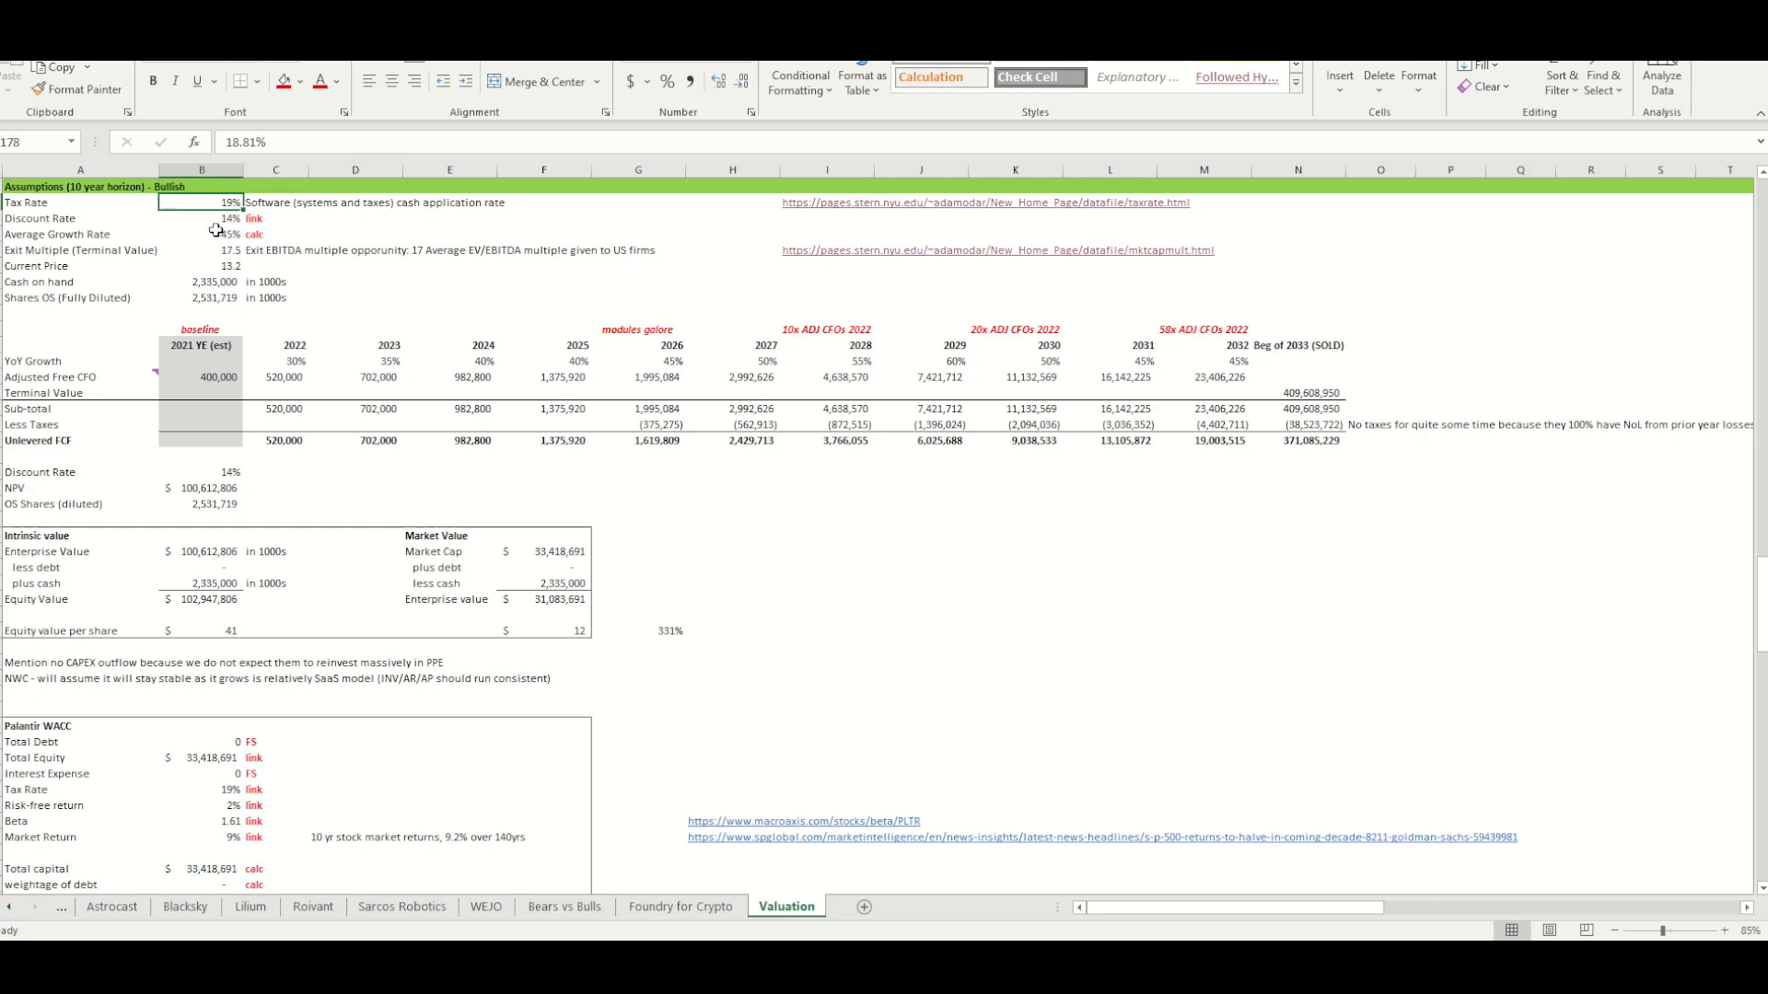
# Trace the 14% discount rate to the Palantir WACC section with zero debt and 1.61 beta
pyautogui.click(201, 217)
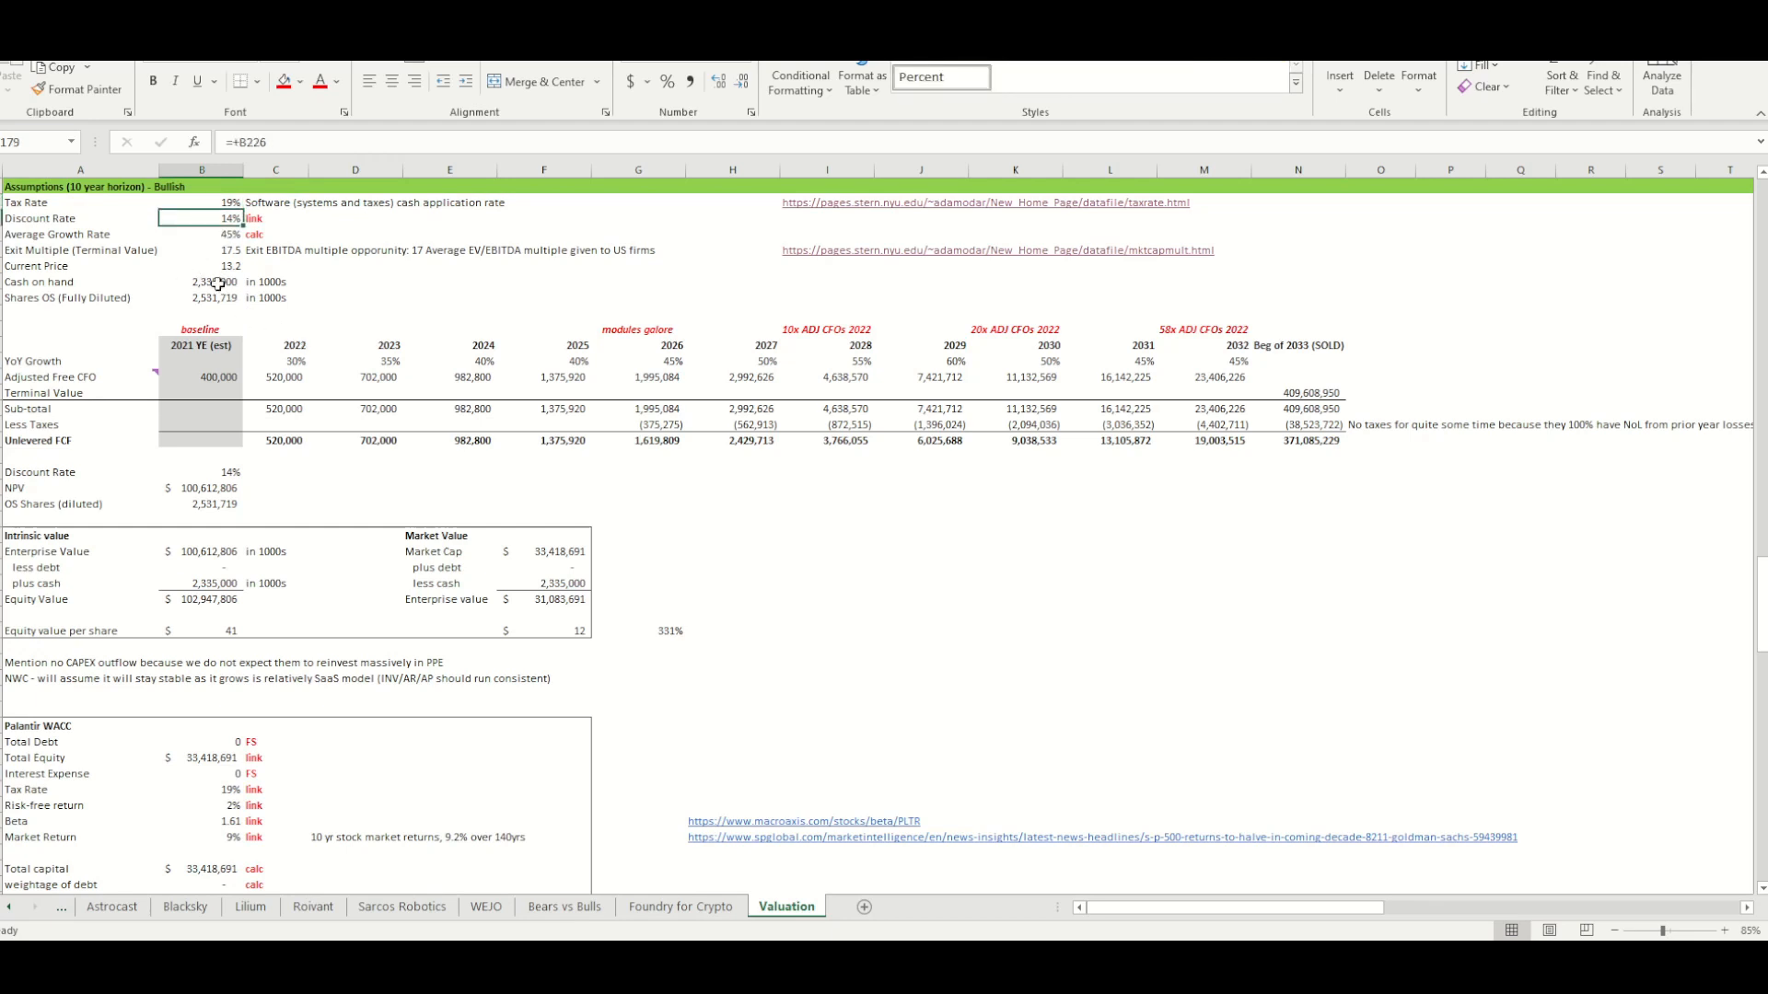
pyautogui.scroll(-3)
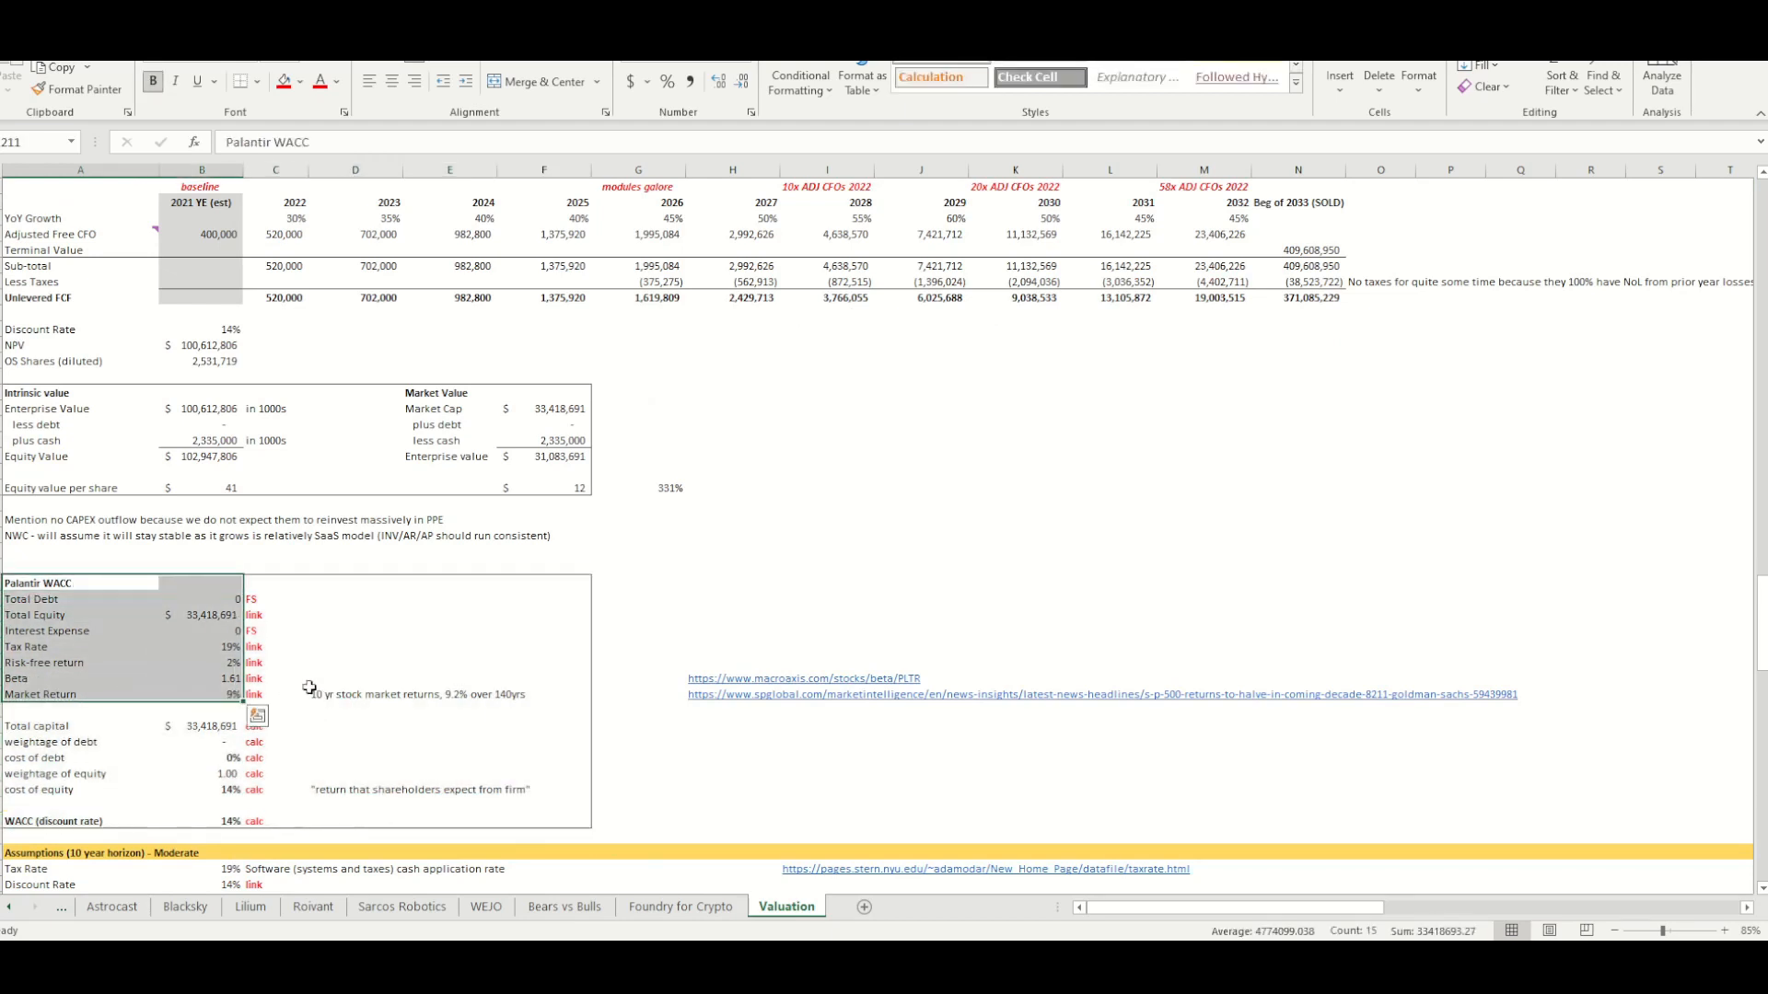
pyautogui.click(356, 693)
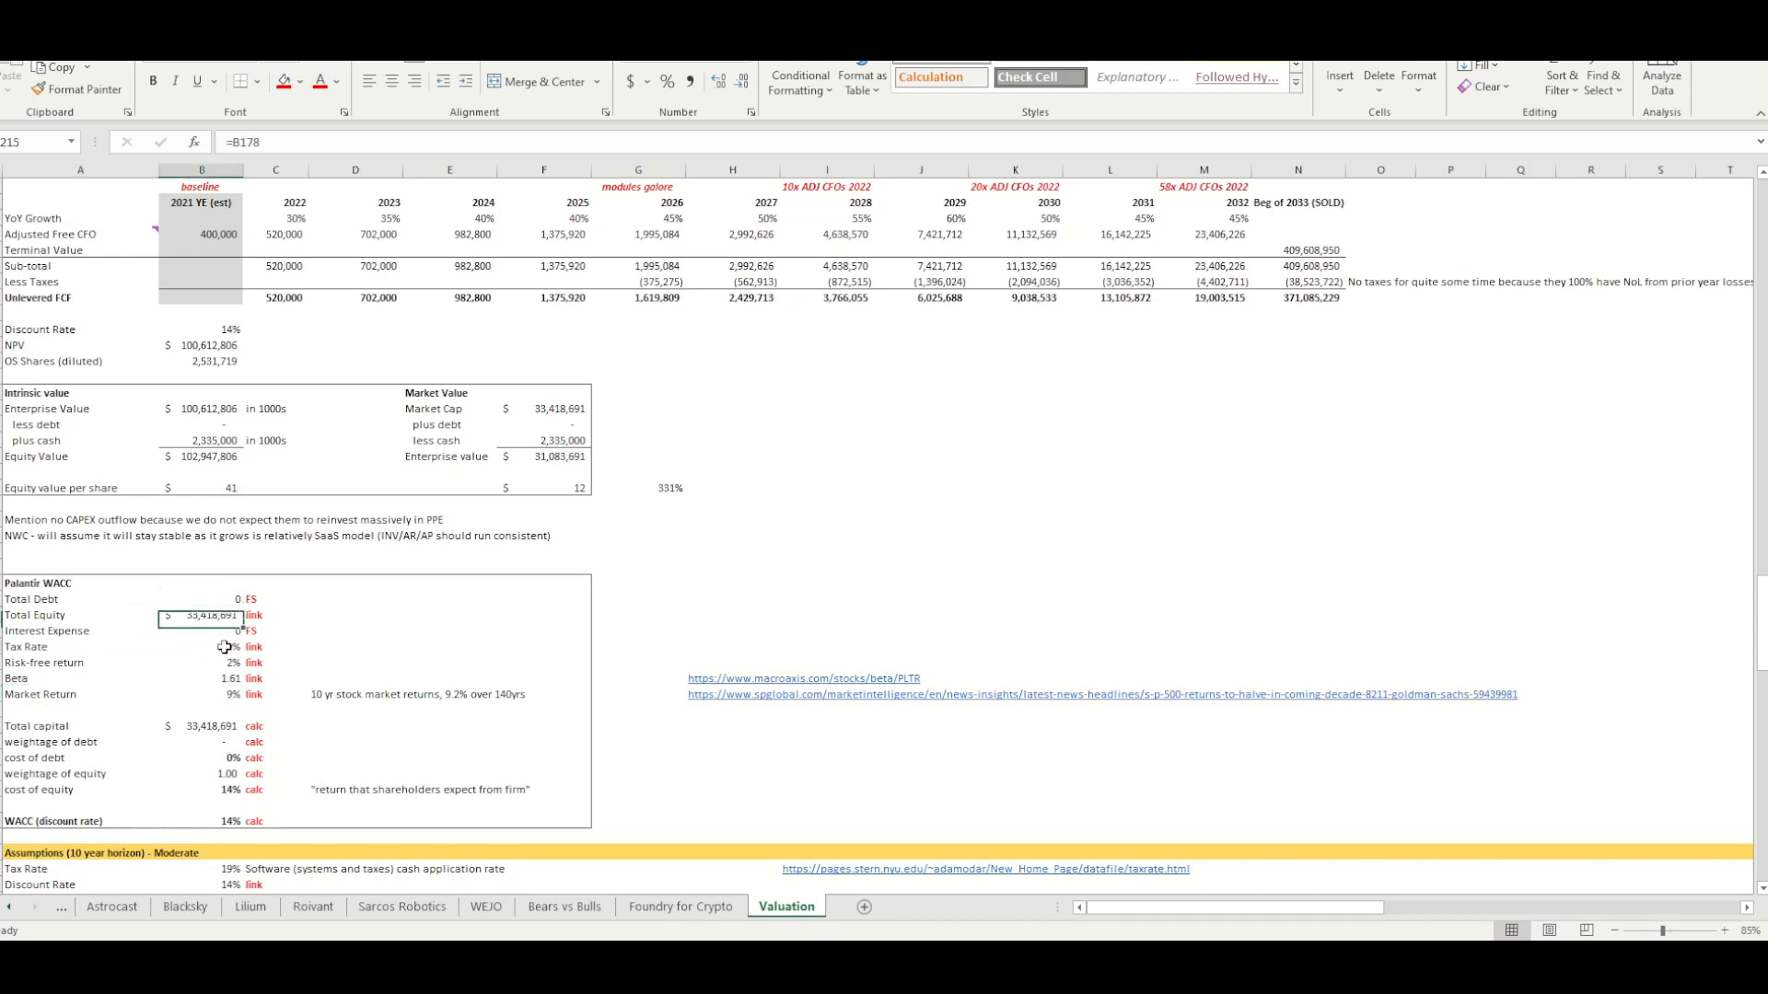
pyautogui.click(201, 647)
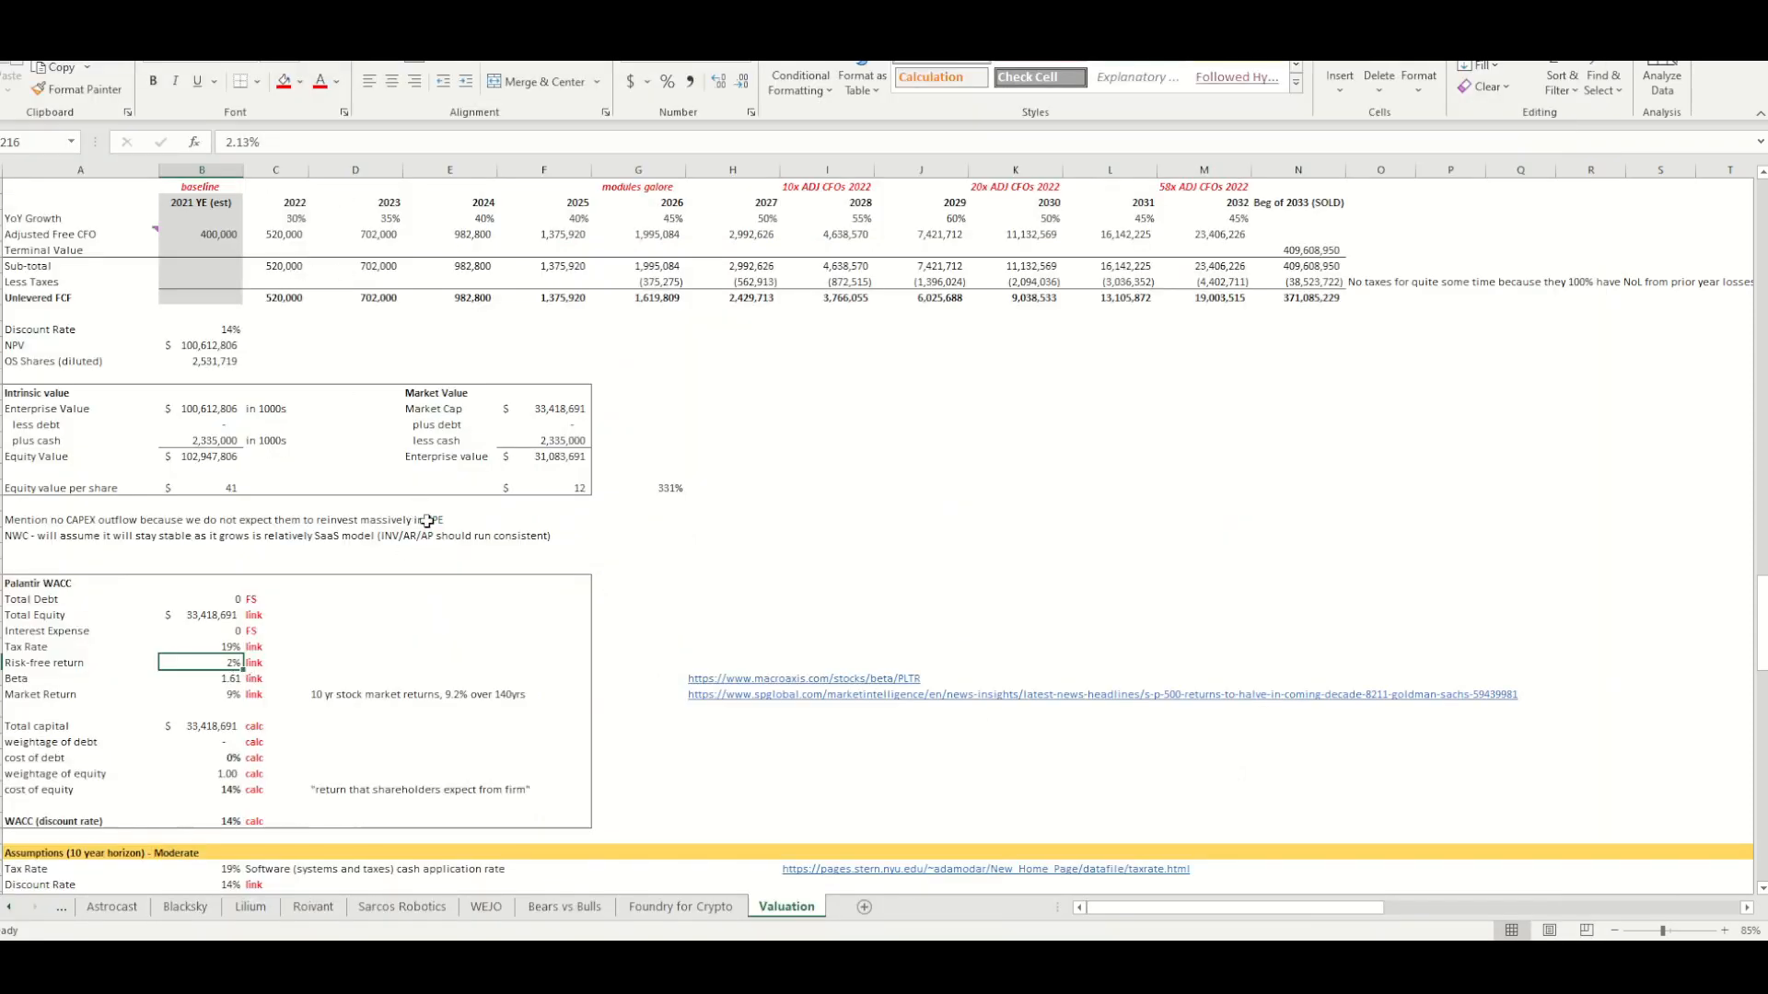
pyautogui.click(201, 678)
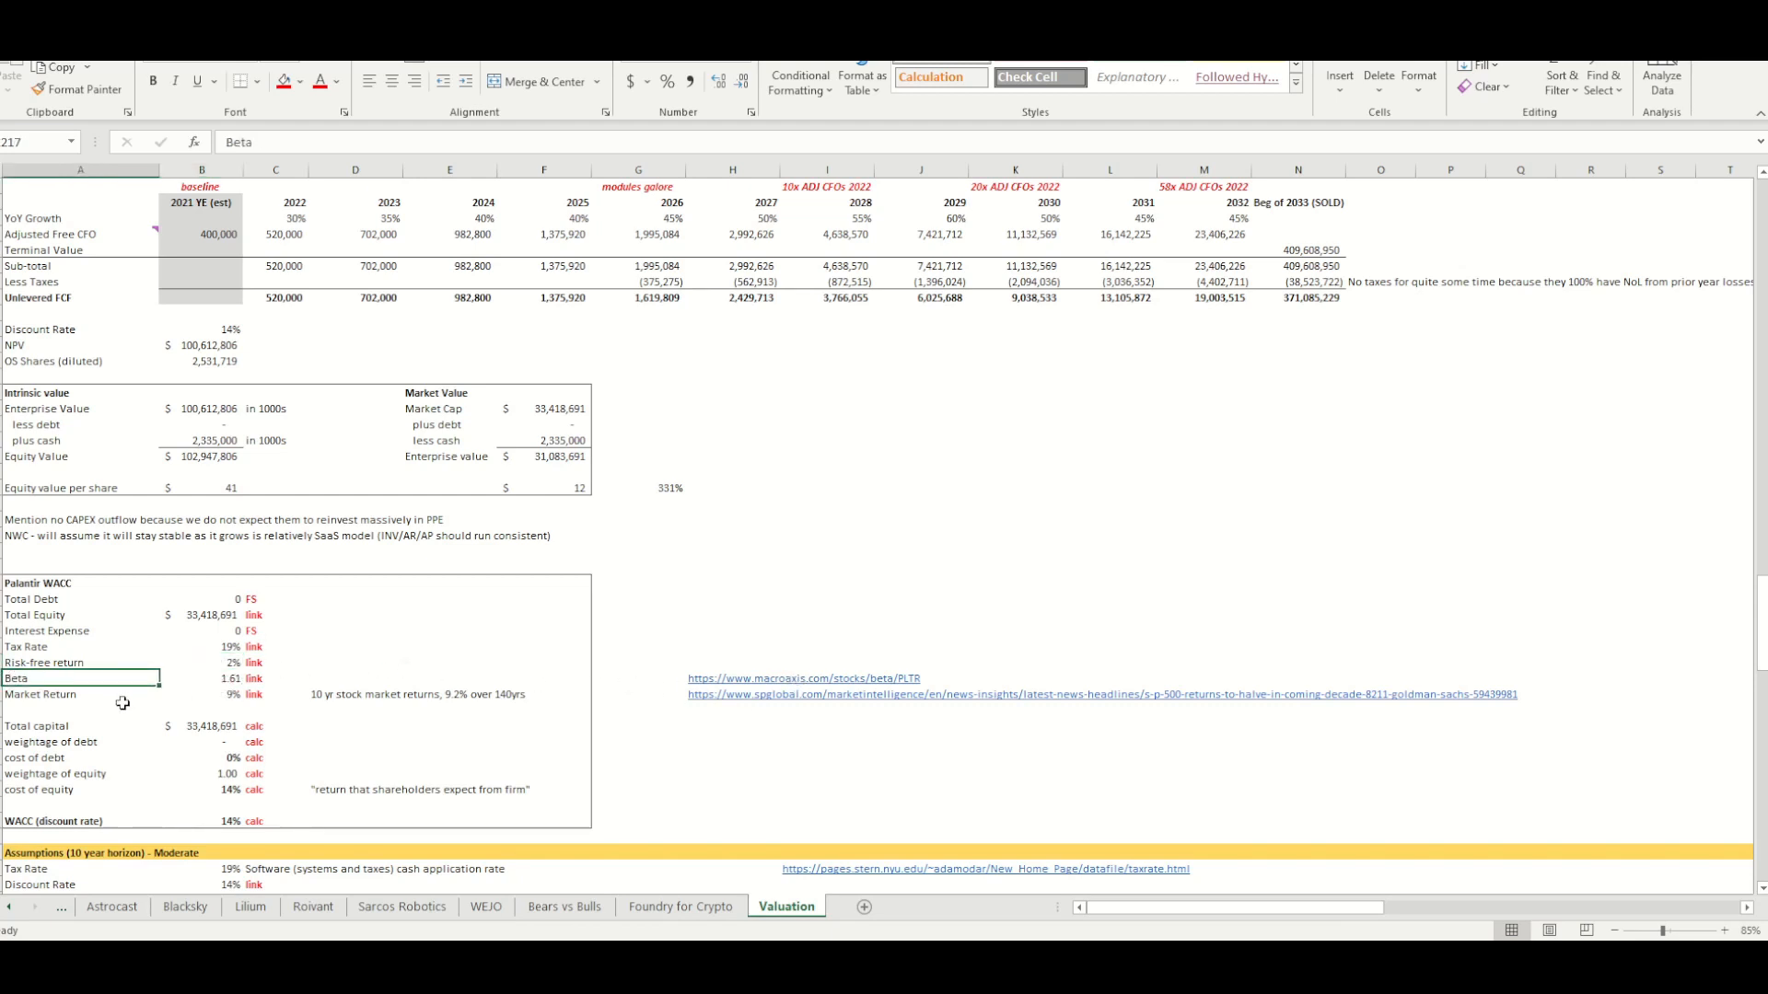
pyautogui.click(202, 694)
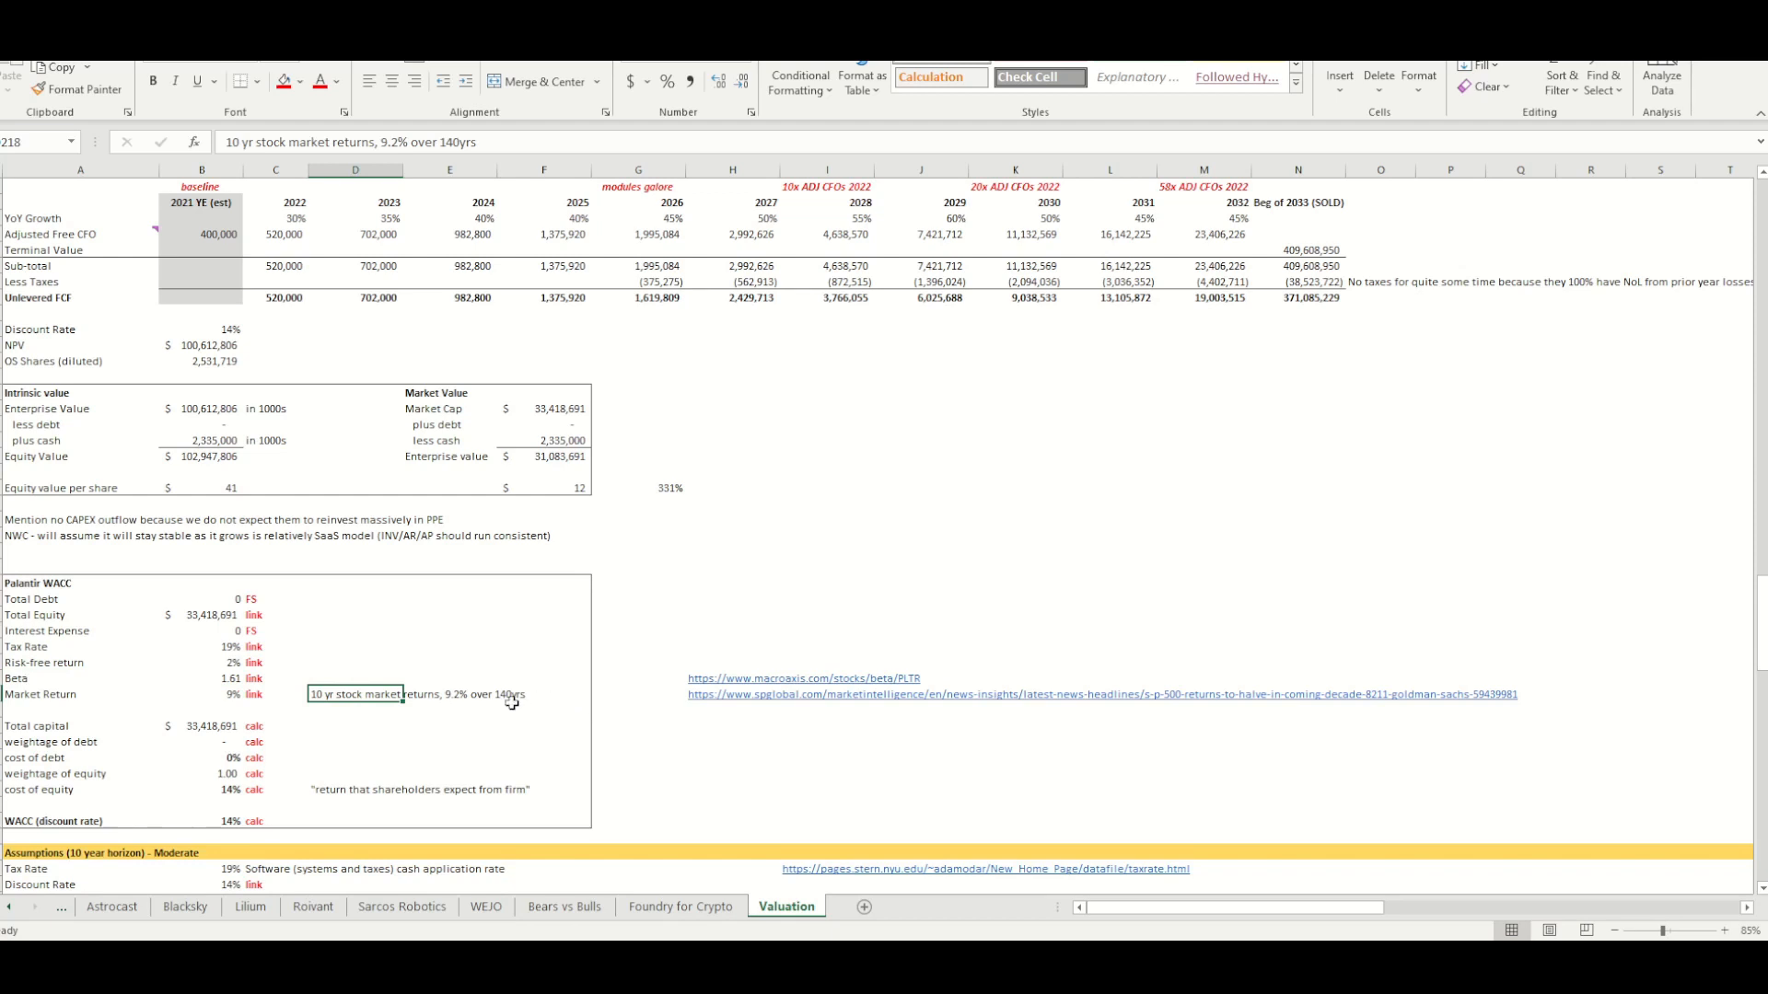
pyautogui.moveTo(358, 718)
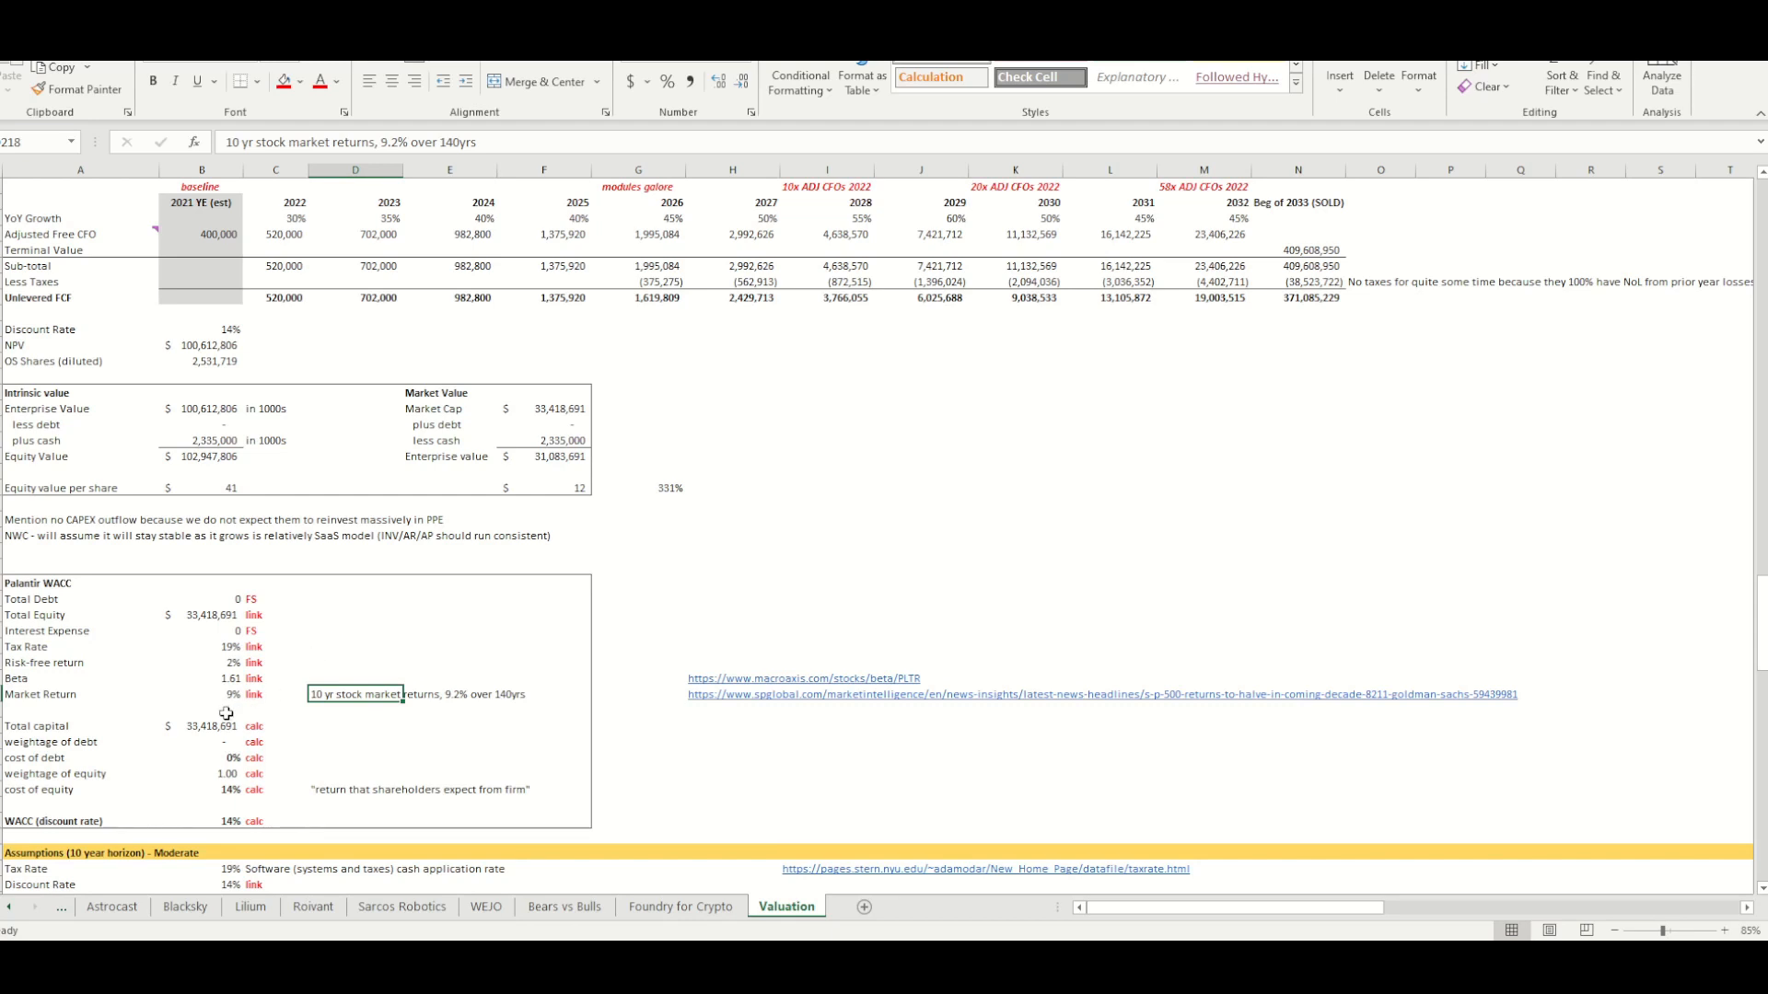
pyautogui.click(203, 724)
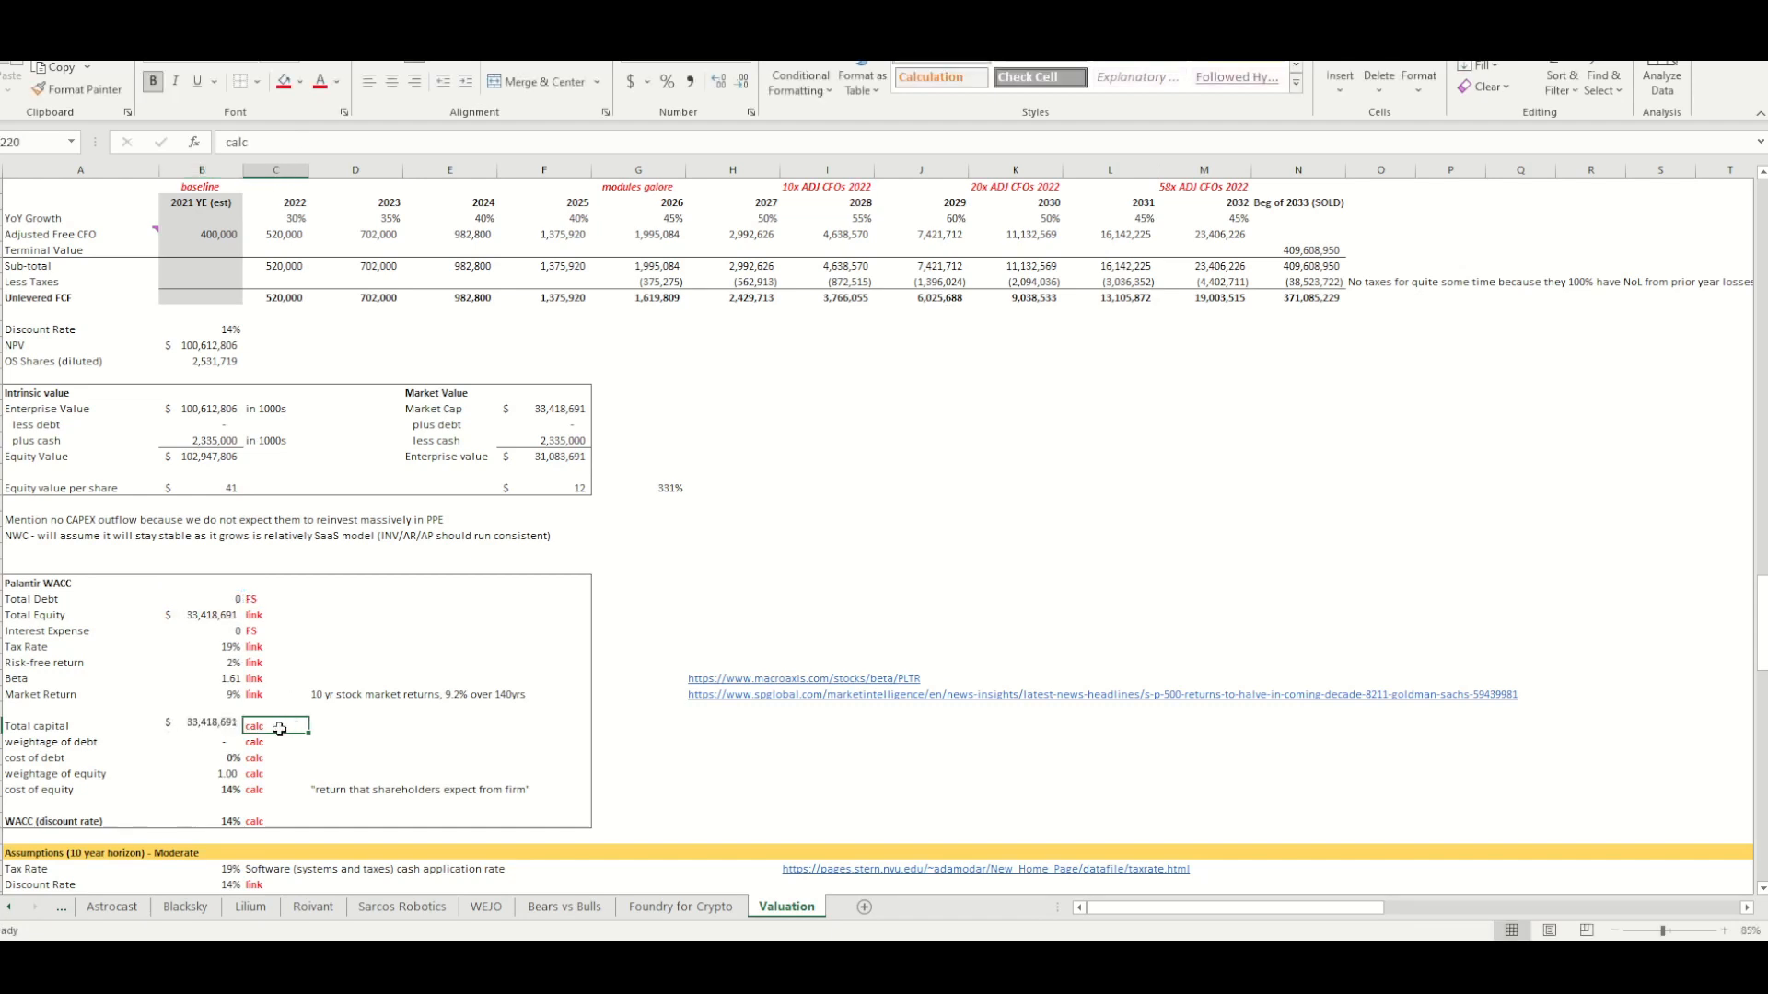
pyautogui.click(202, 724)
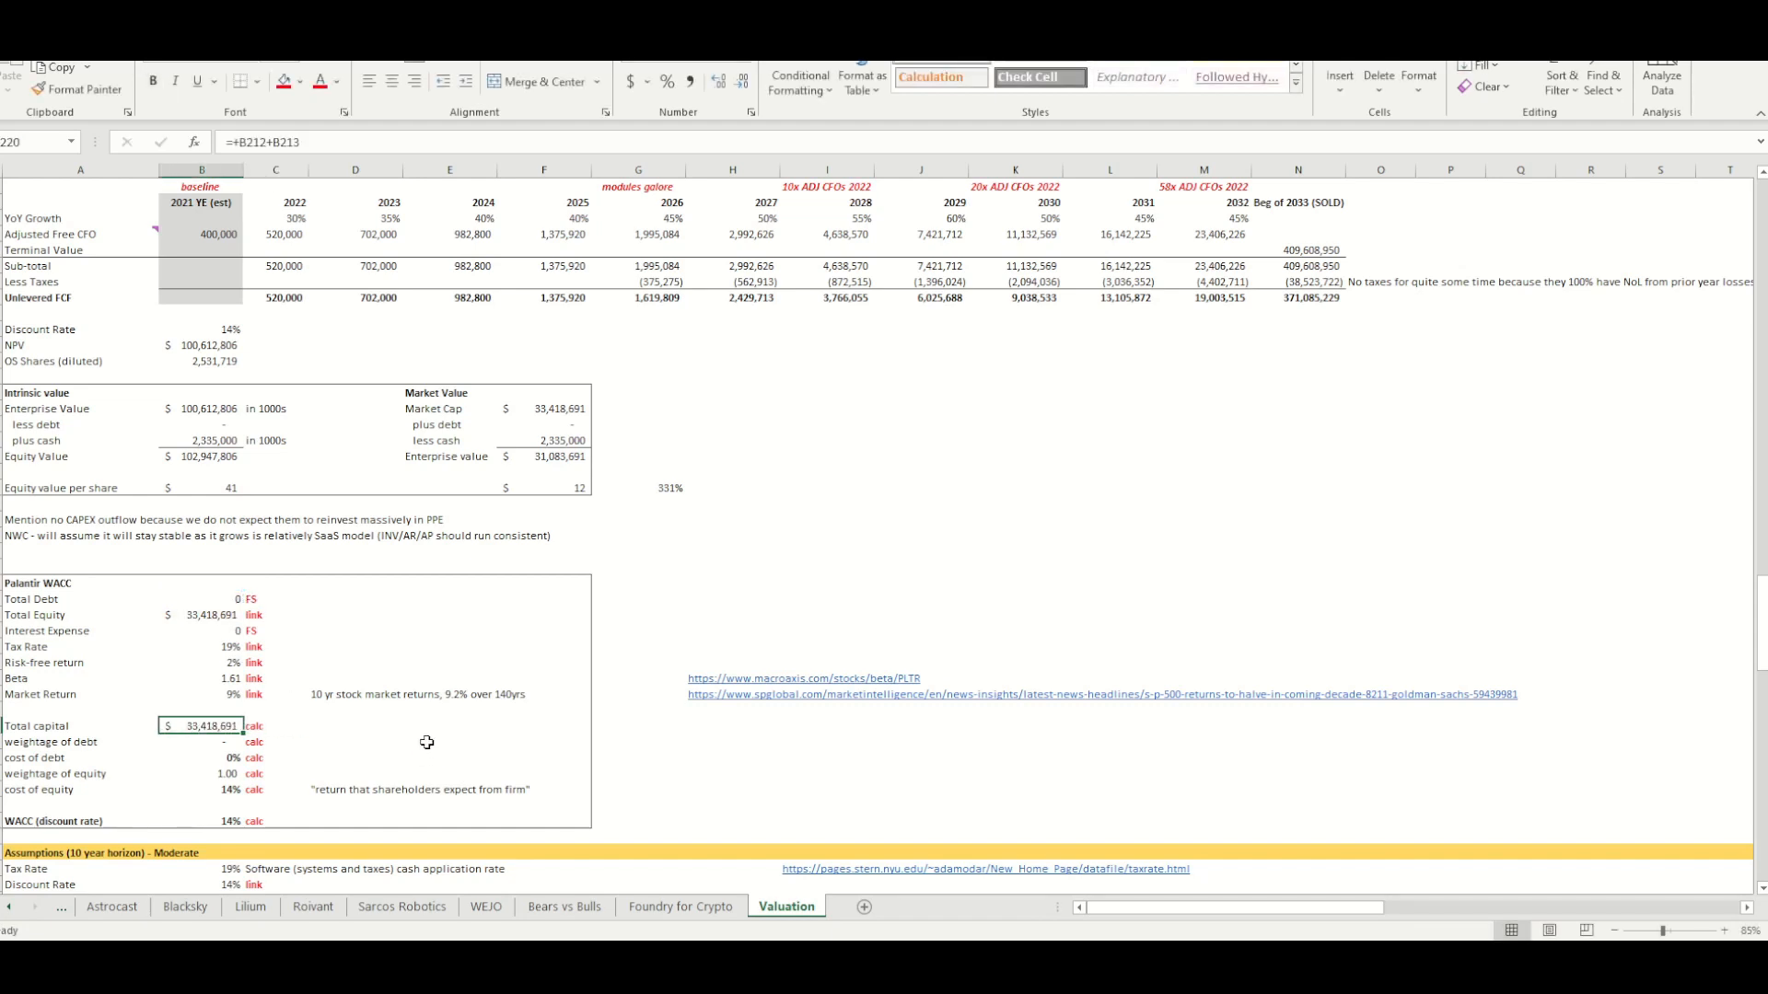
pyautogui.click(201, 757)
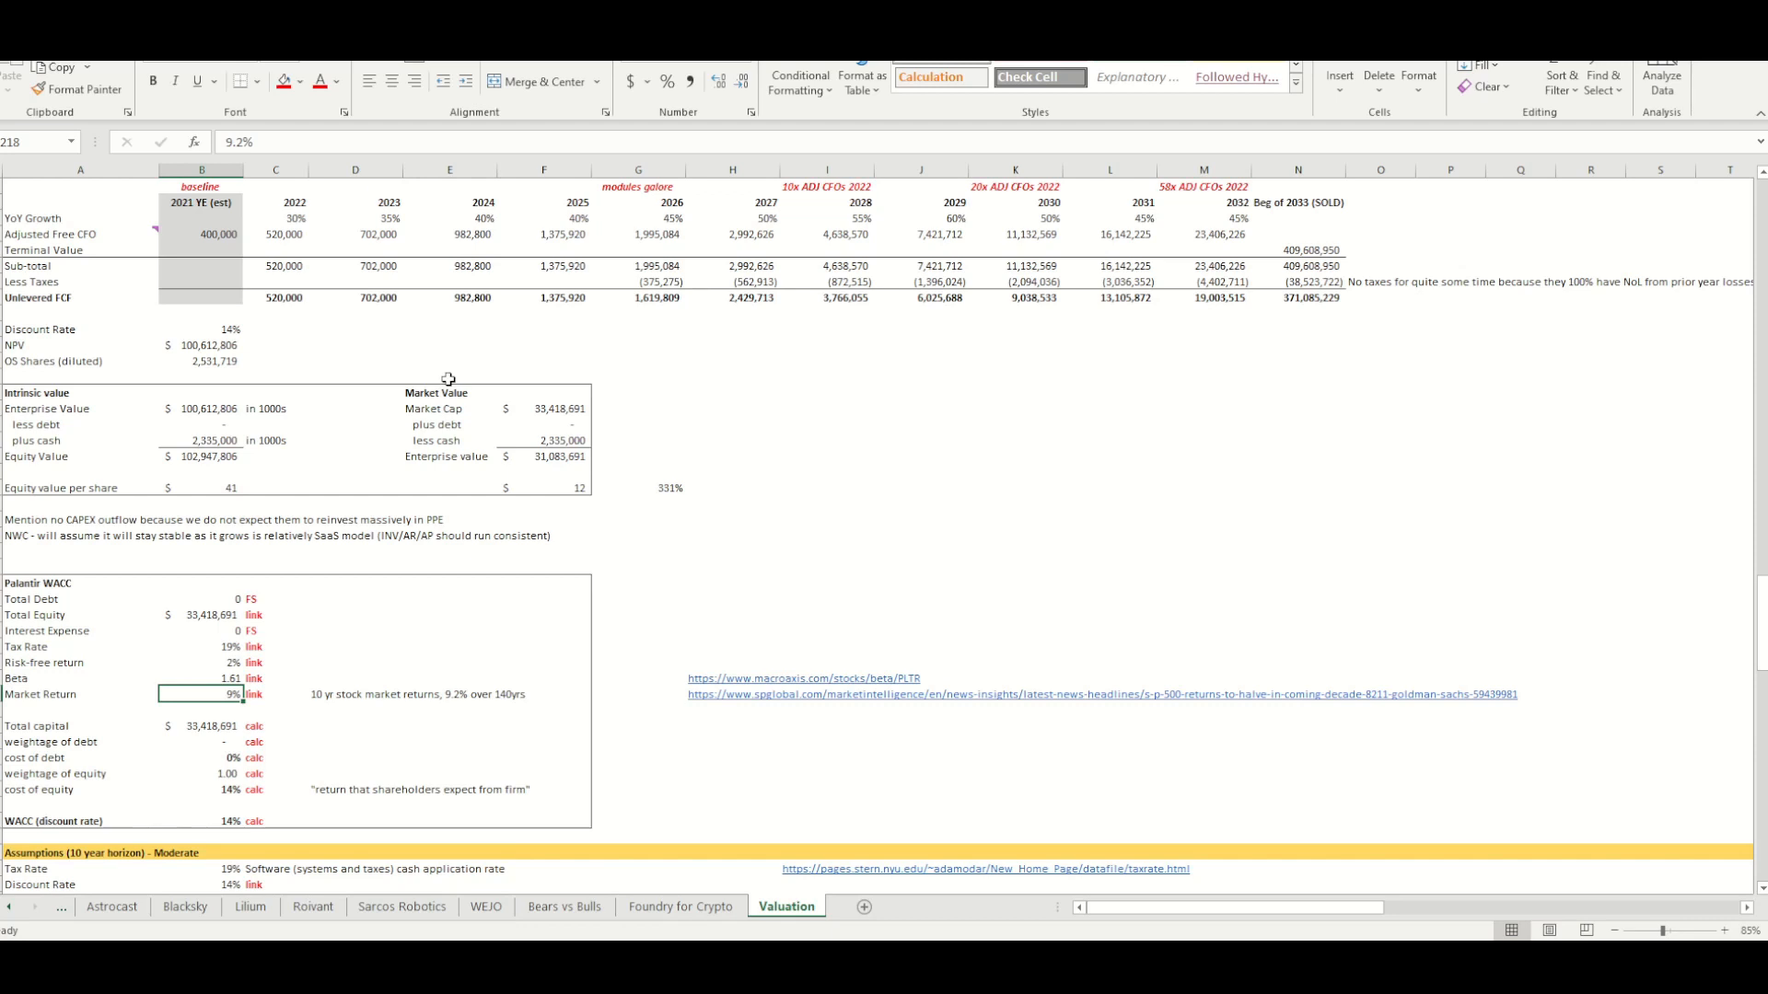
pyautogui.moveTo(383, 437)
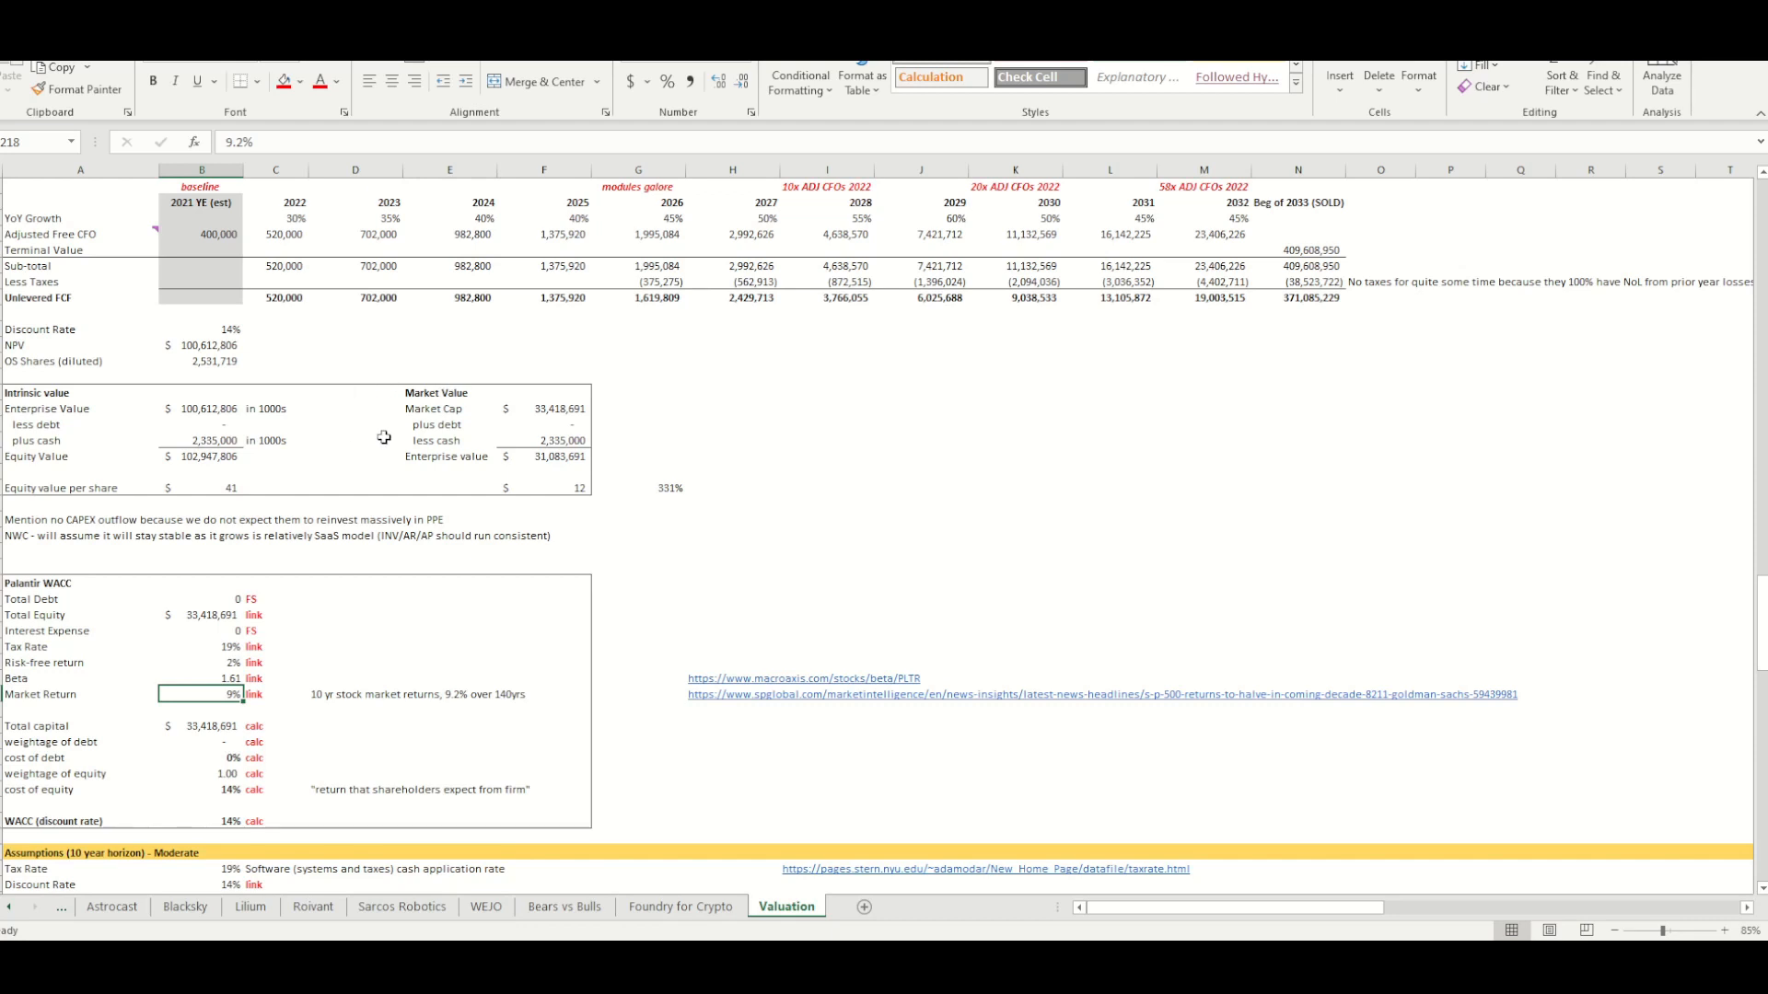
pyautogui.moveTo(312, 720)
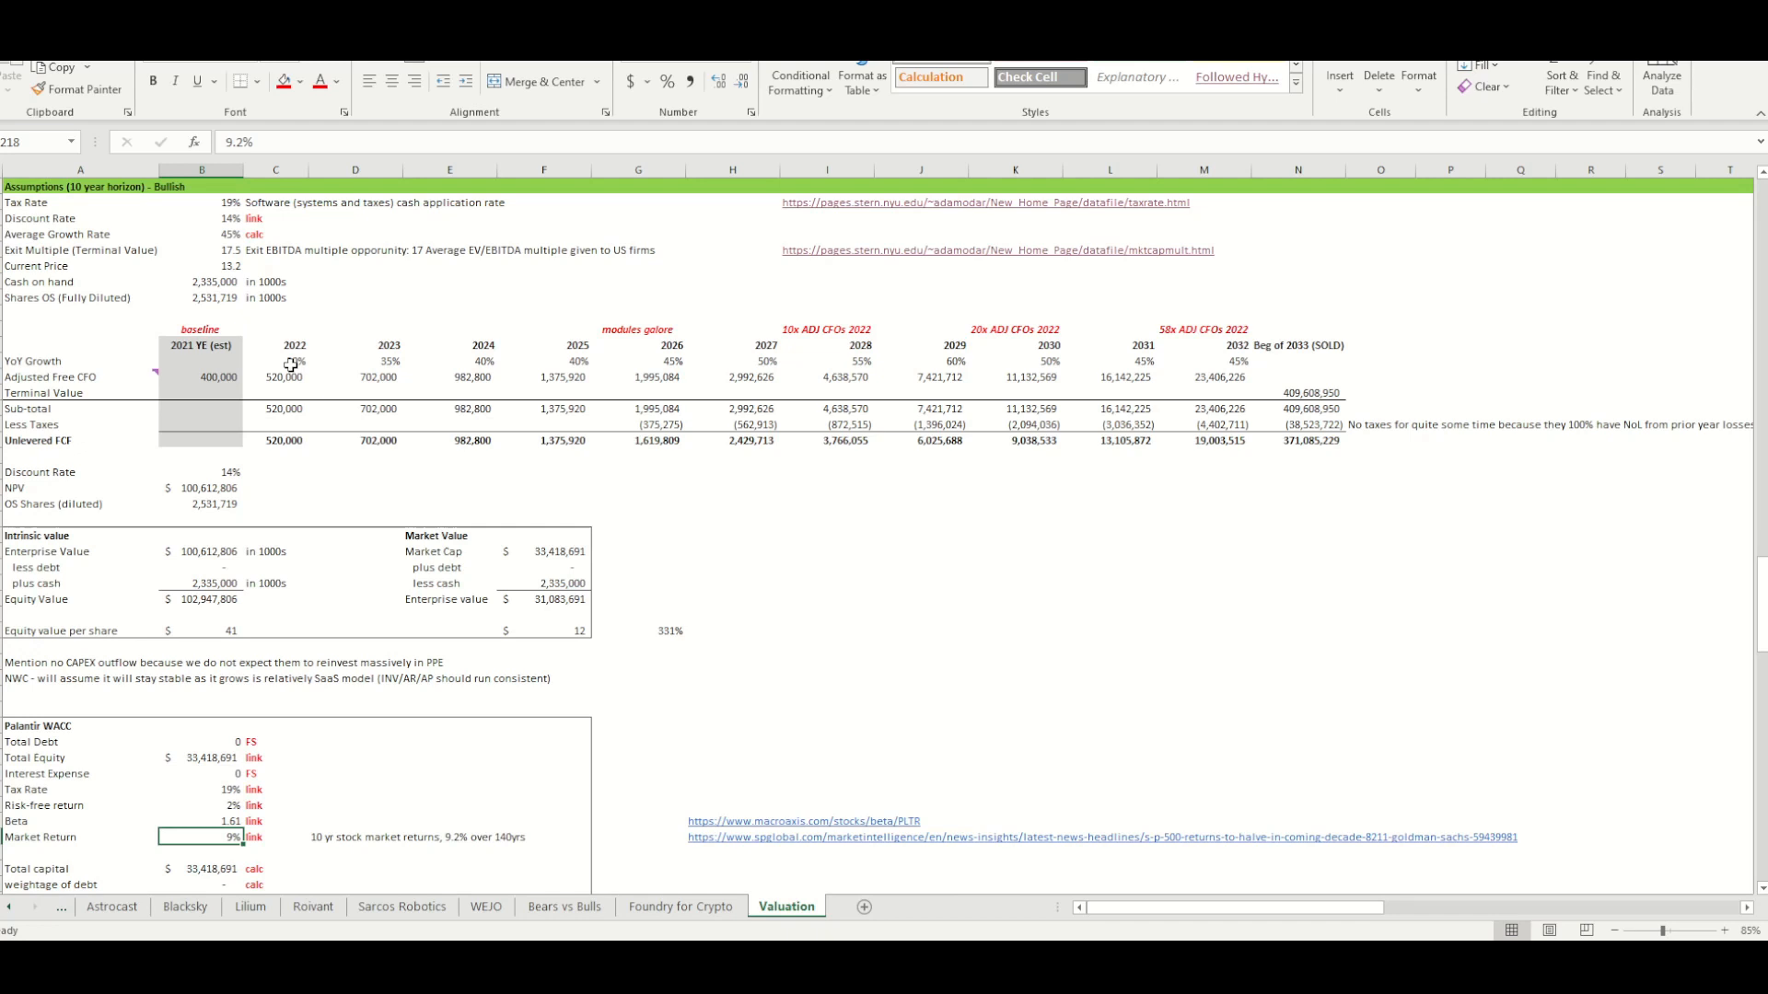
pyautogui.scroll(-3)
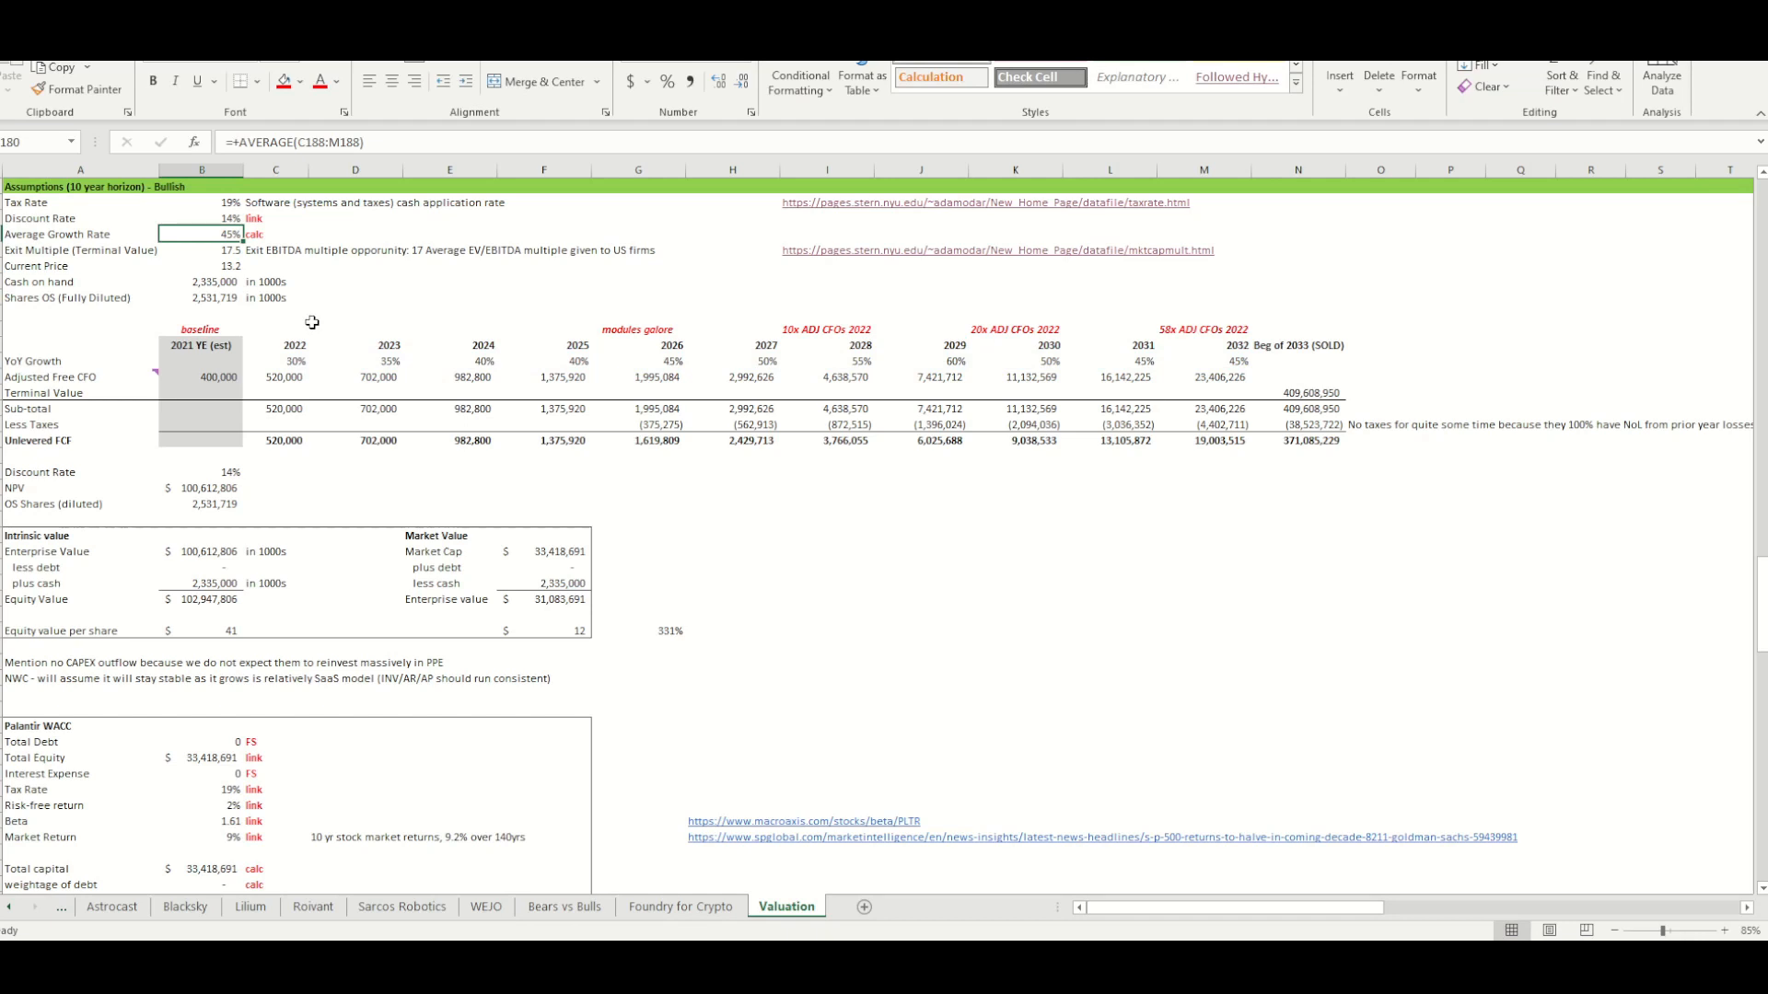
pyautogui.click(638, 327)
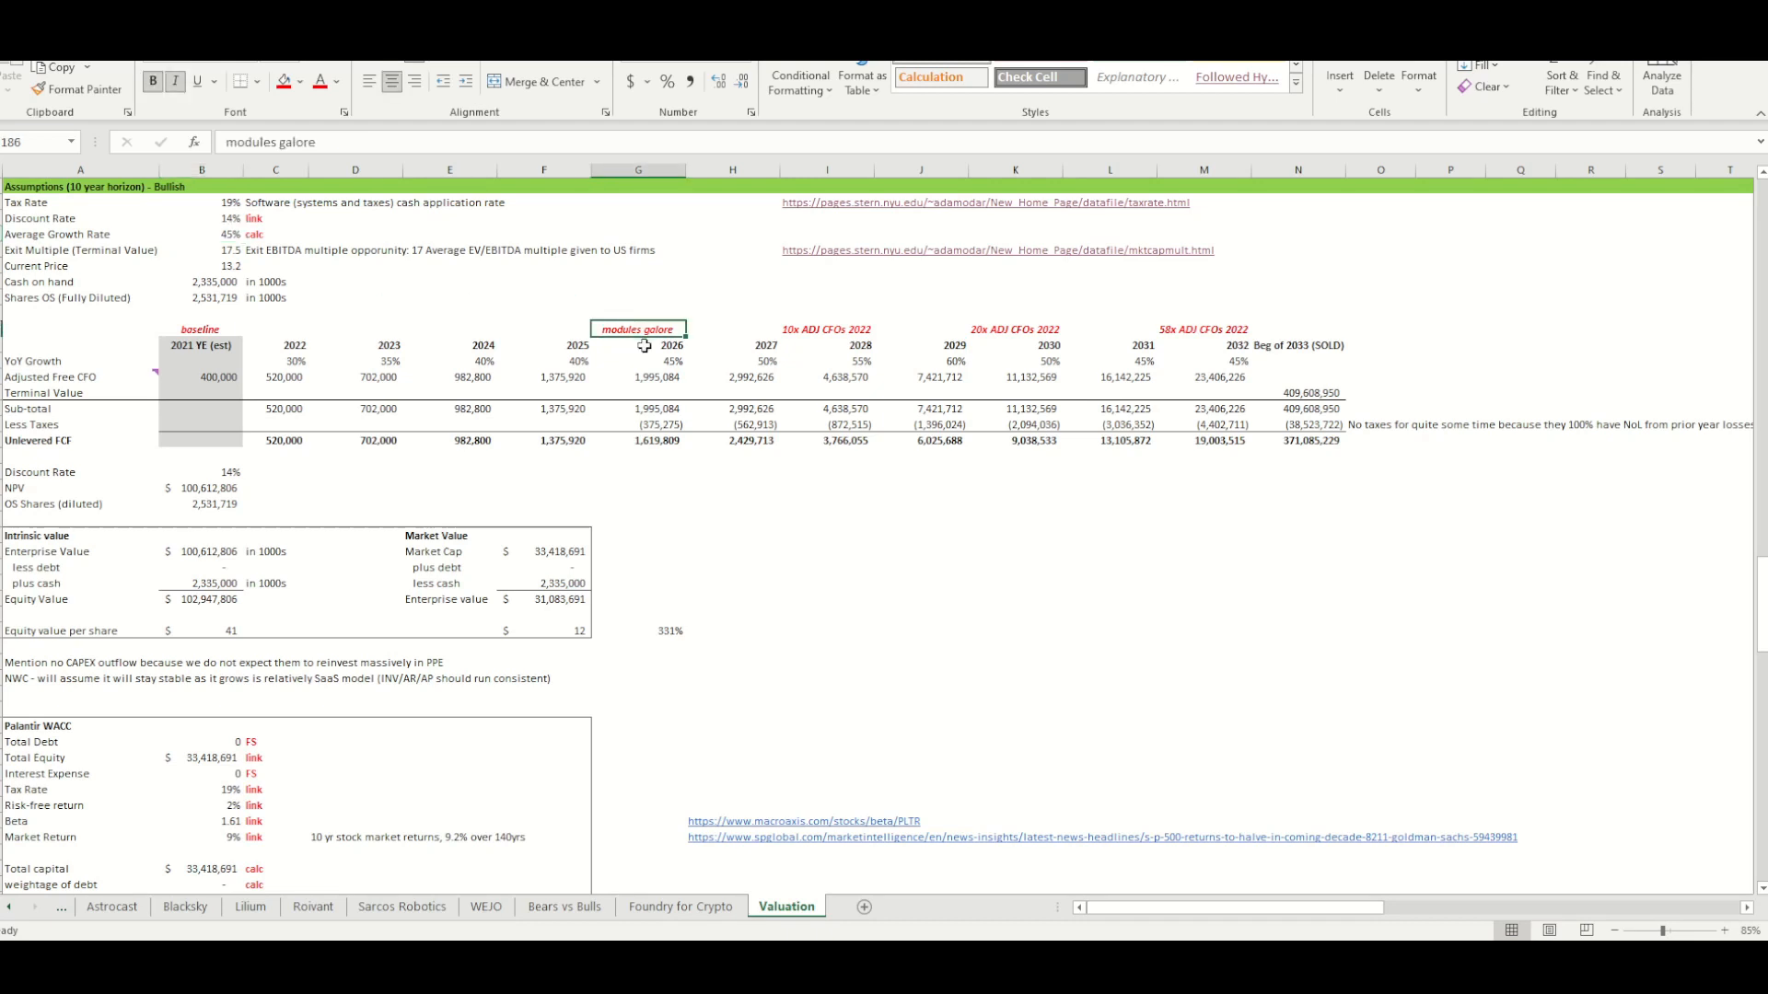
pyautogui.moveTo(632, 381)
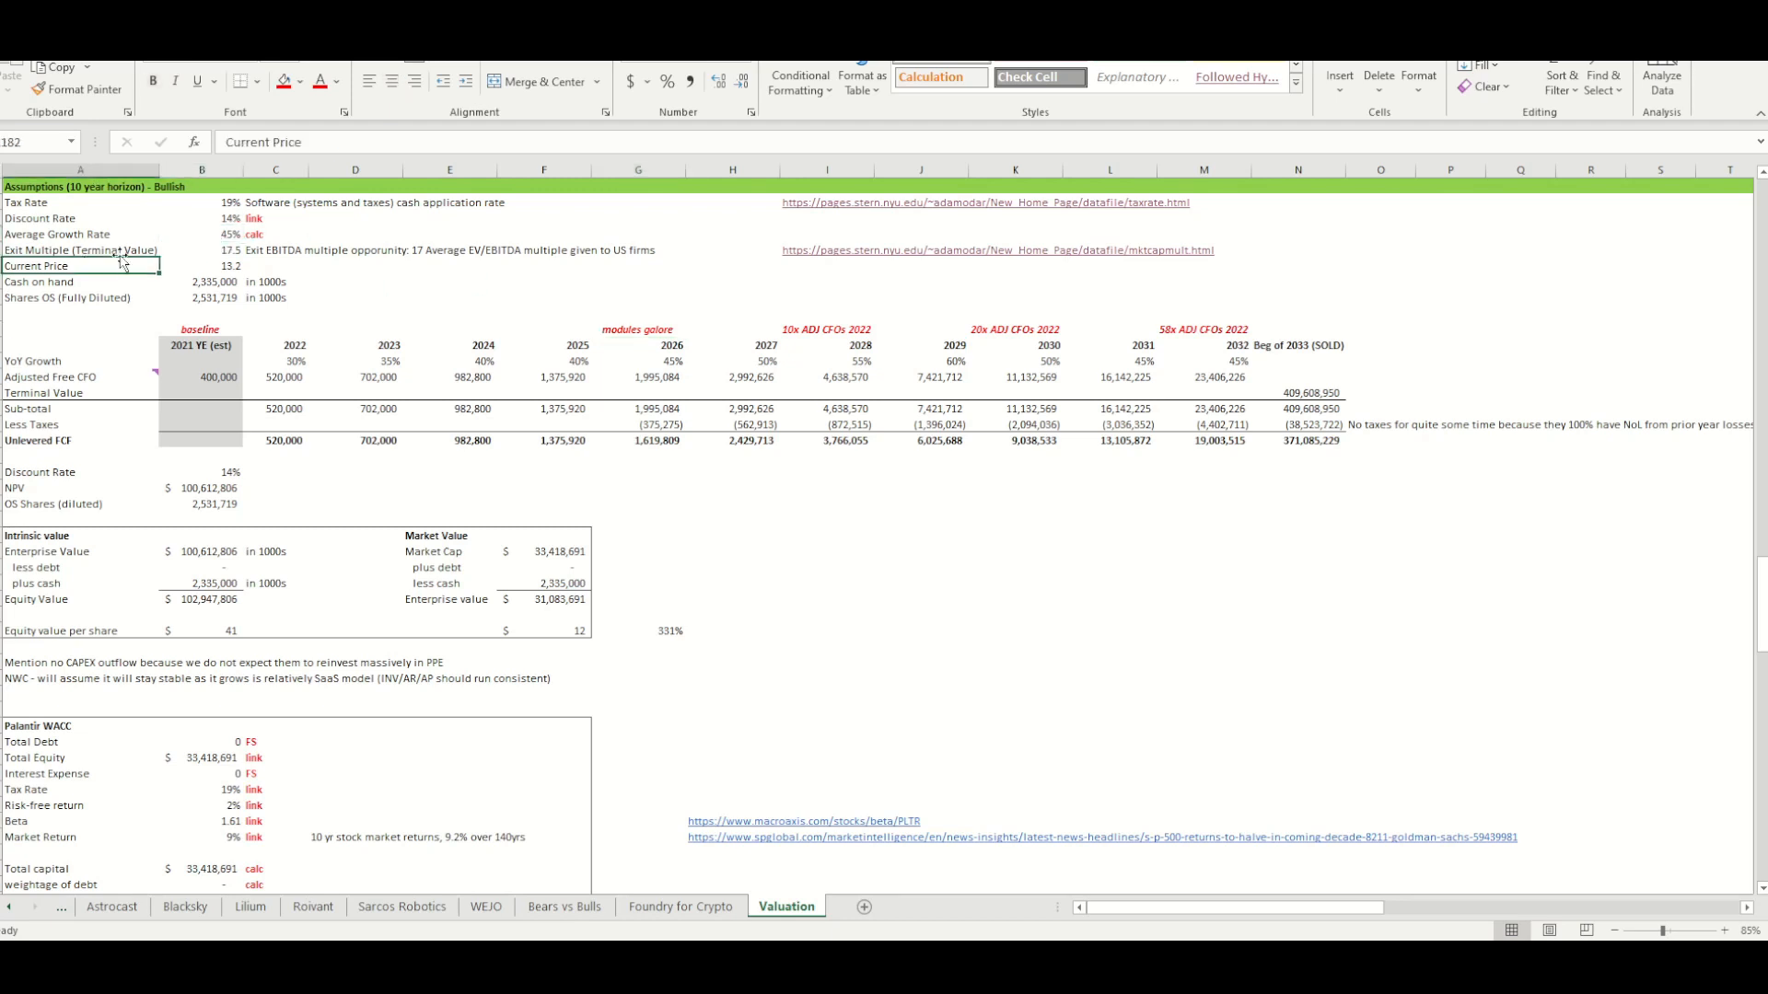
pyautogui.click(201, 250)
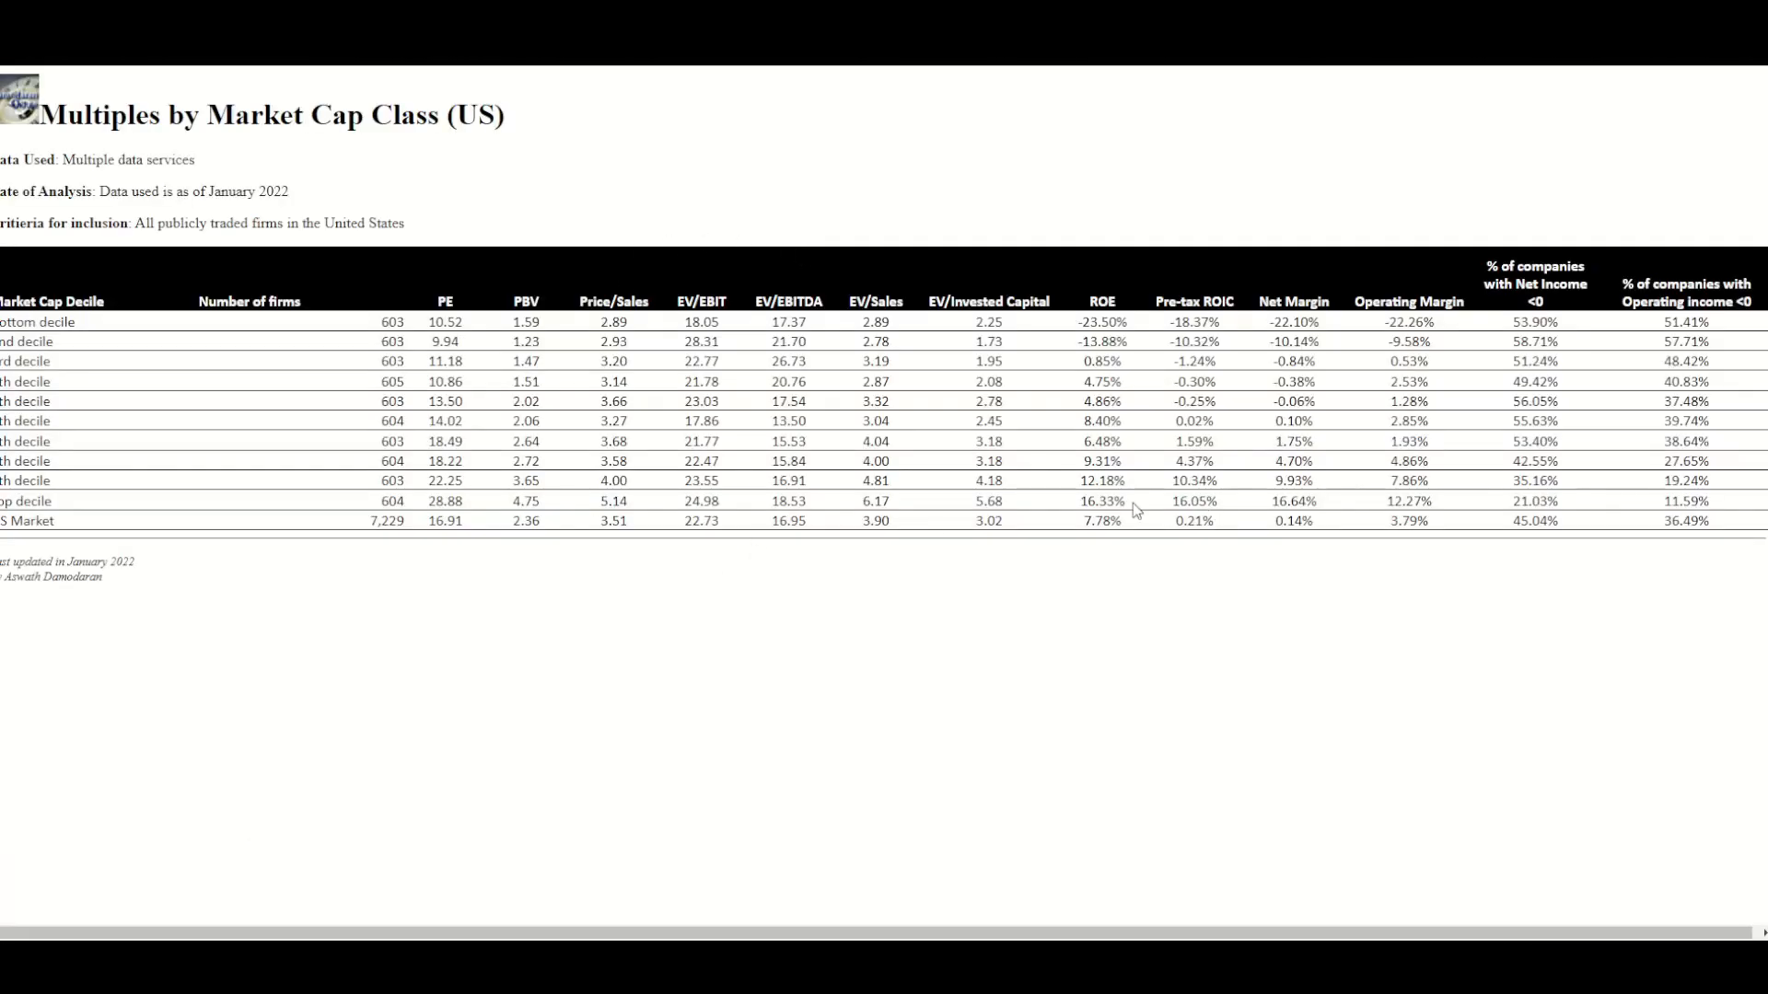
pyautogui.moveTo(693, 501)
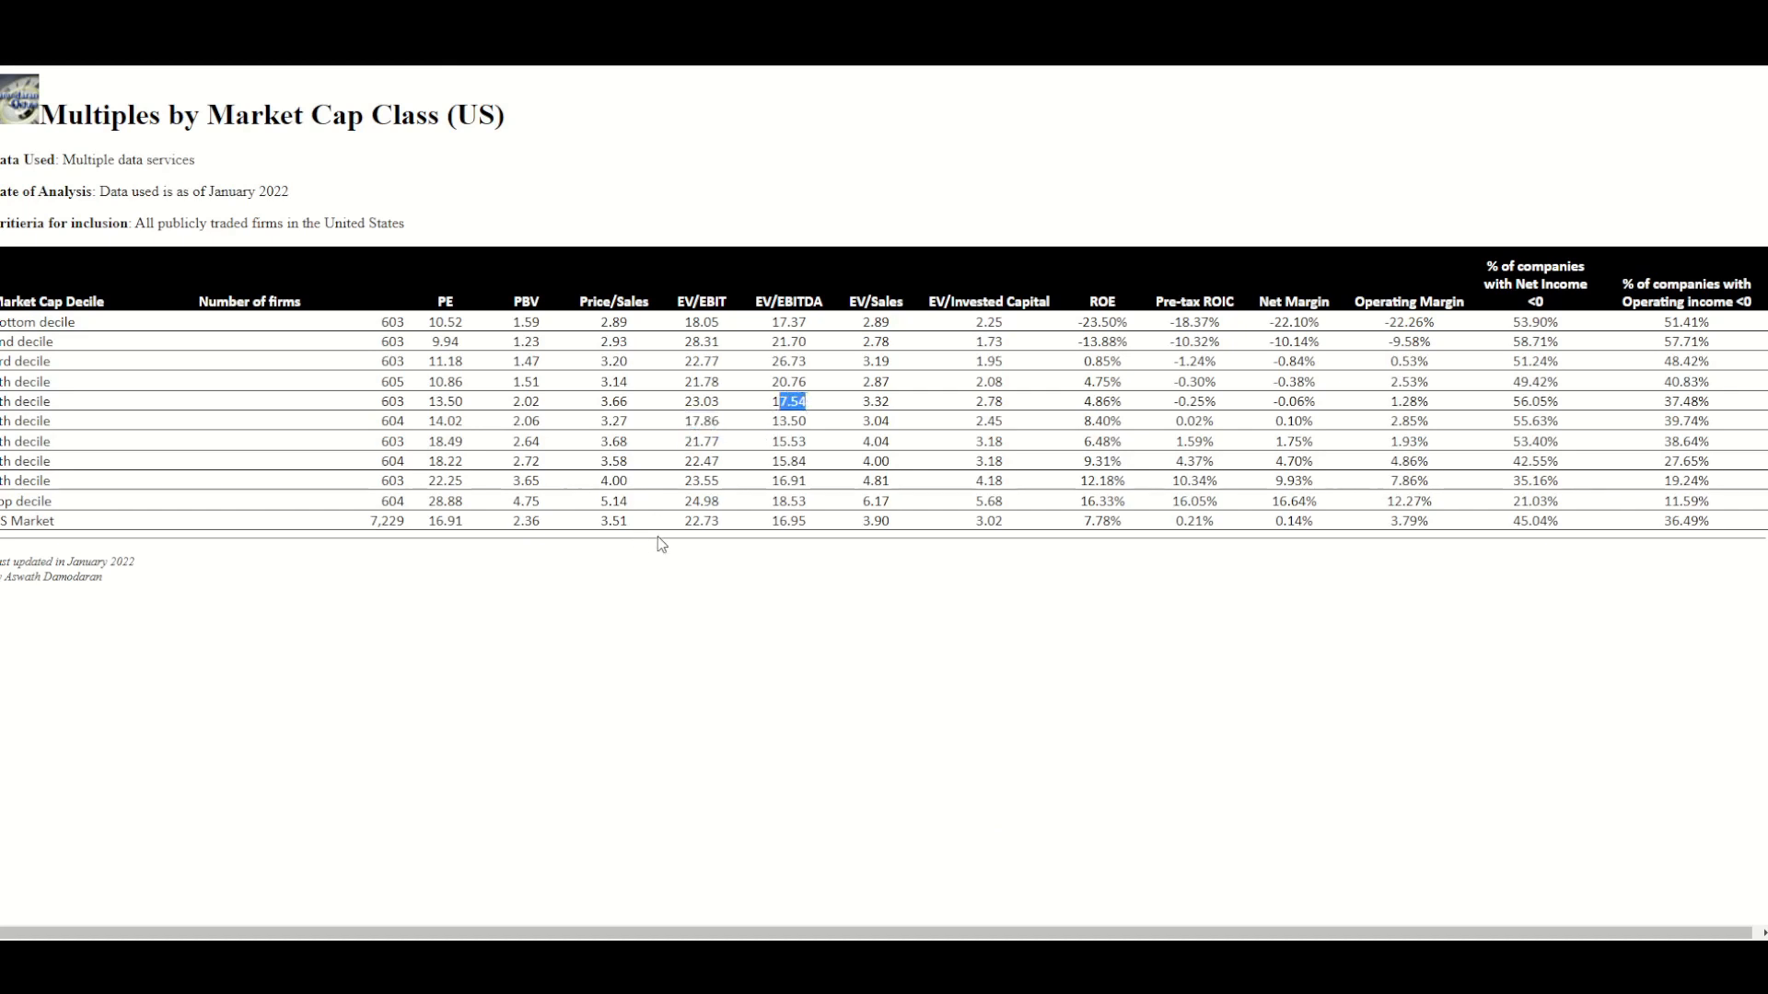
pyautogui.moveTo(1517, 176)
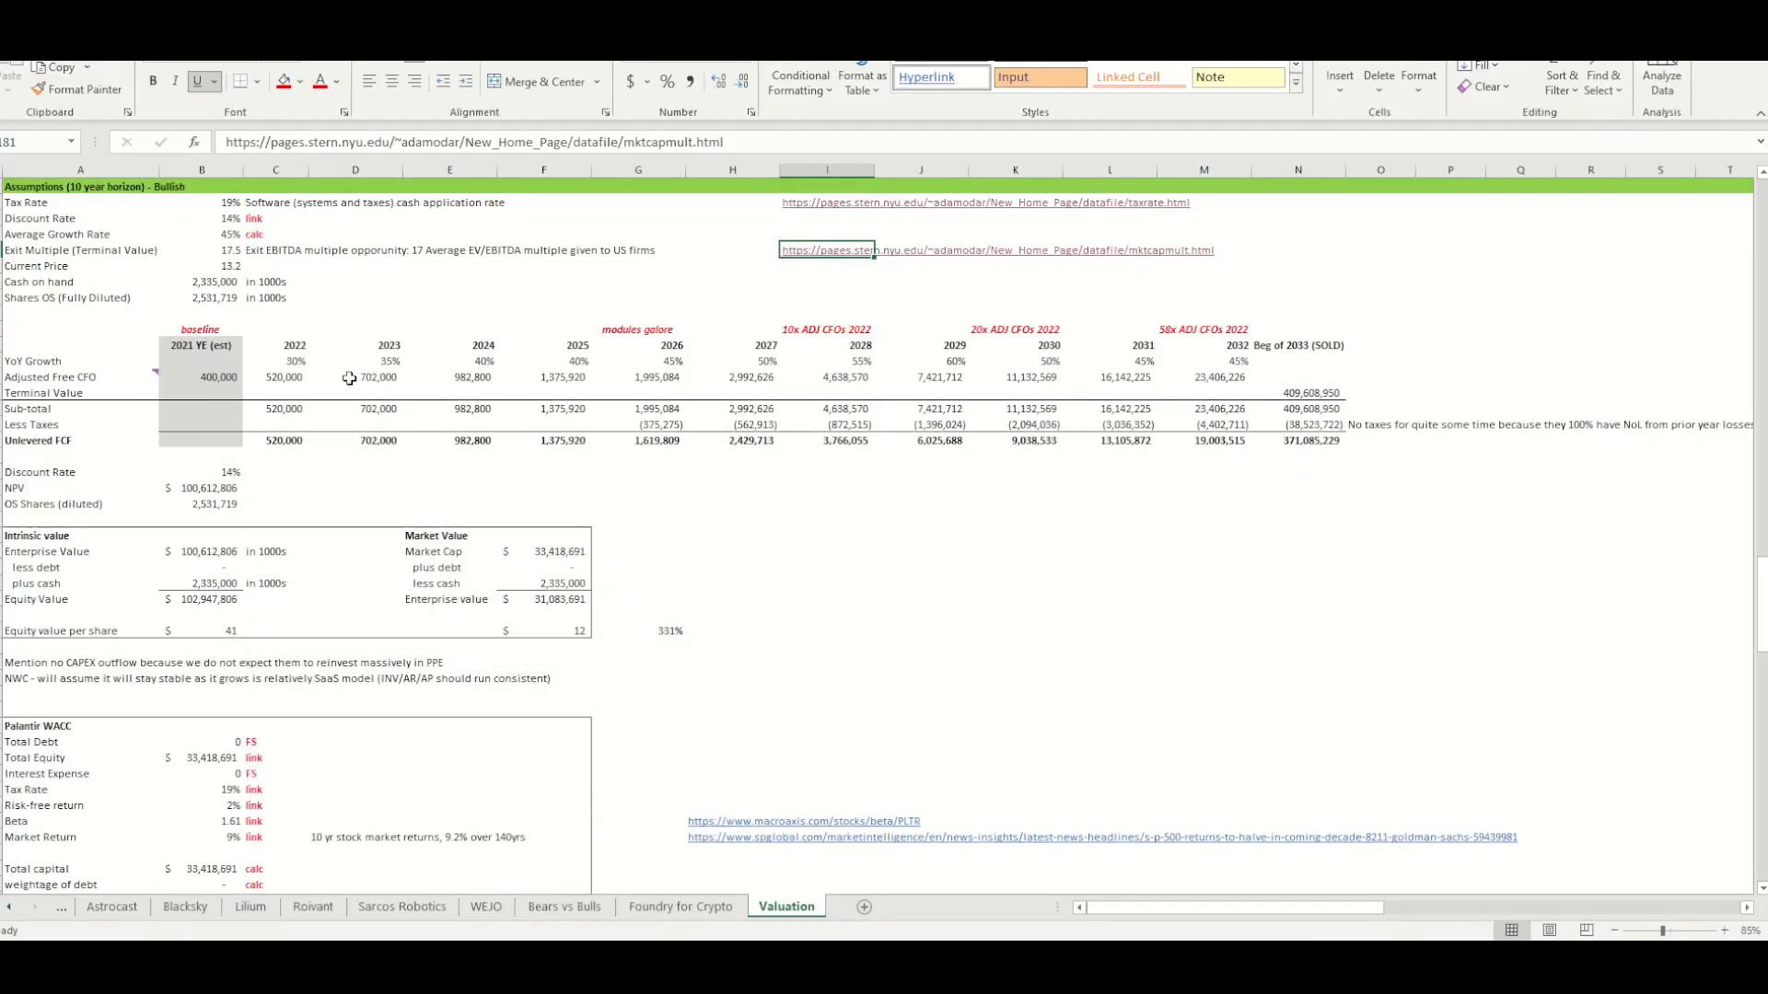
pyautogui.moveTo(792, 463)
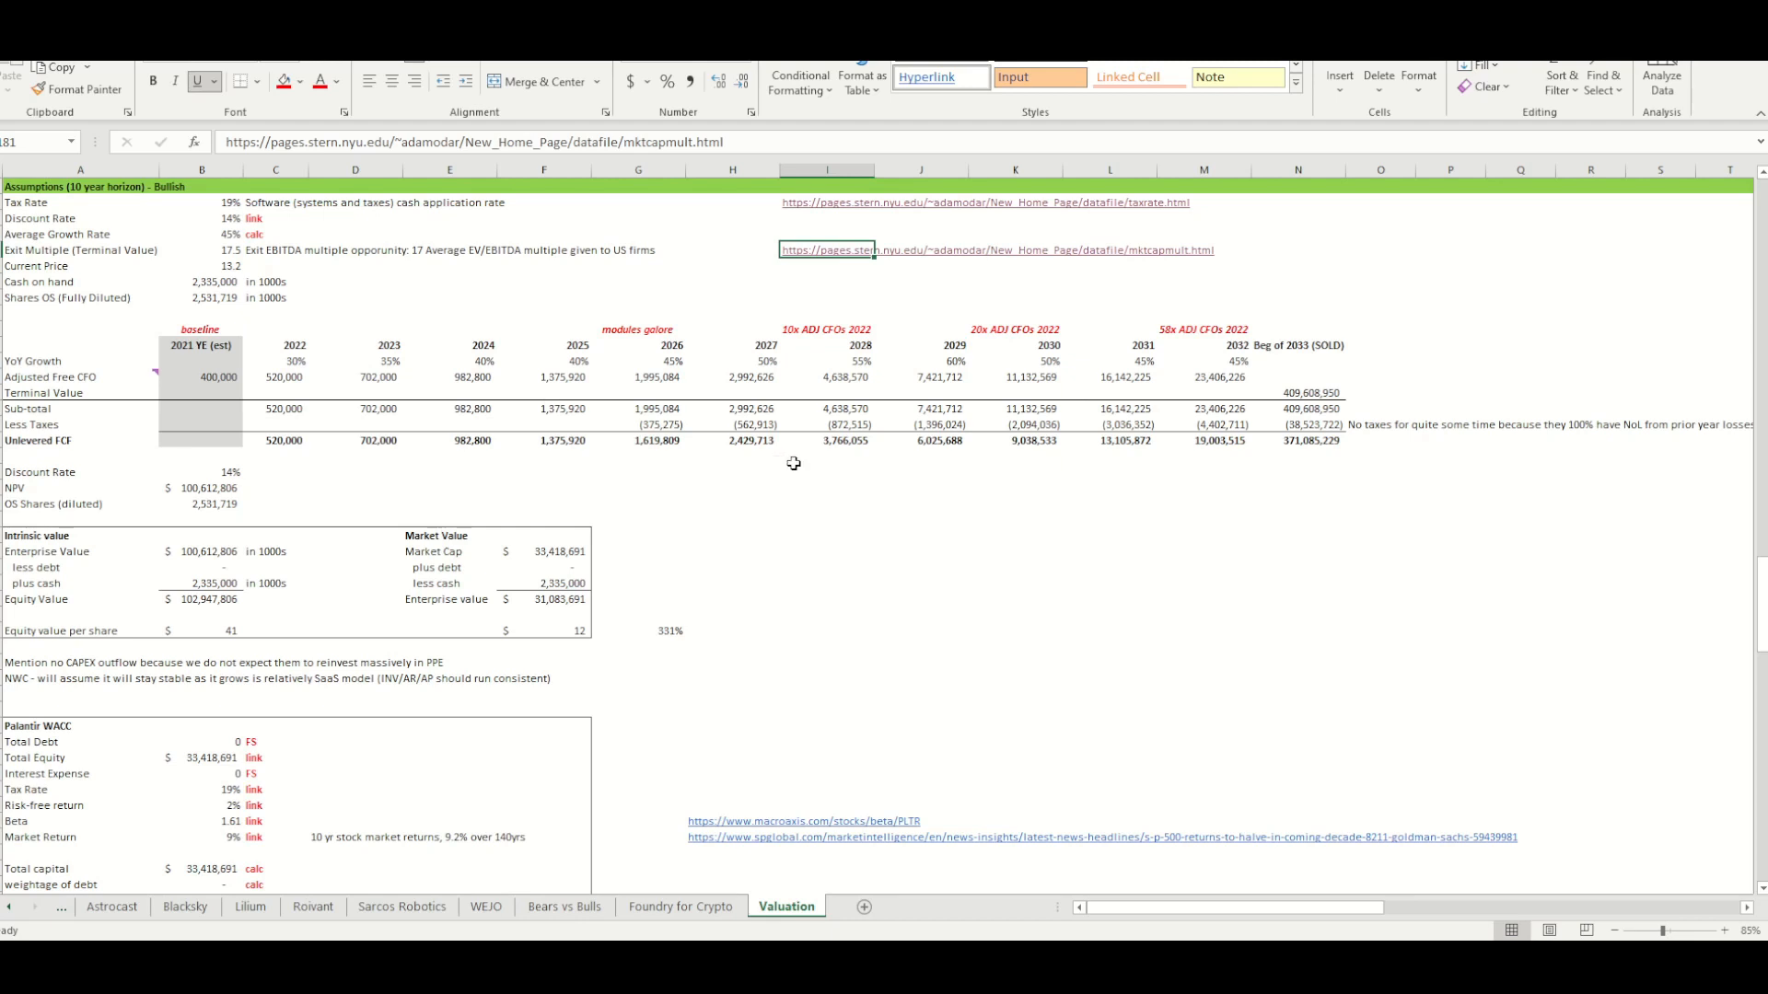
pyautogui.moveTo(653, 448)
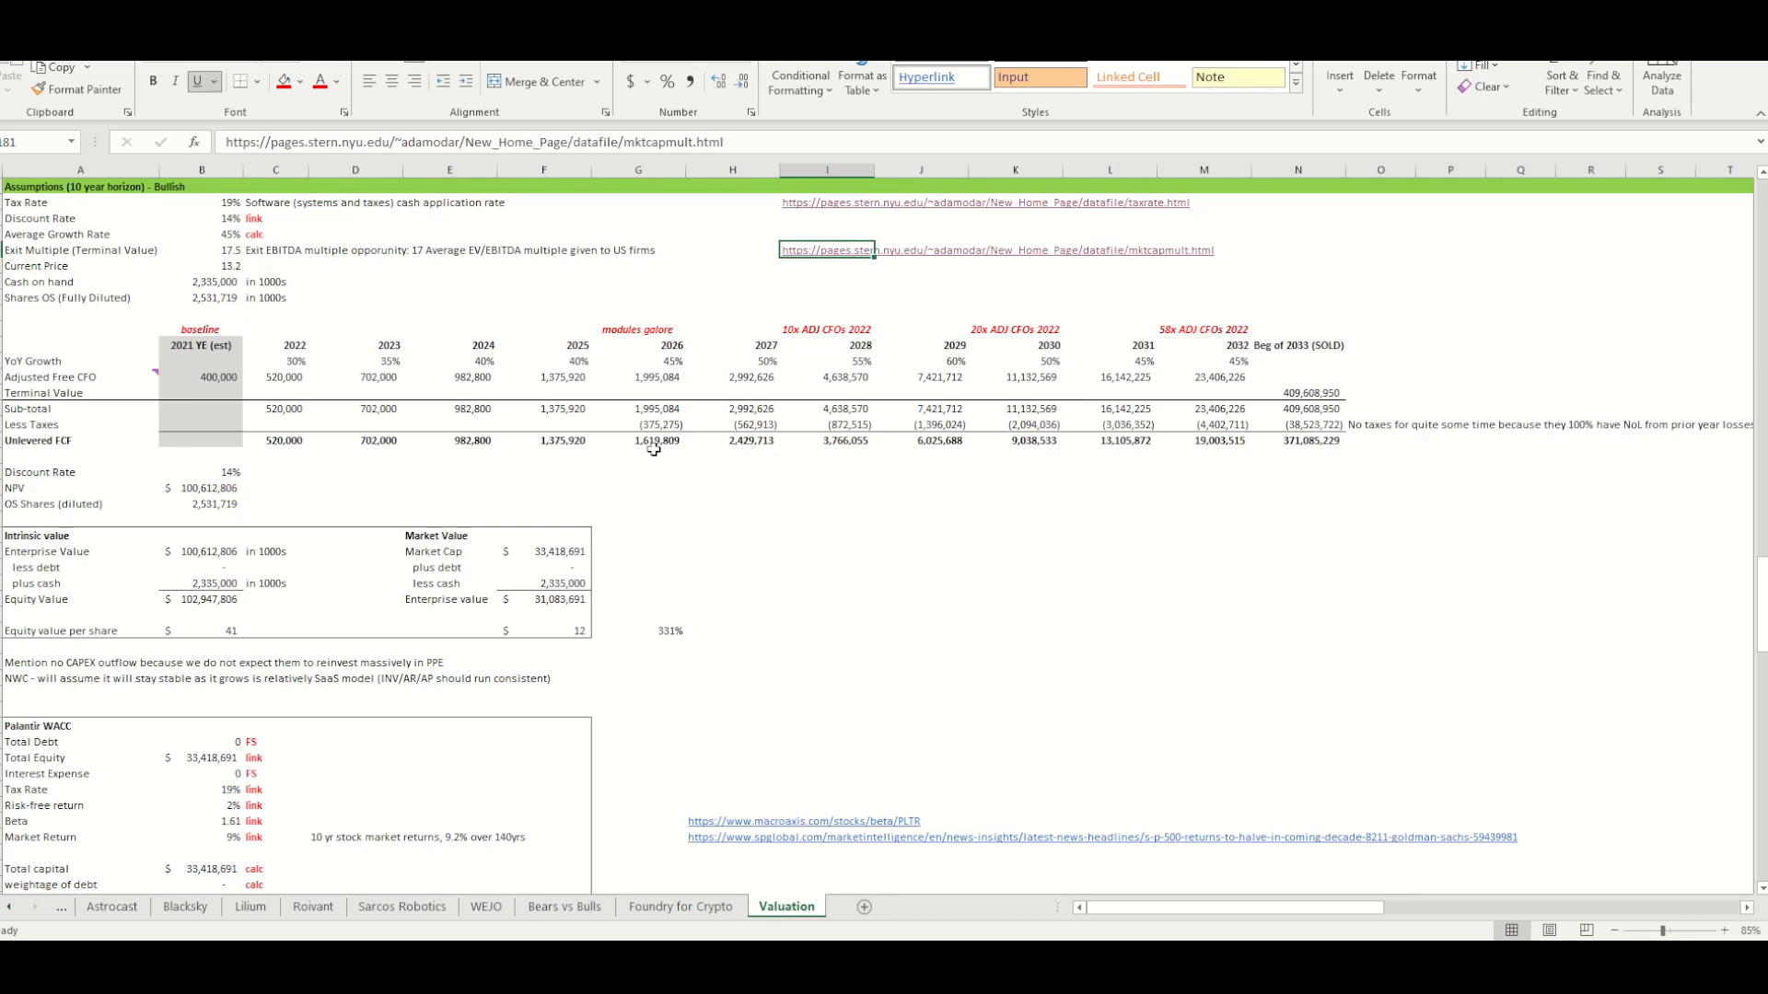
pyautogui.moveTo(642, 456)
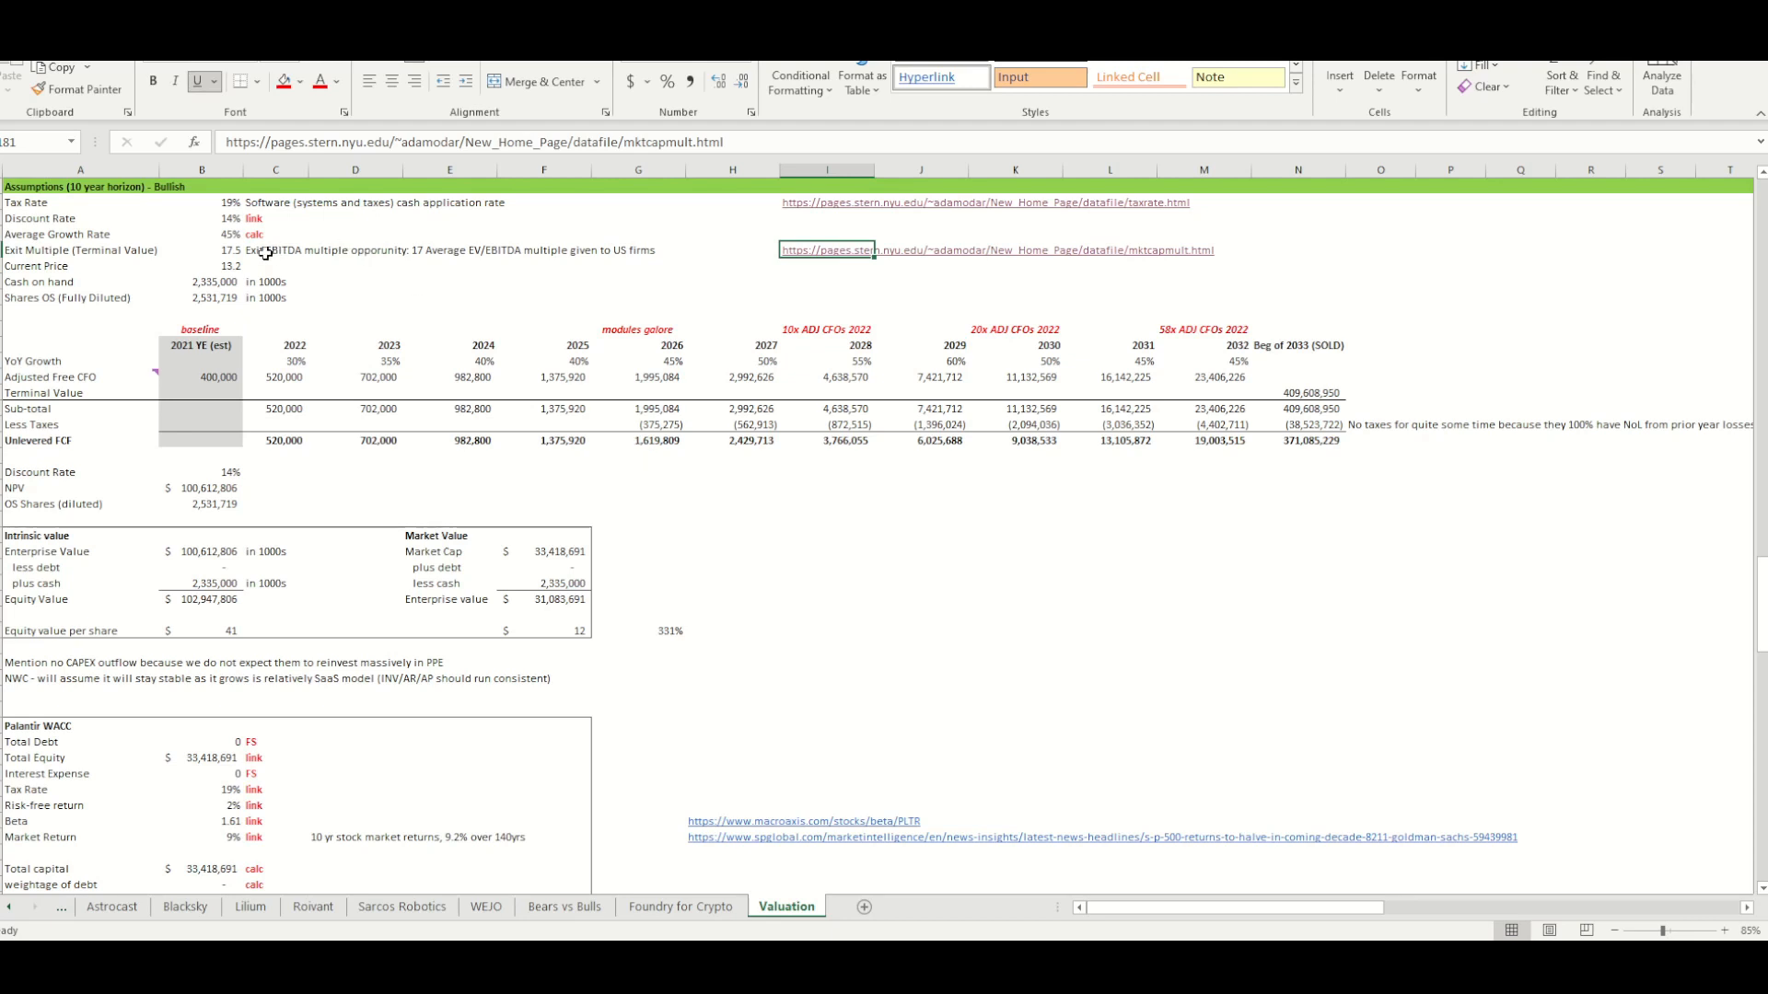
# Select the 17.5 exit multiple assumption beside its source link
pyautogui.click(201, 249)
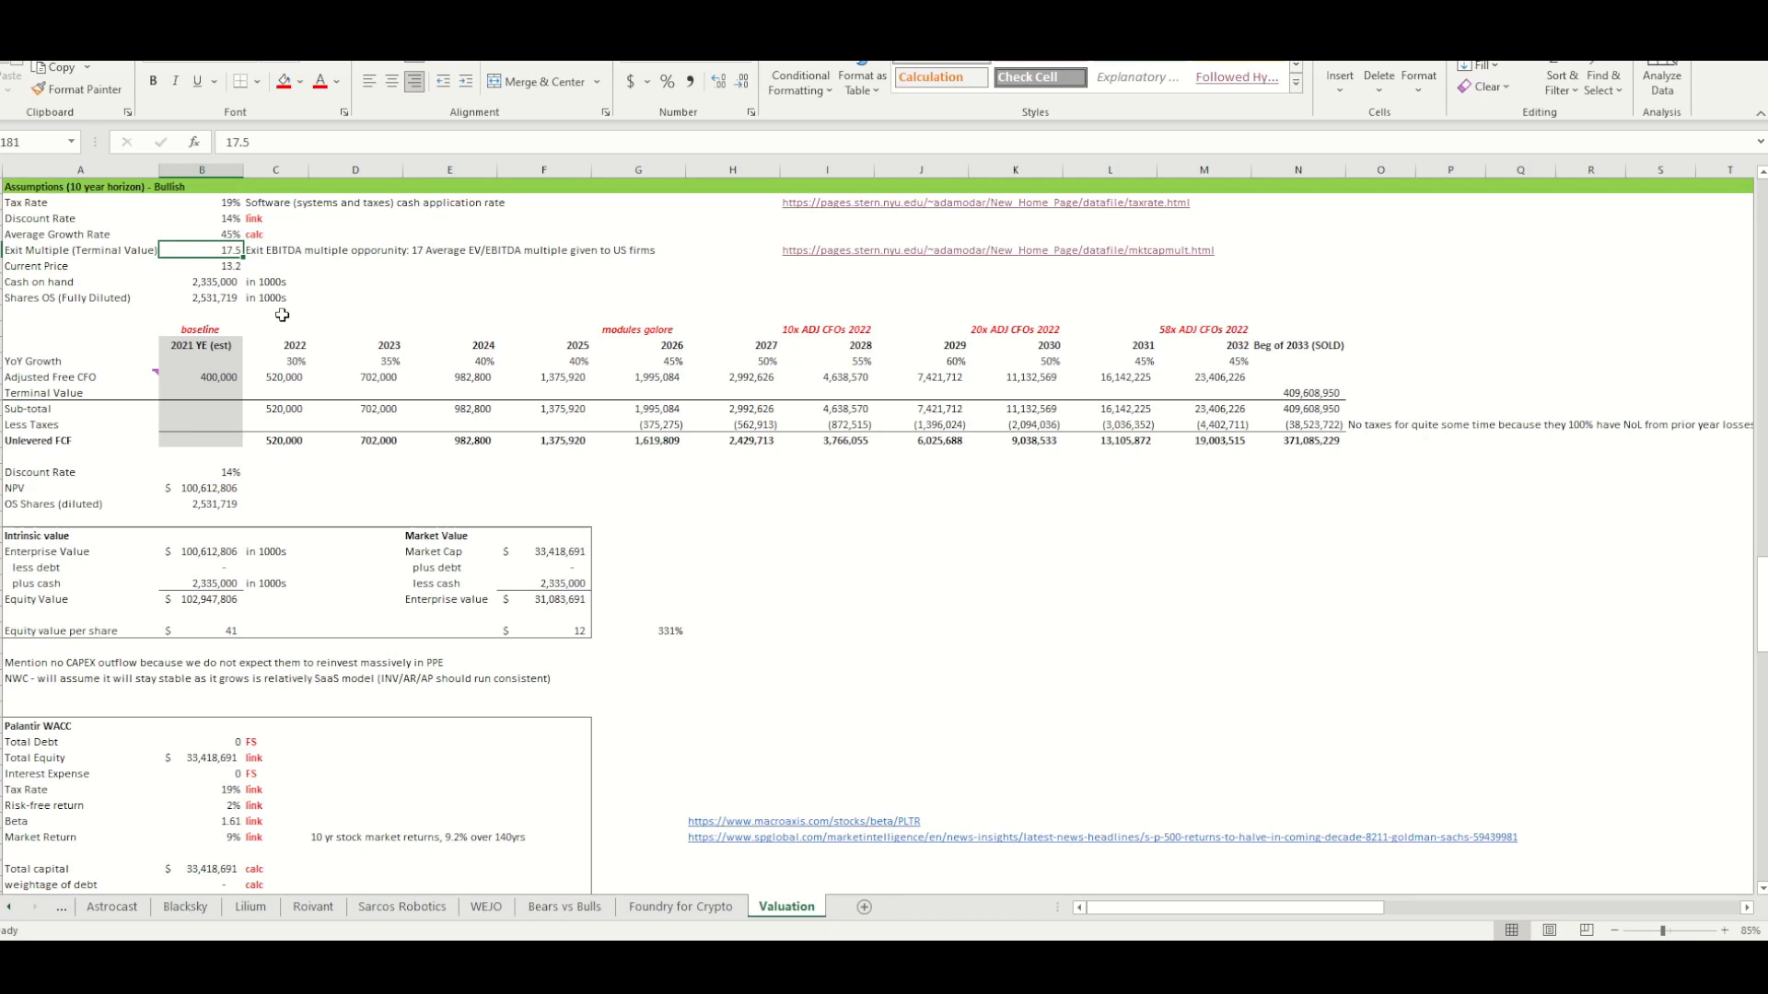
# Jump from the Shares OS (Fully Diluted) cell to its share-class table precedent
pyautogui.click(200, 265)
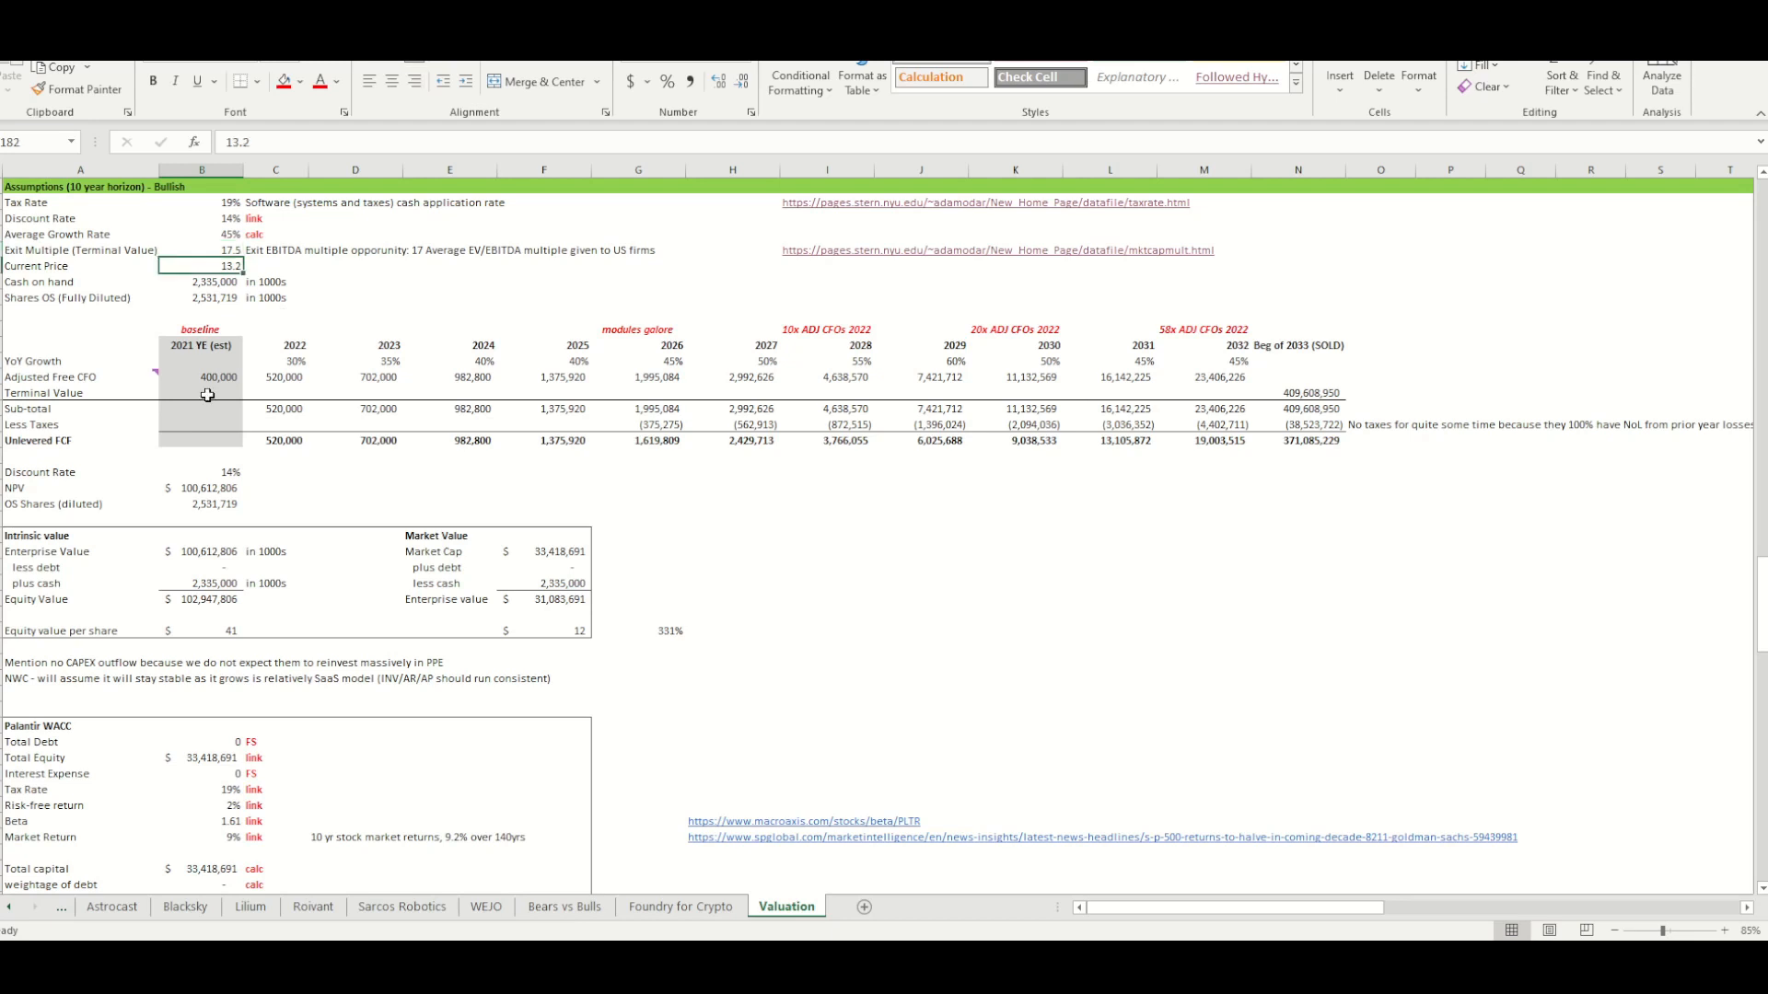
pyautogui.click(202, 281)
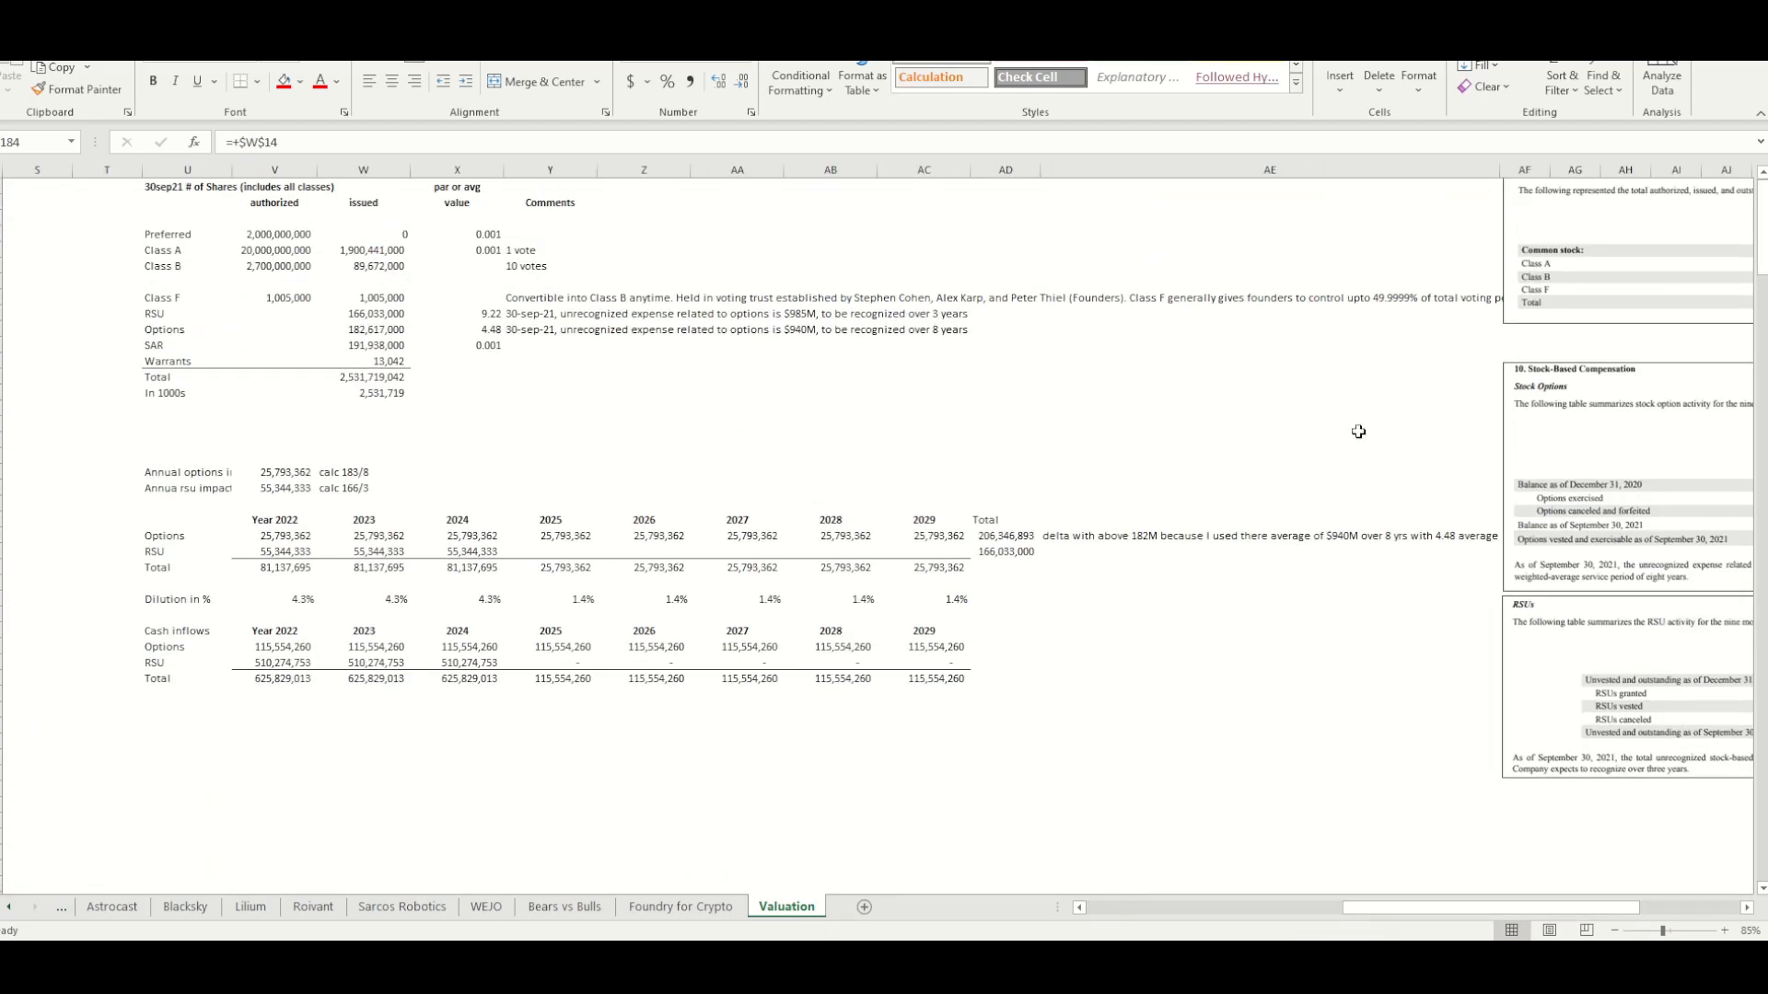
# Total the share classes from Preferred to Warrants, check the in-thousands formula, and return to the DCF
pyautogui.moveTo(187, 233); pyautogui.dragTo(389, 361)
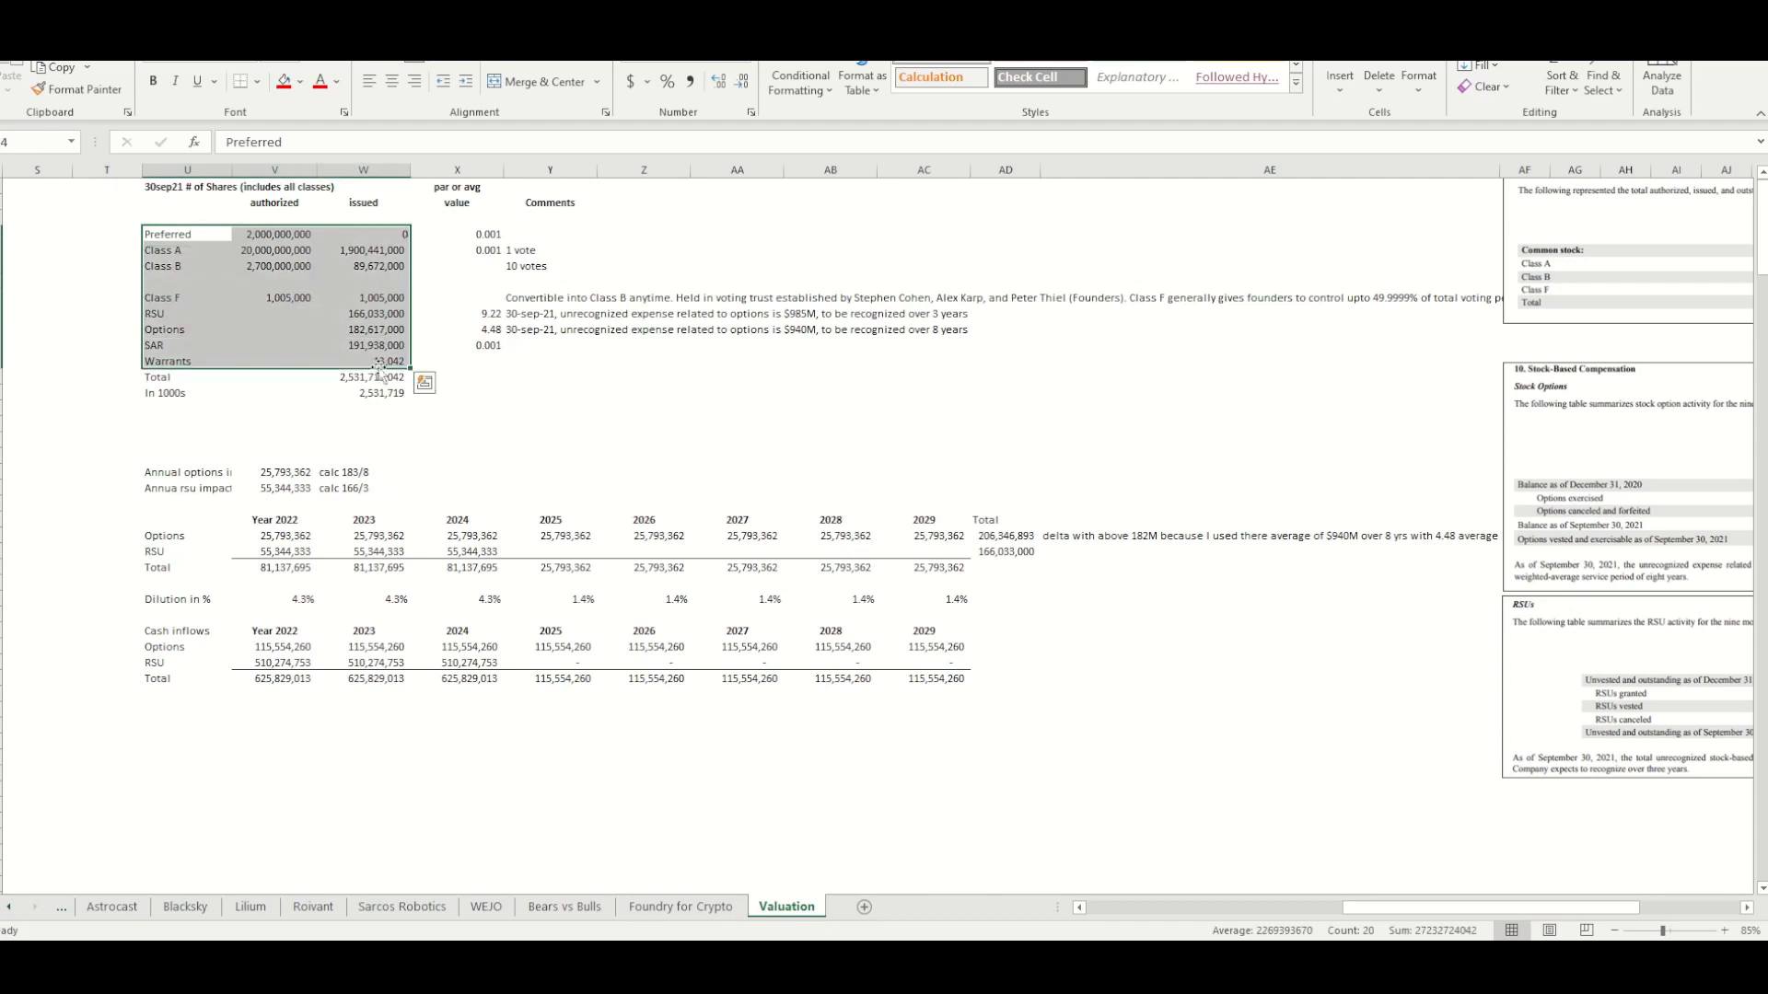
pyautogui.click(187, 313)
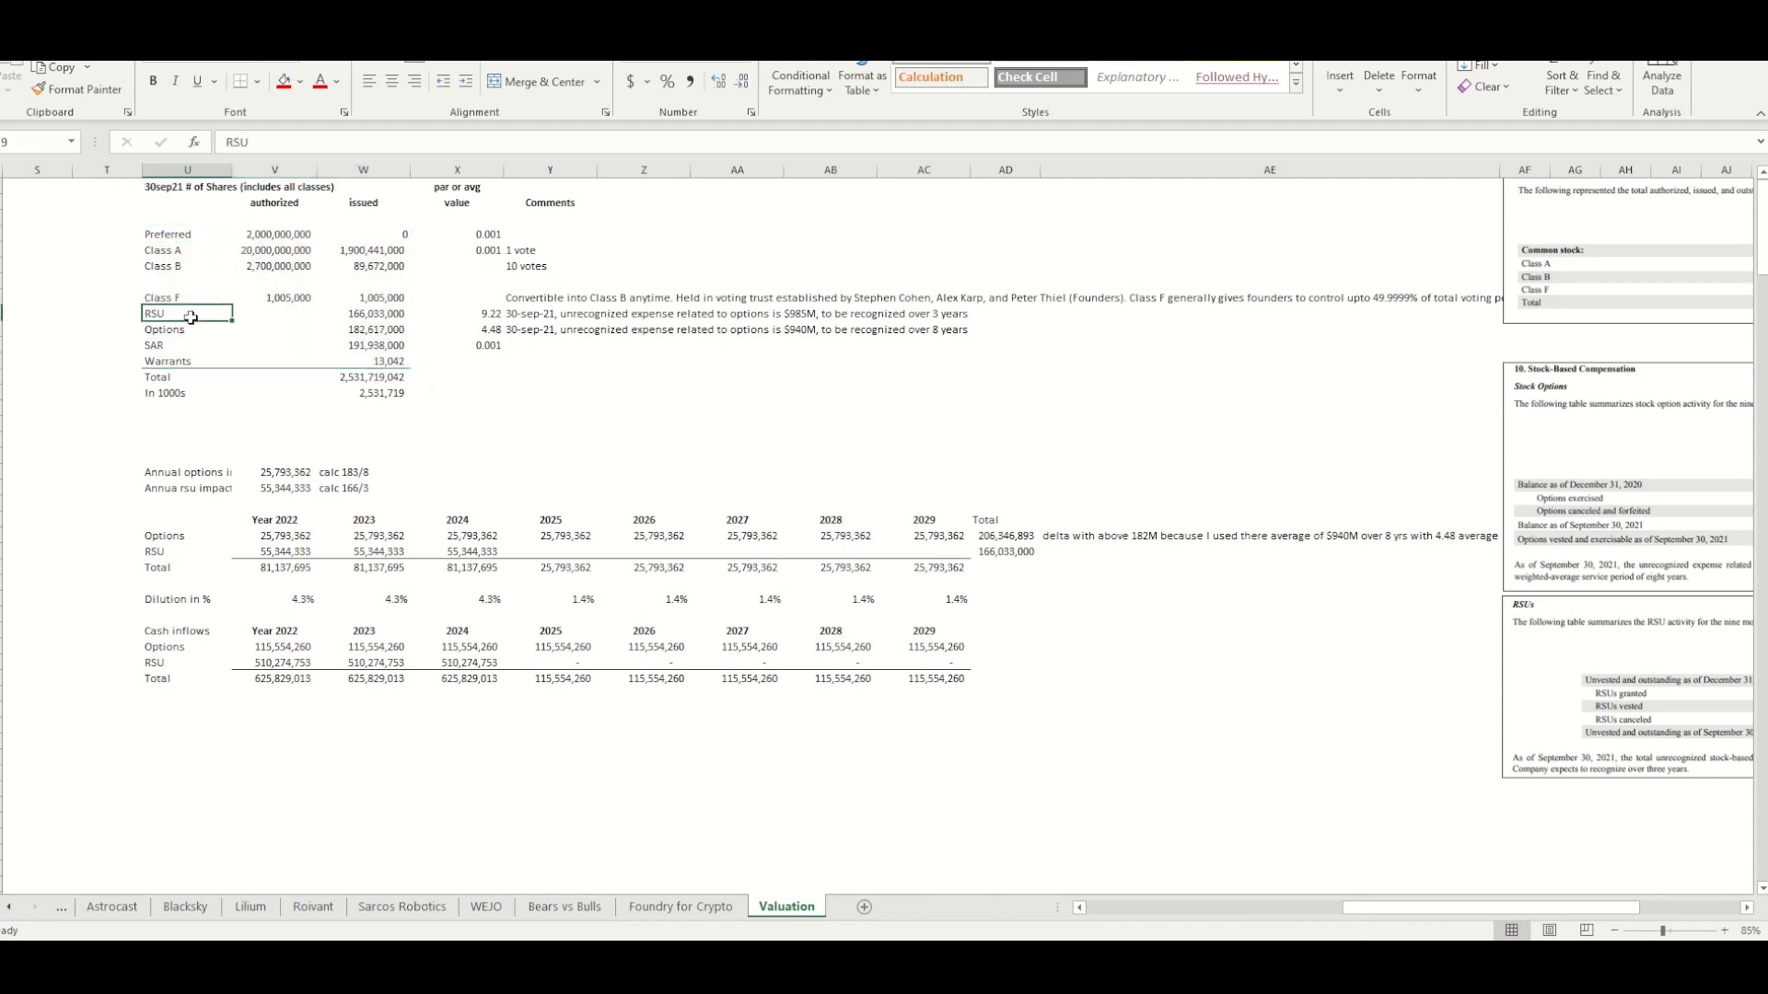
pyautogui.click(187, 361)
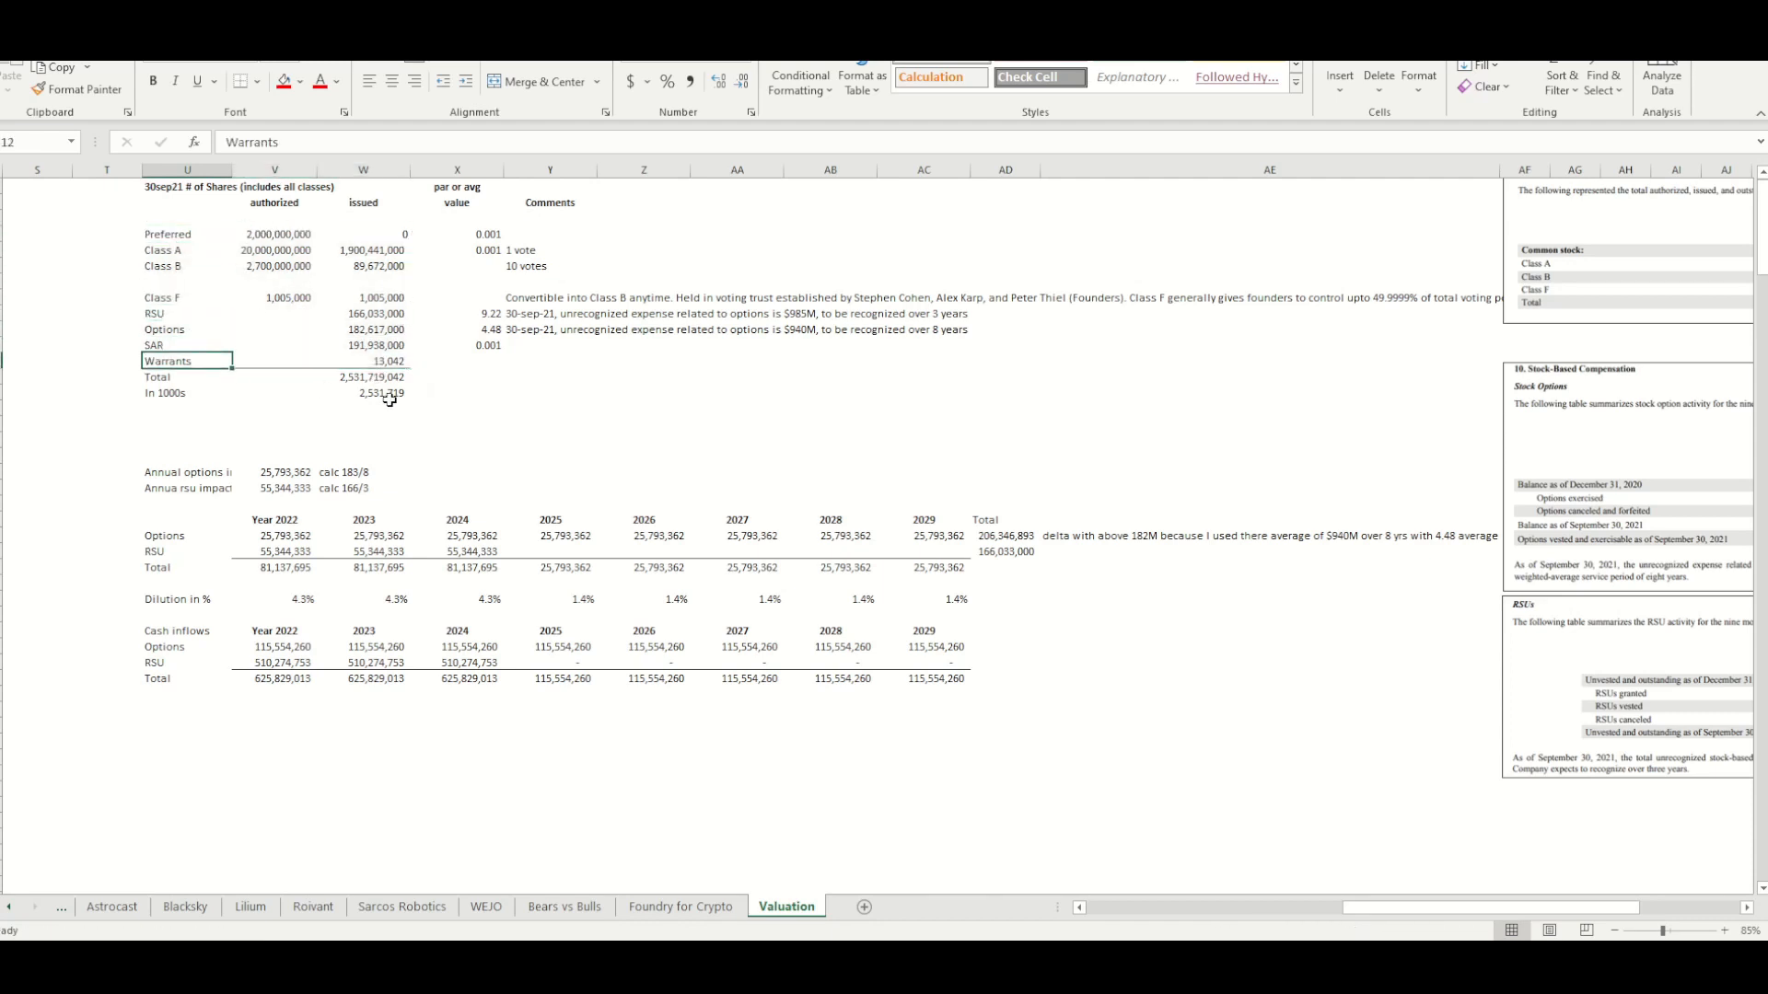
pyautogui.click(381, 392)
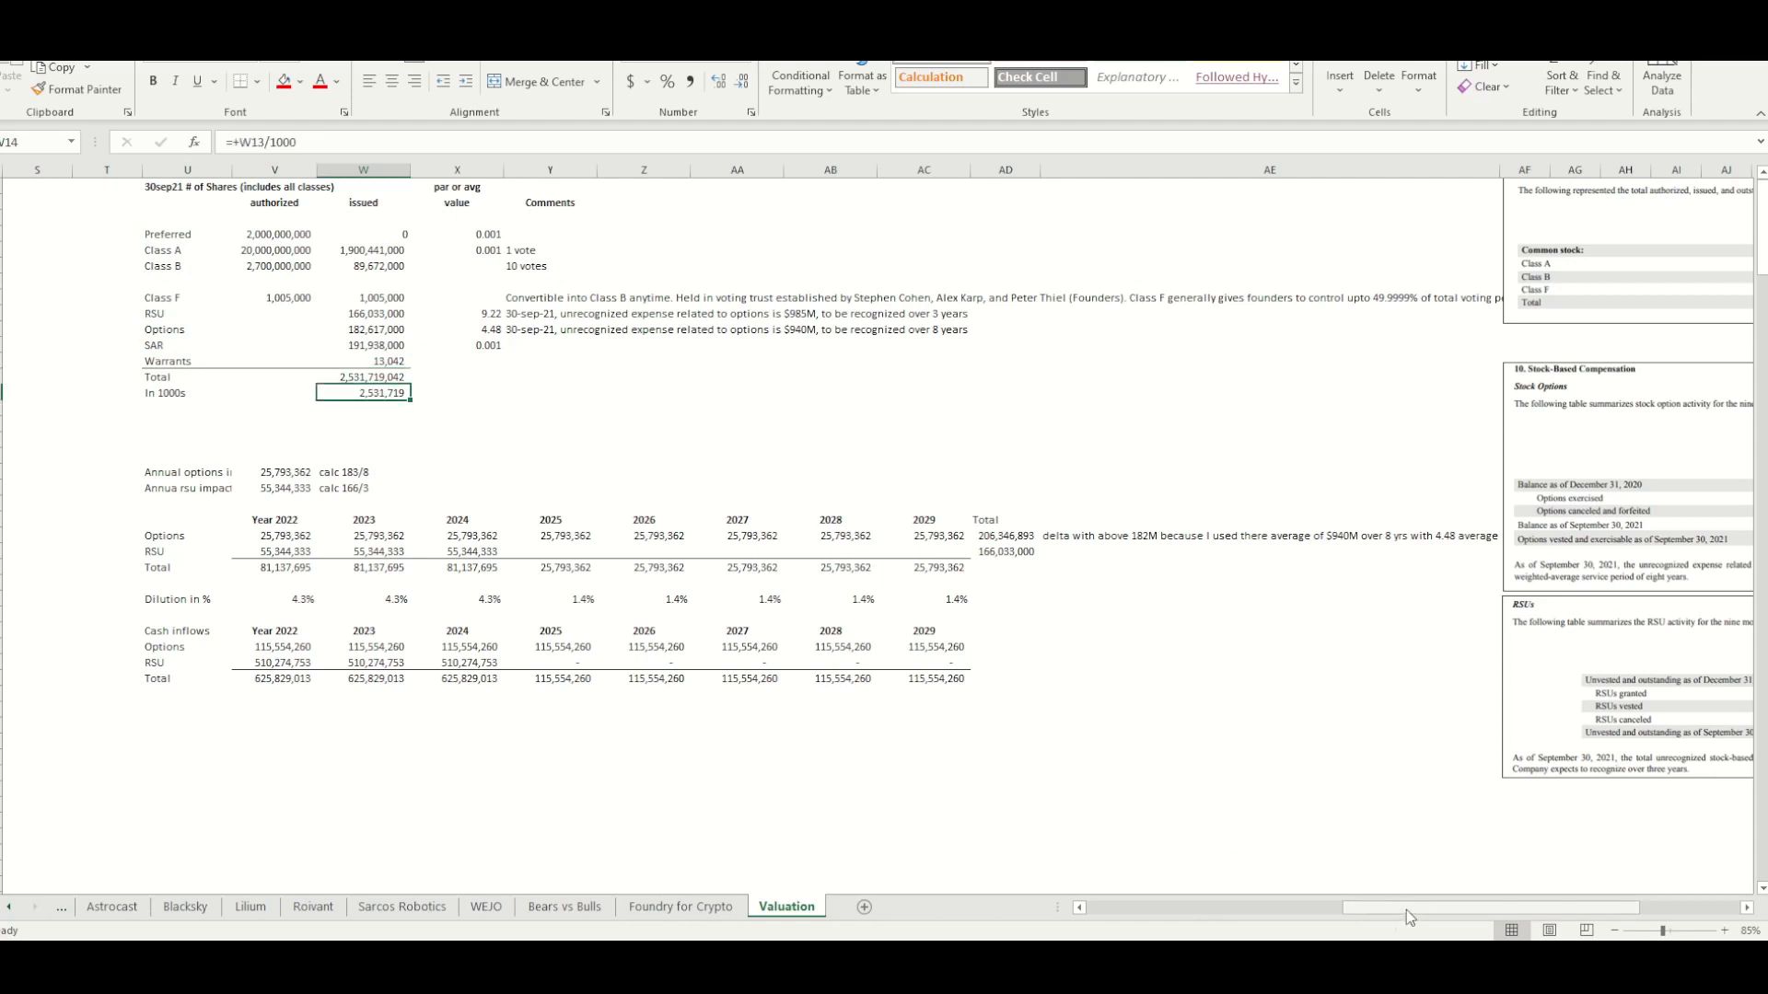
pyautogui.hscroll(3)
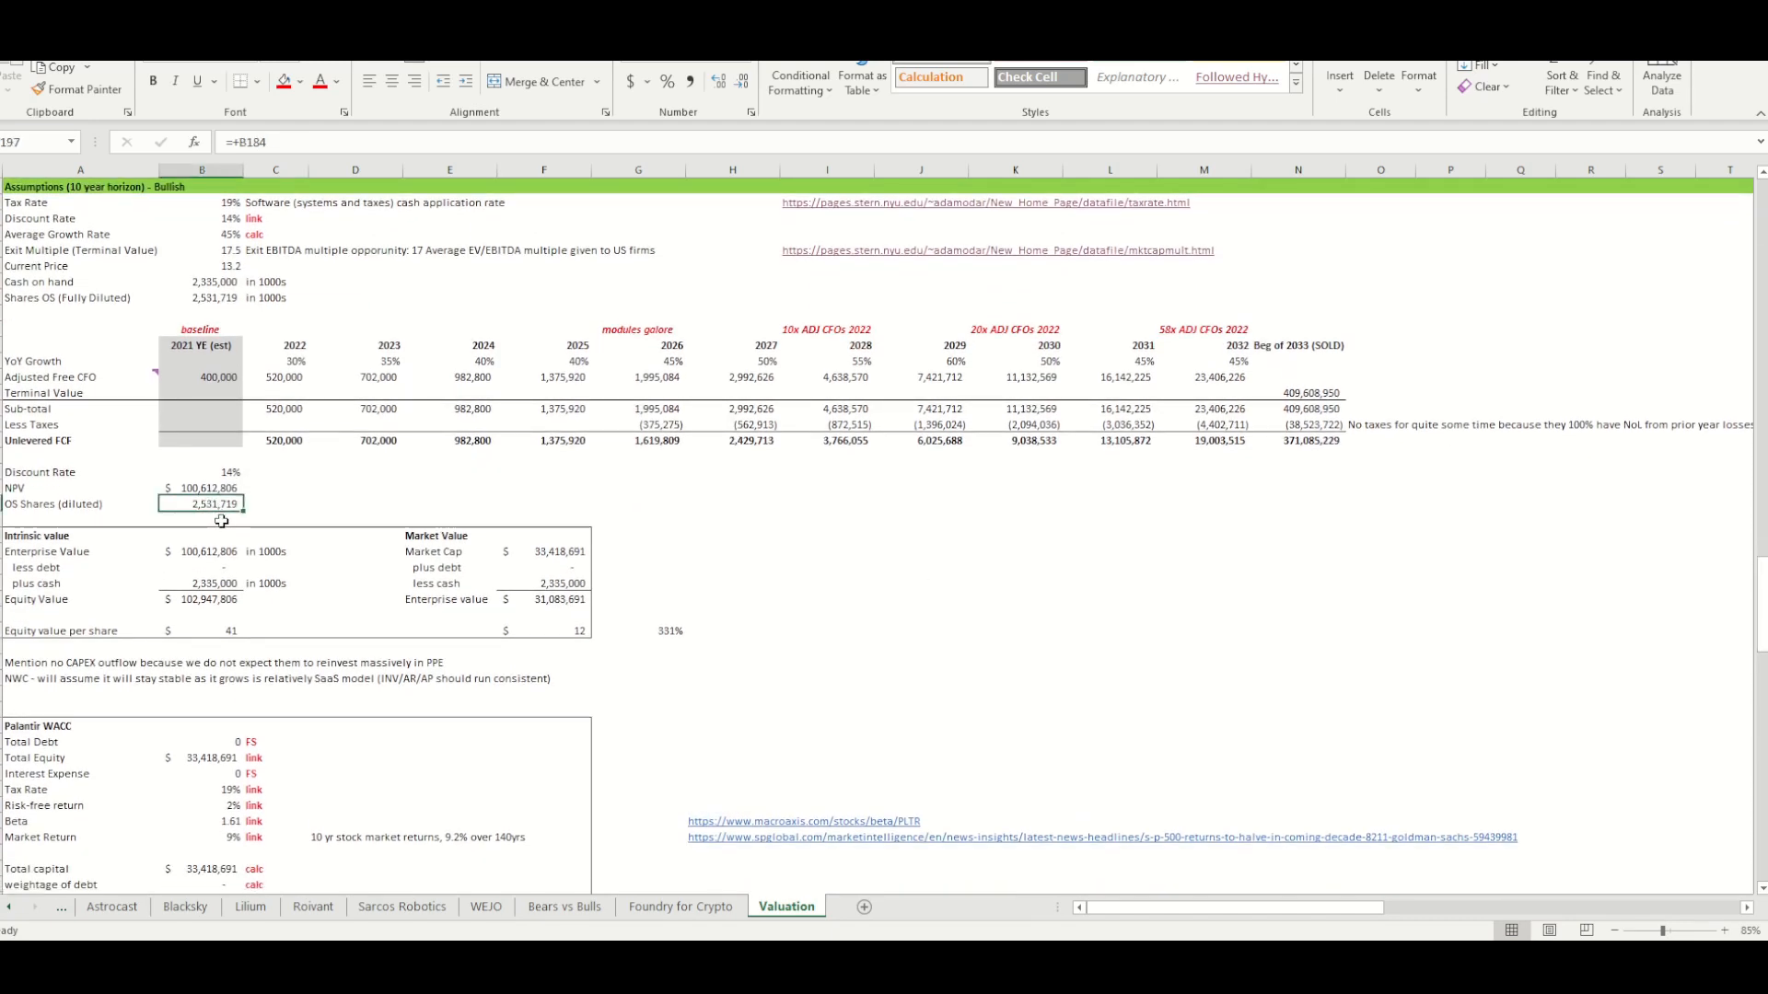
pyautogui.click(200, 298)
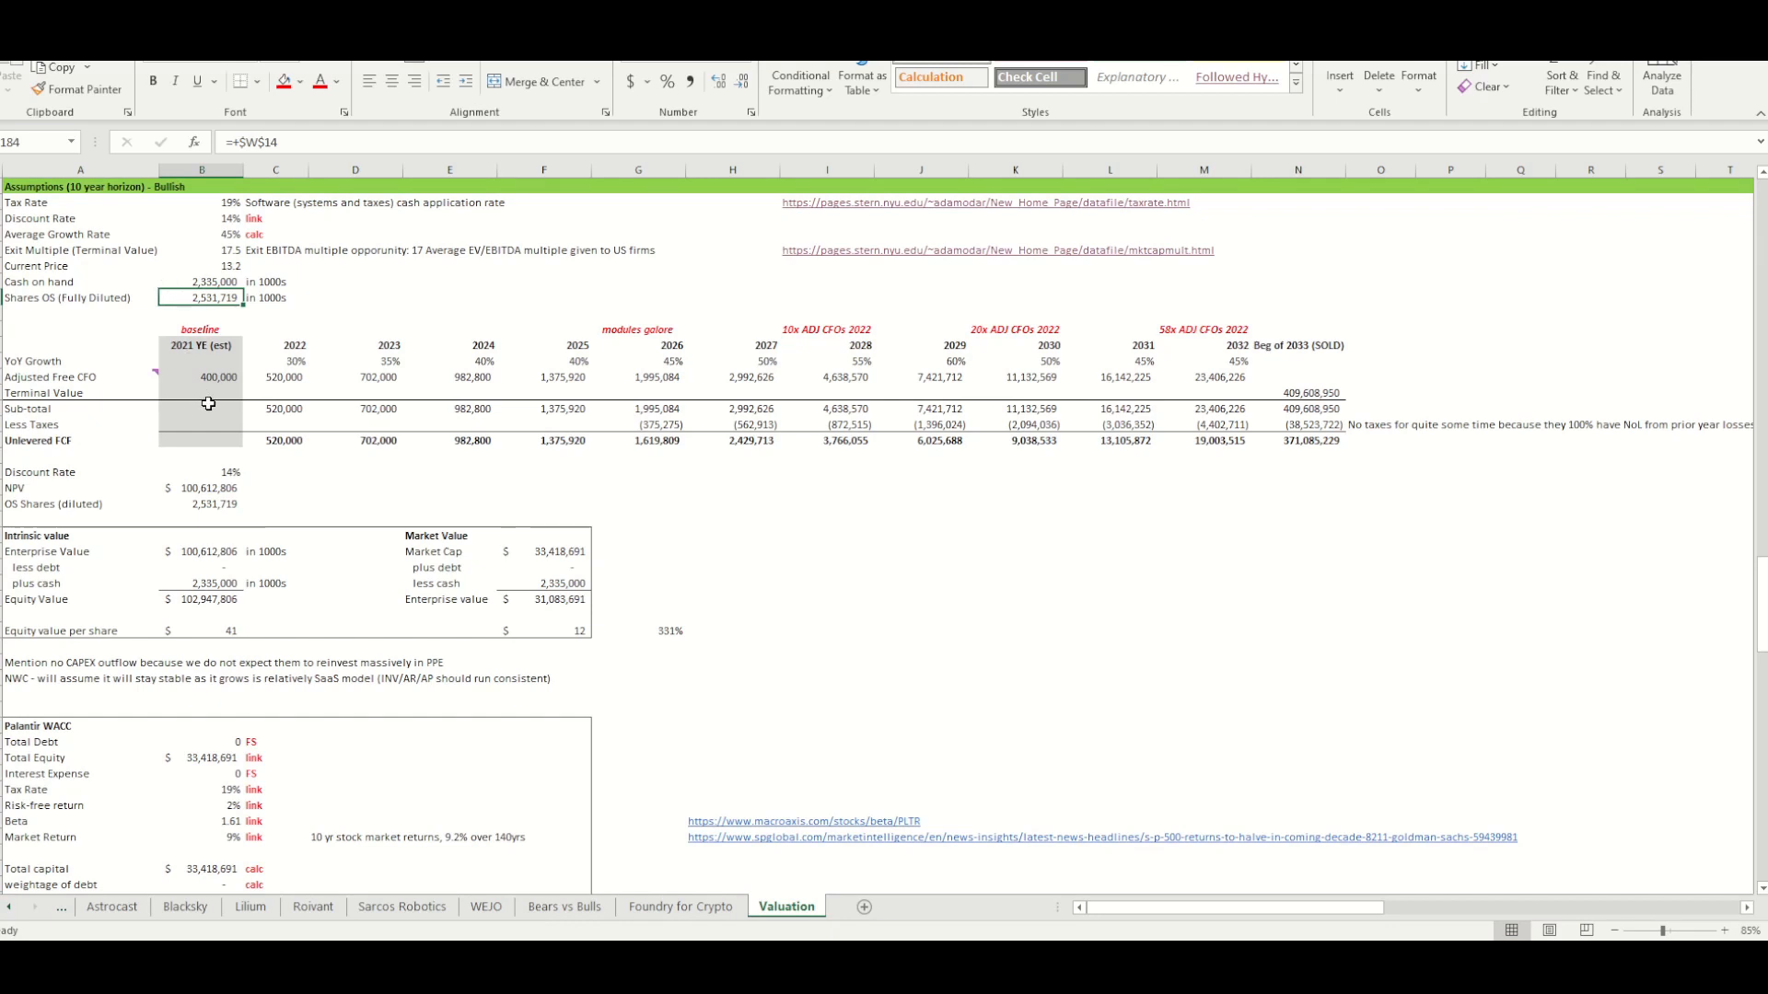
pyautogui.moveTo(201, 365)
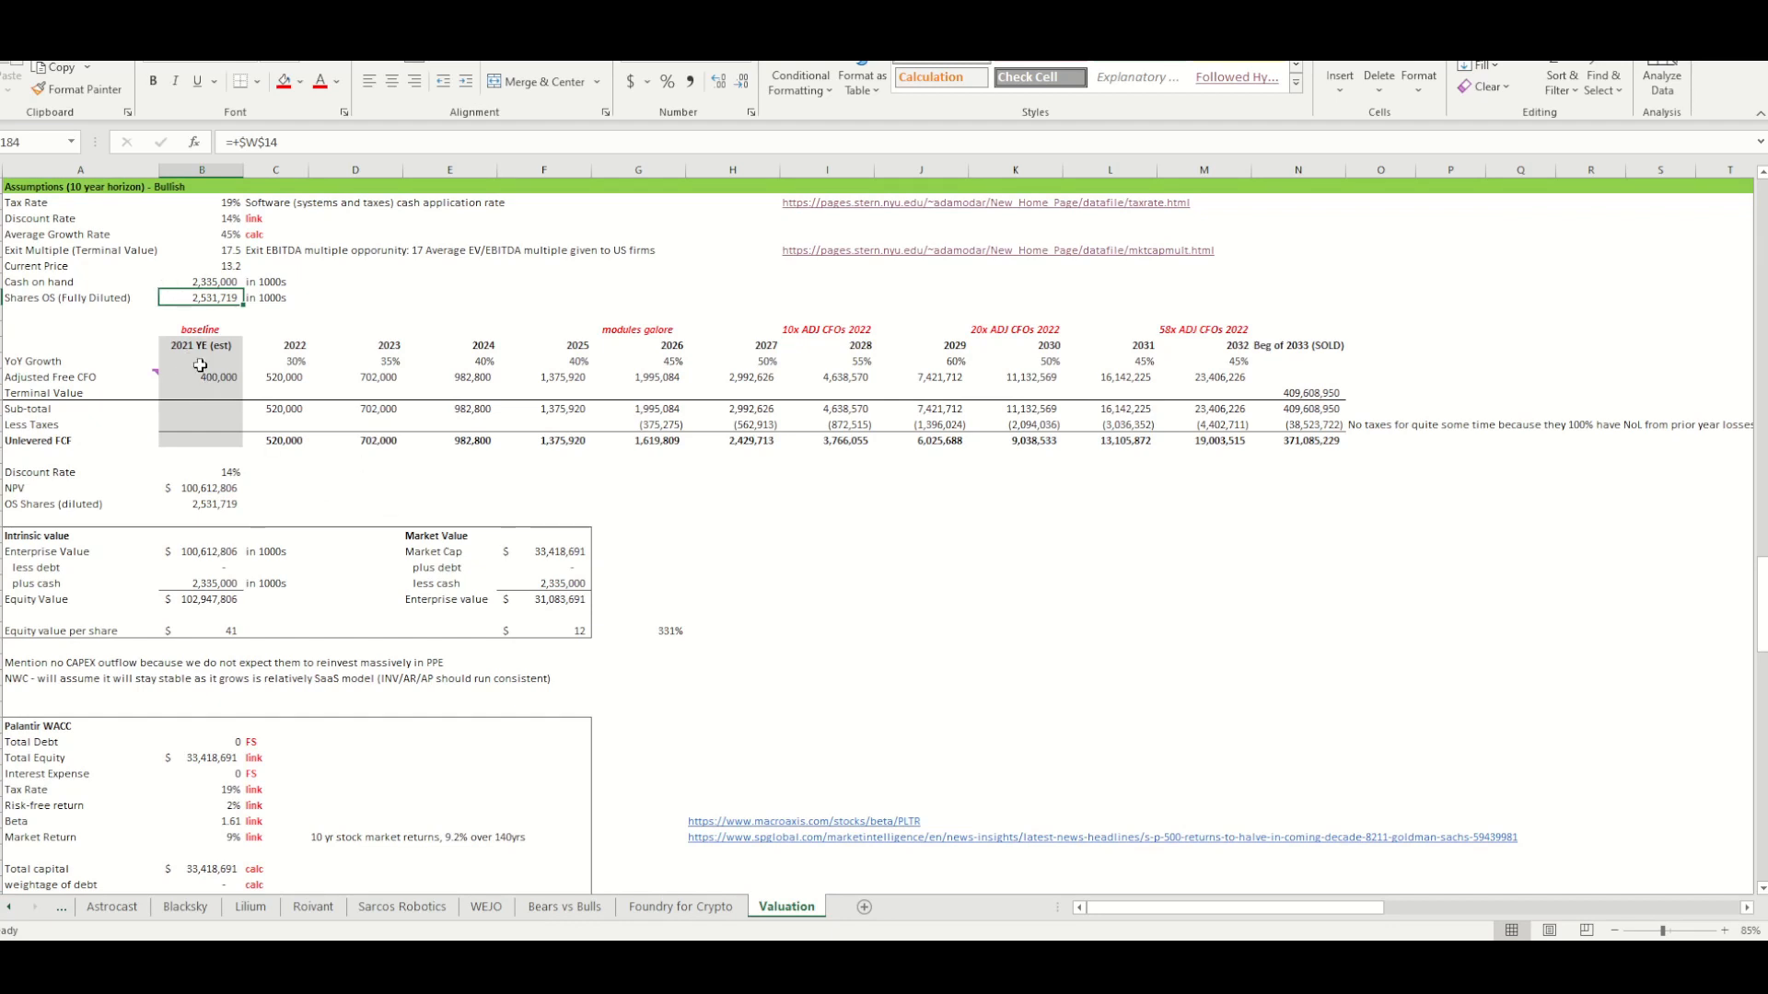
pyautogui.click(275, 361)
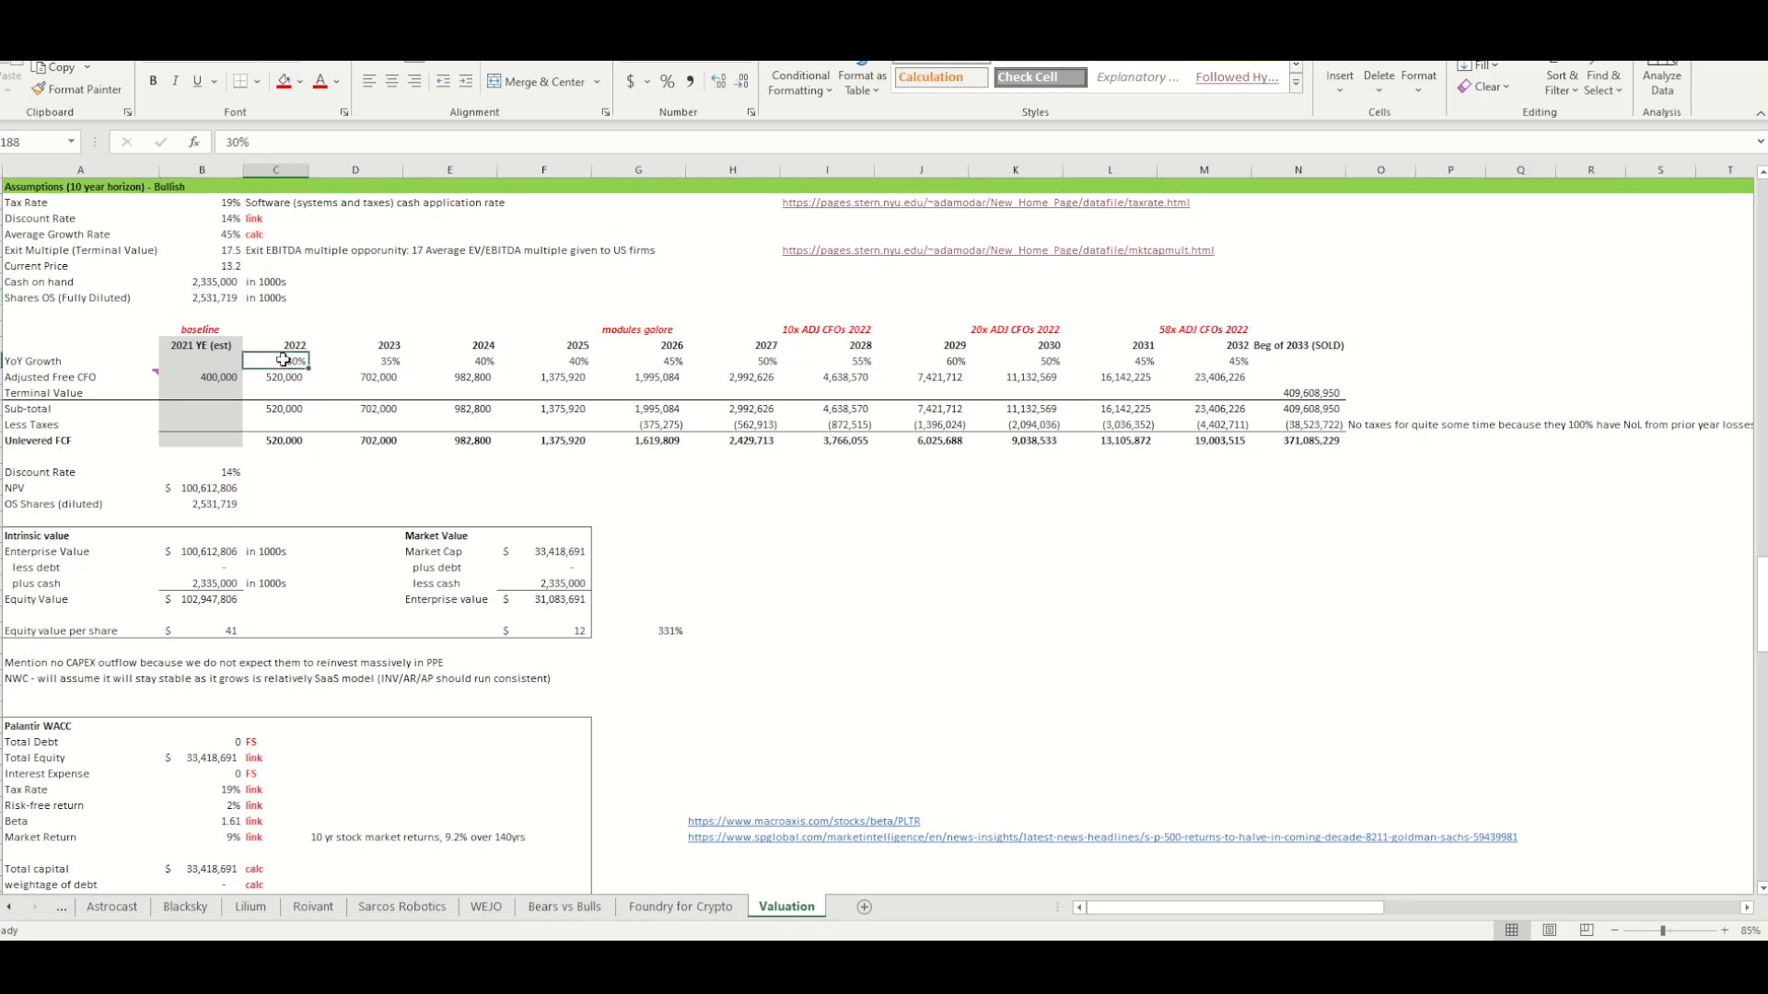
pyautogui.click(544, 361)
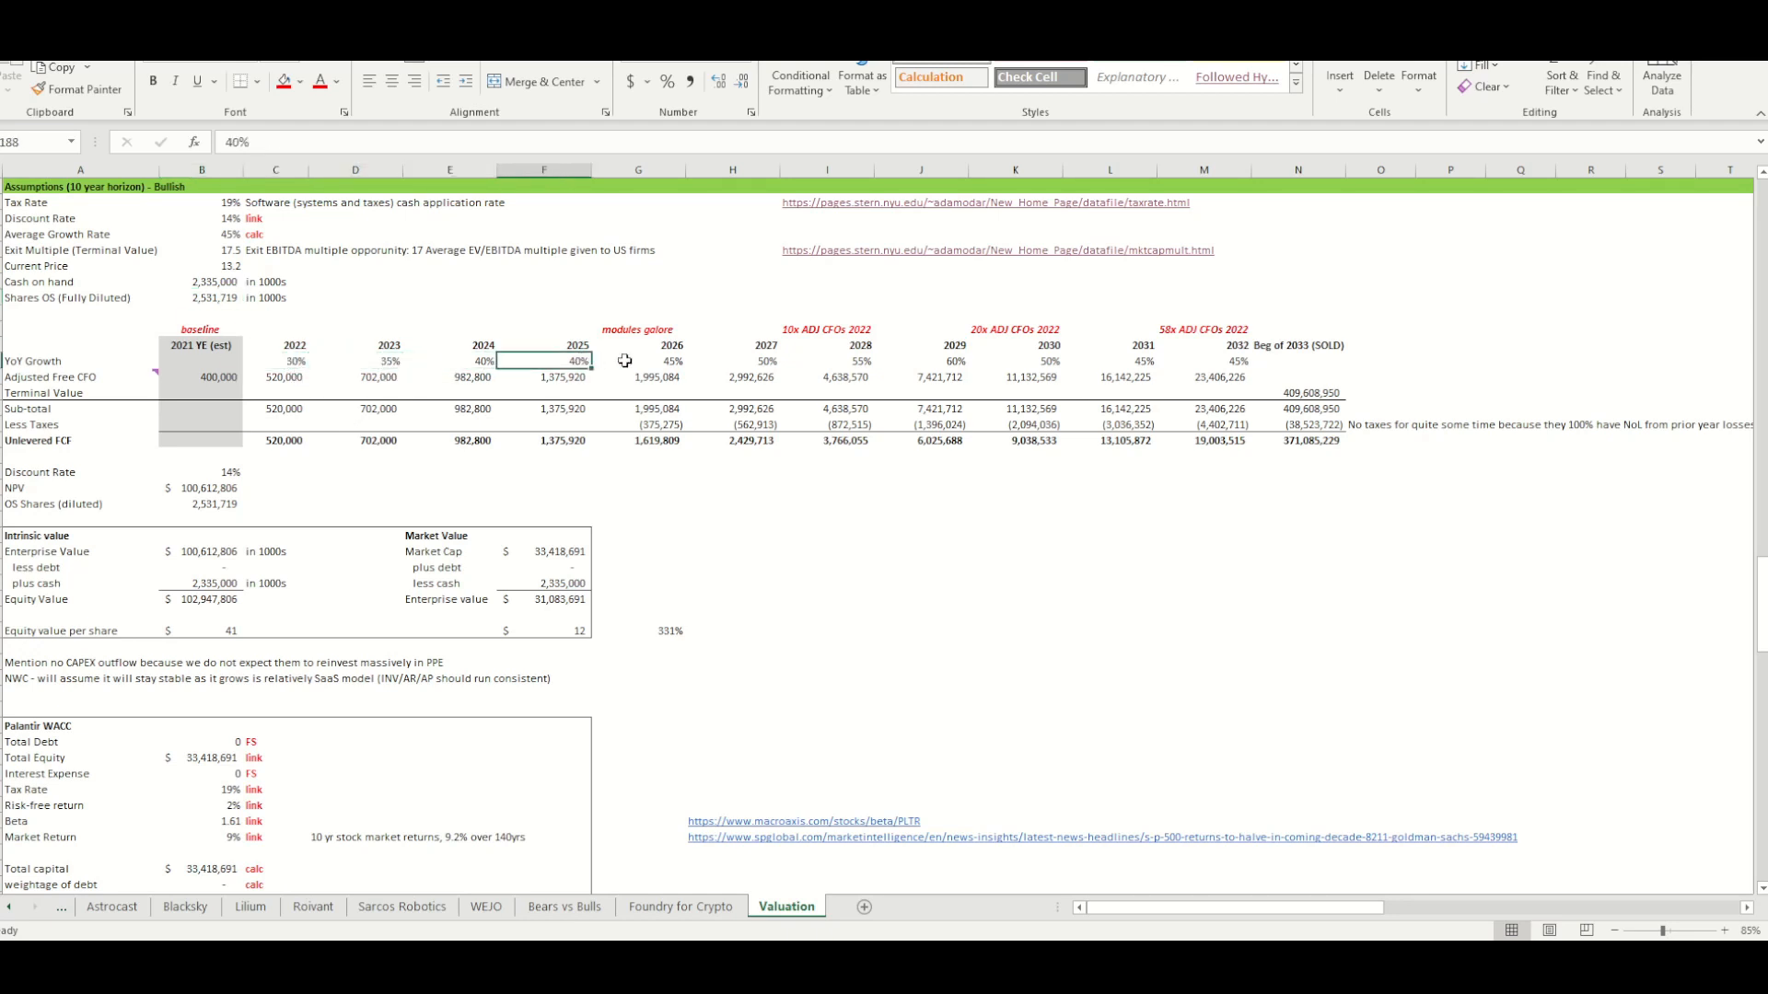
pyautogui.click(732, 361)
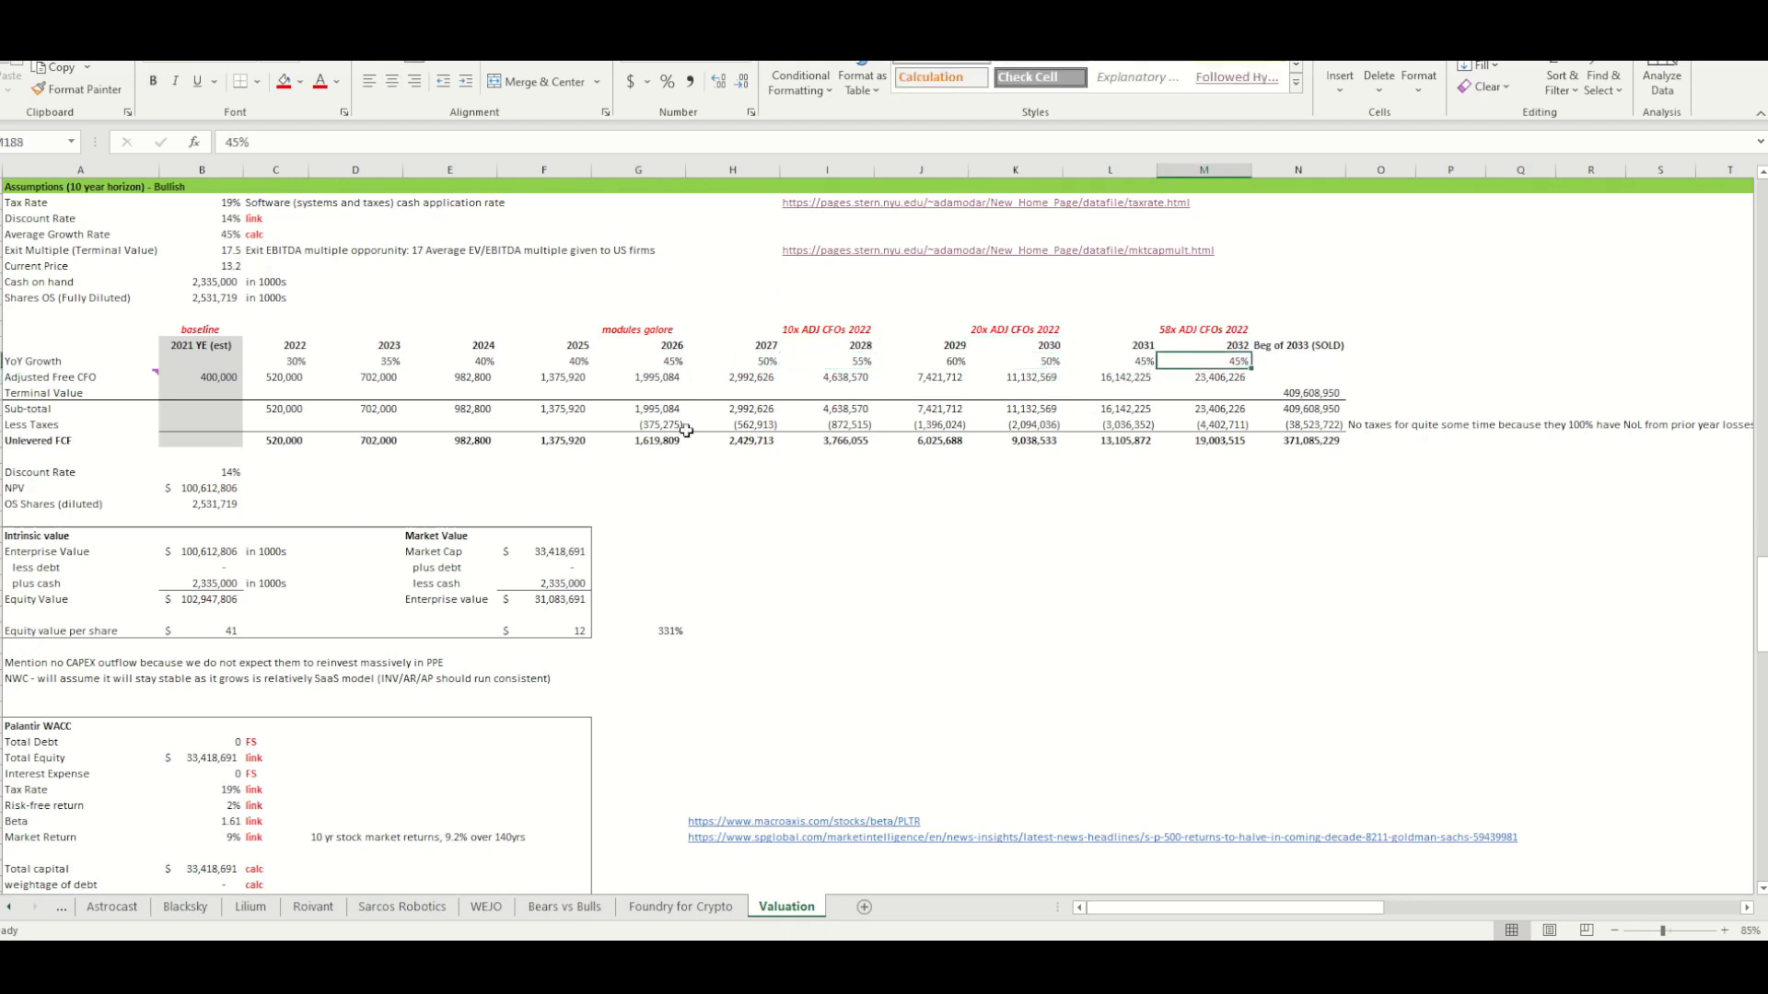
pyautogui.click(209, 487)
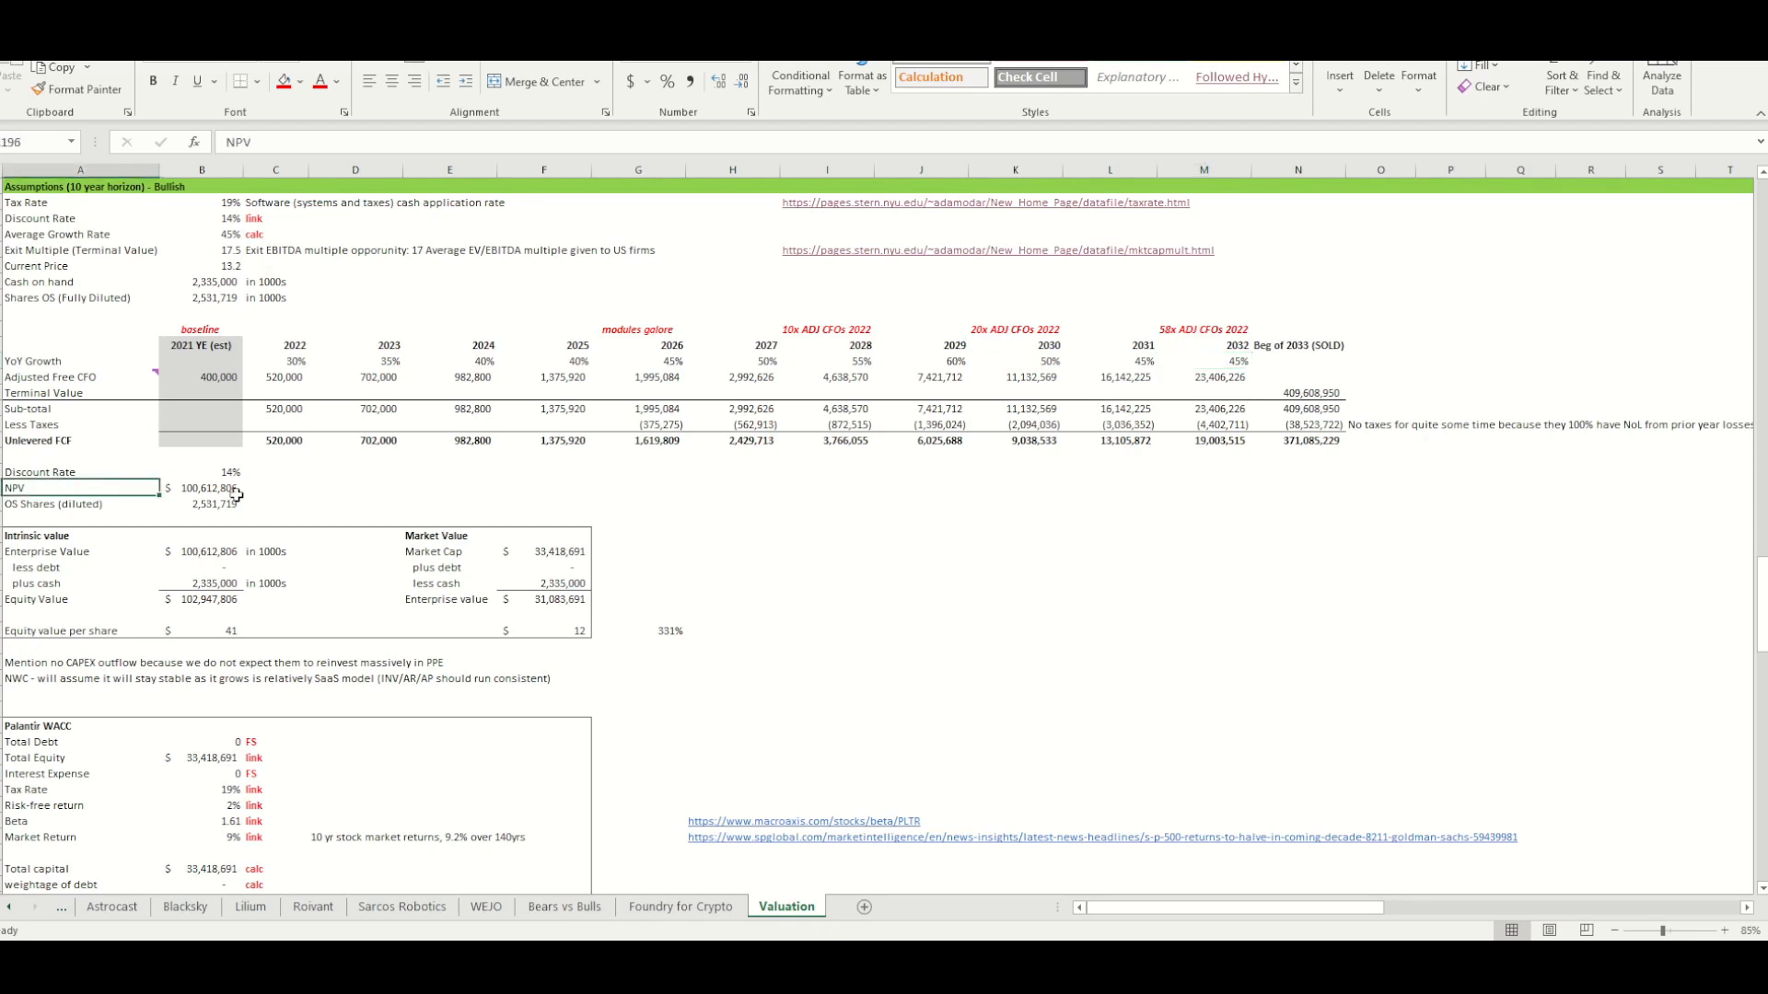
pyautogui.click(202, 487)
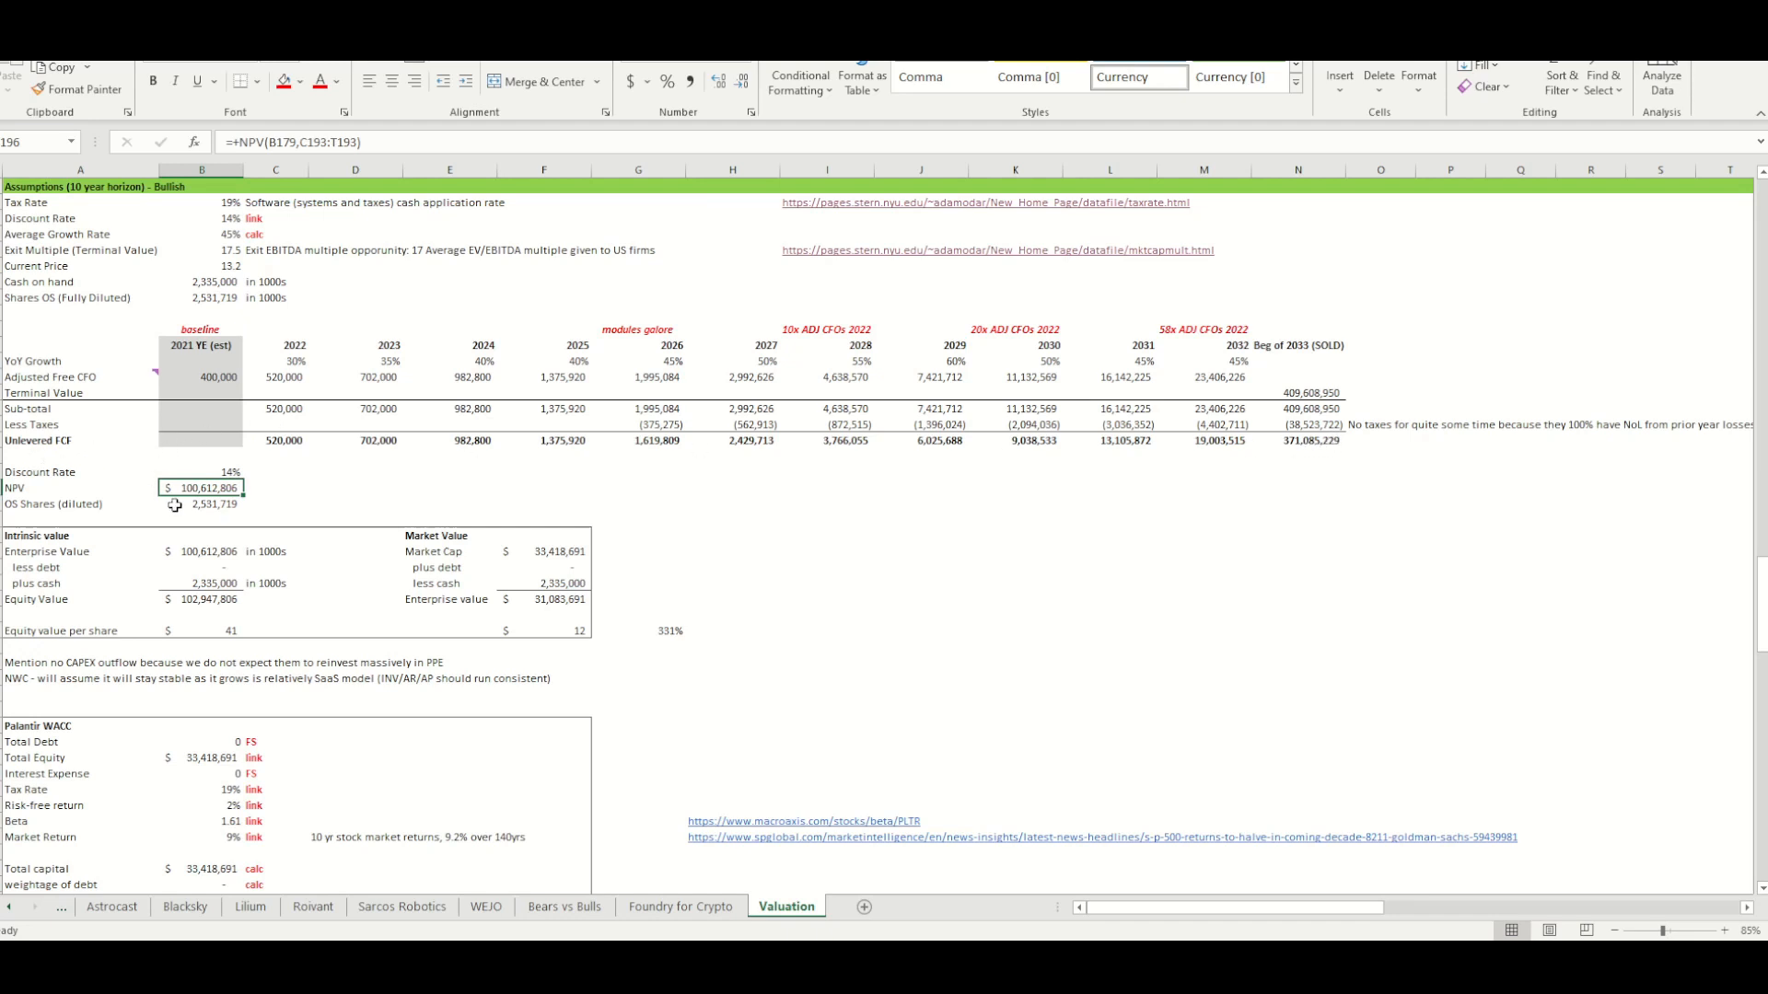
pyautogui.moveTo(207, 507)
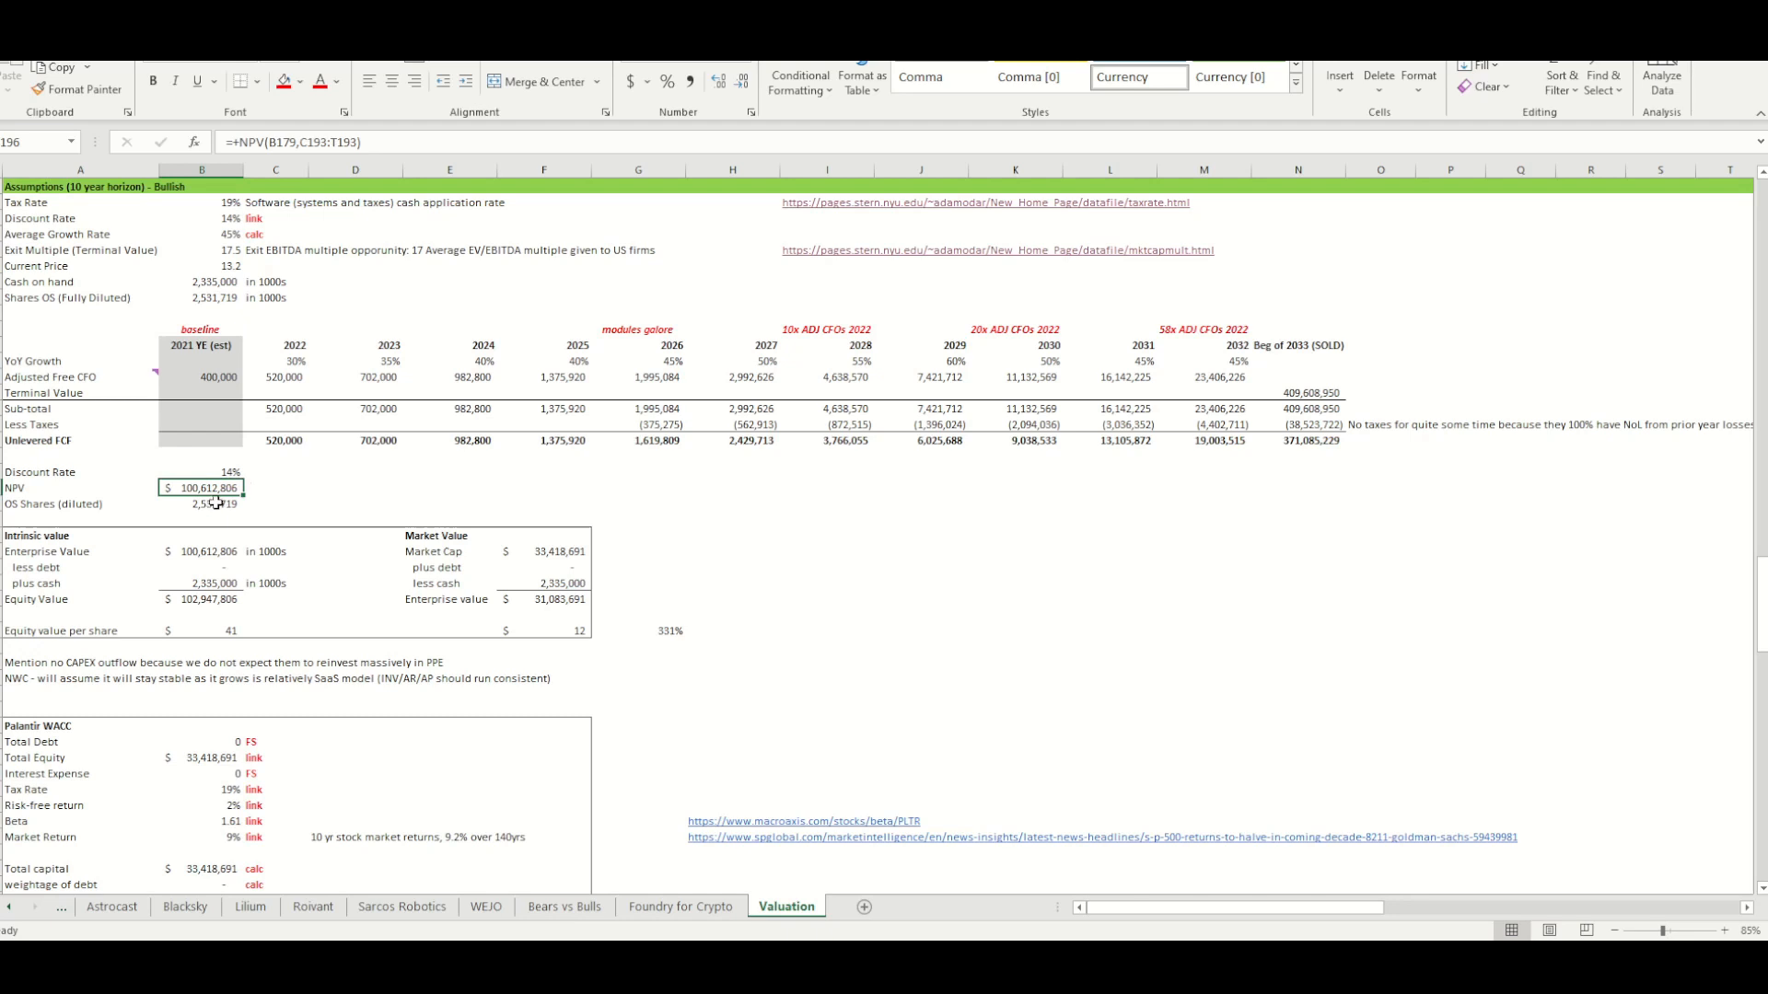
pyautogui.moveTo(295, 361); pyautogui.dragTo(1141, 361)
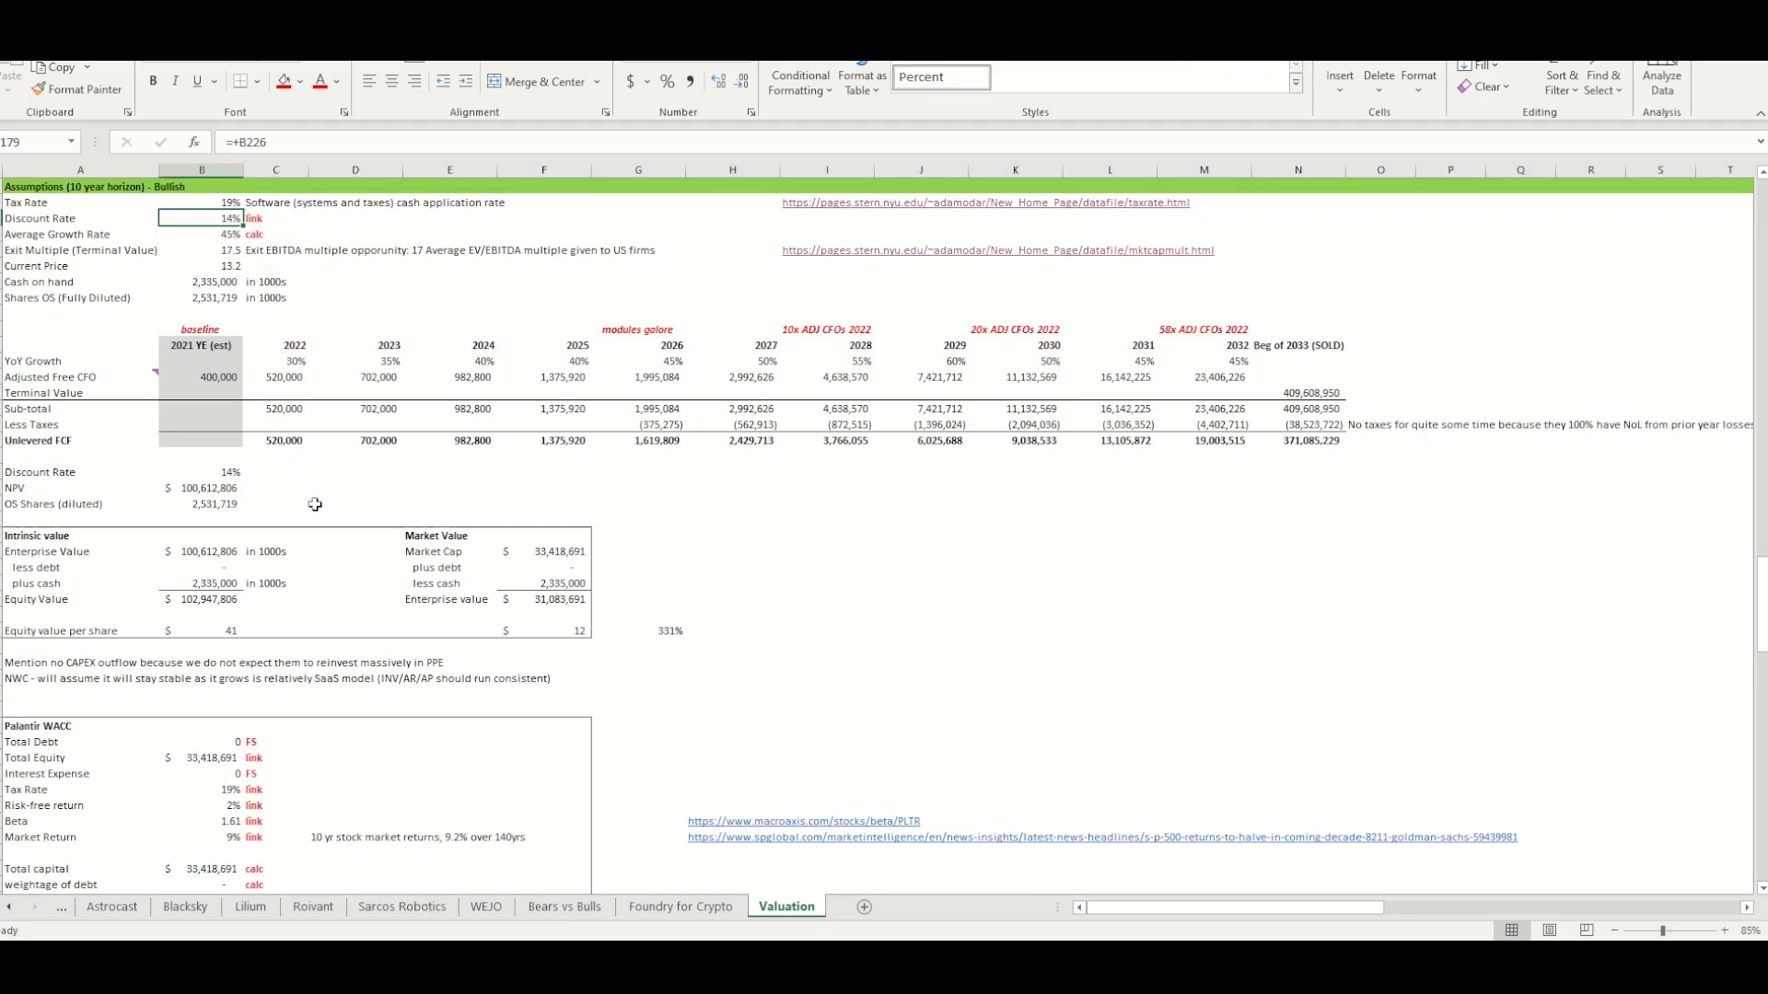
pyautogui.click(201, 202)
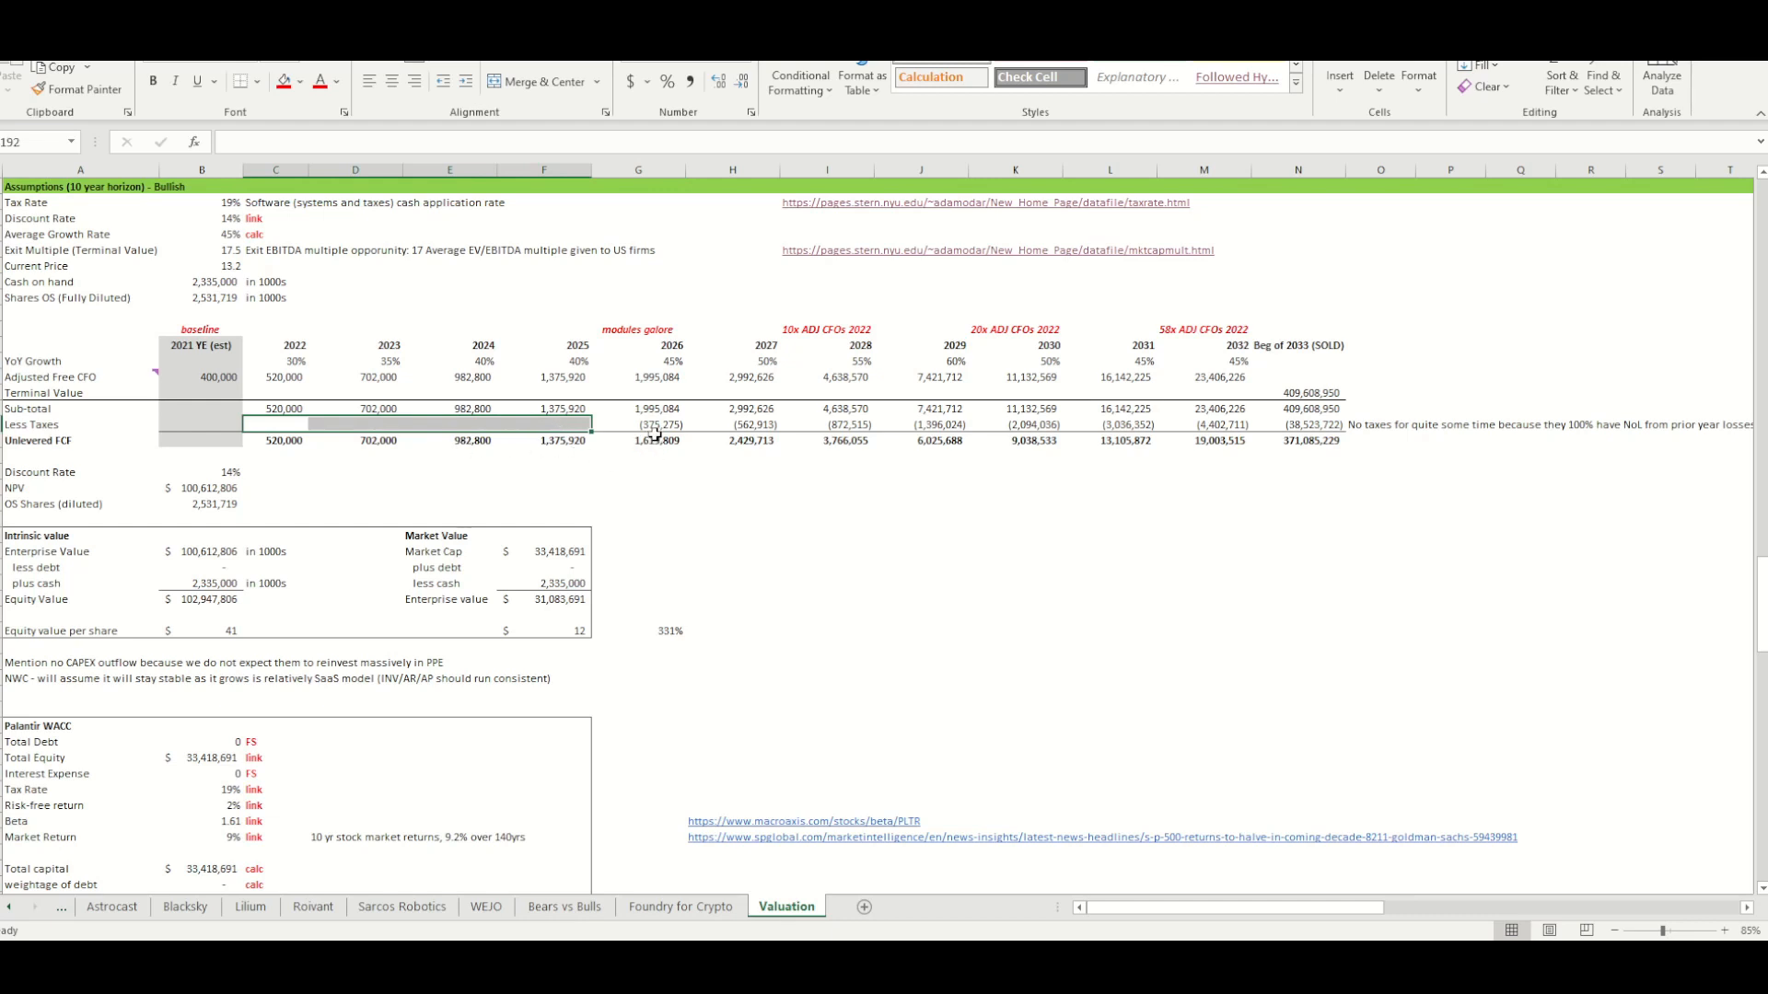
pyautogui.click(282, 408)
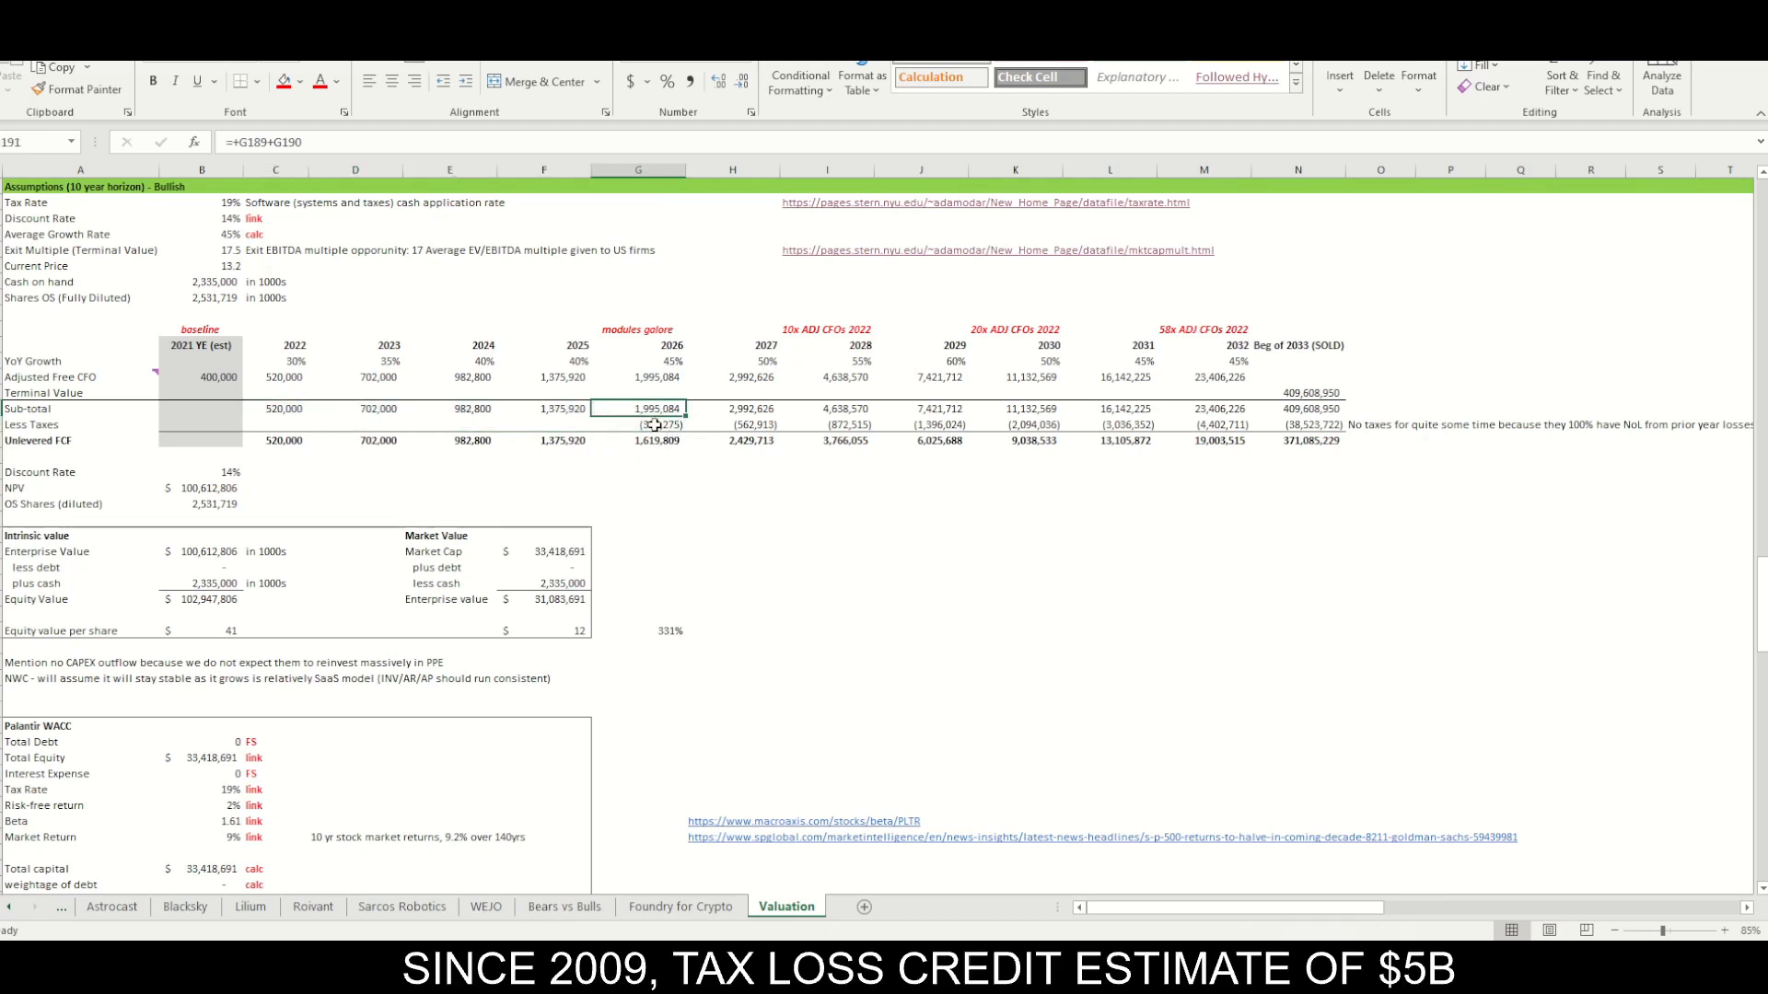
pyautogui.click(653, 425)
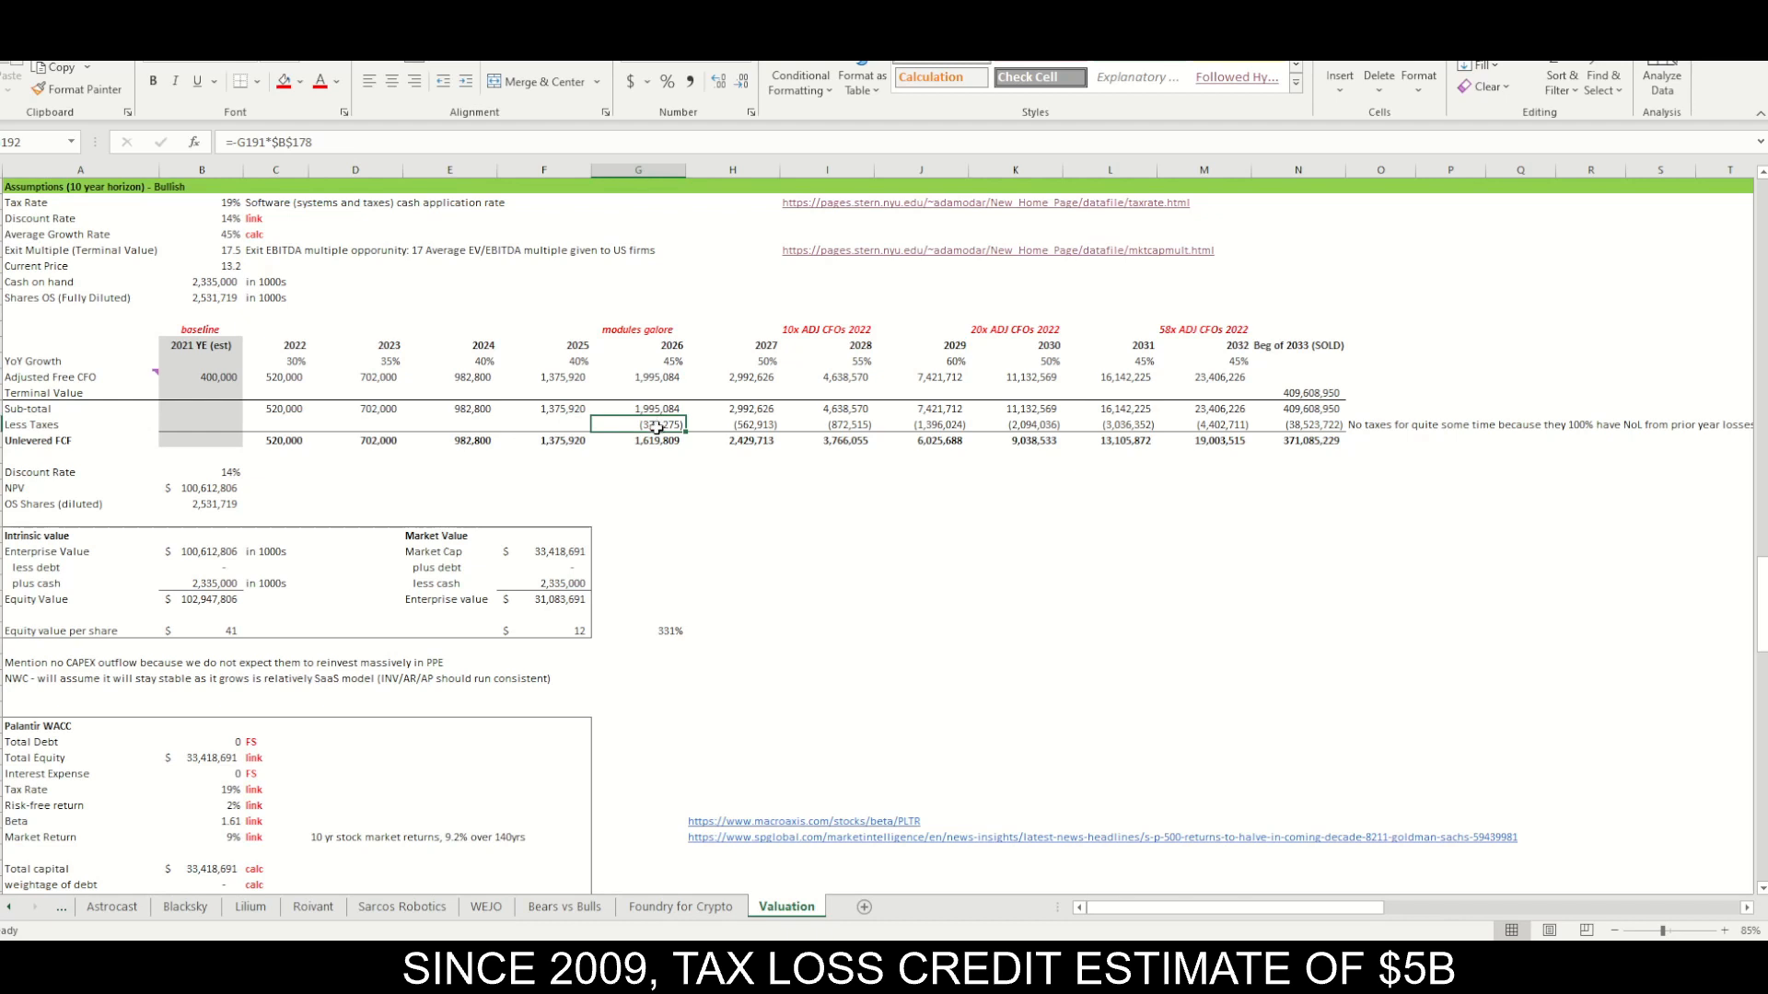
pyautogui.click(202, 440)
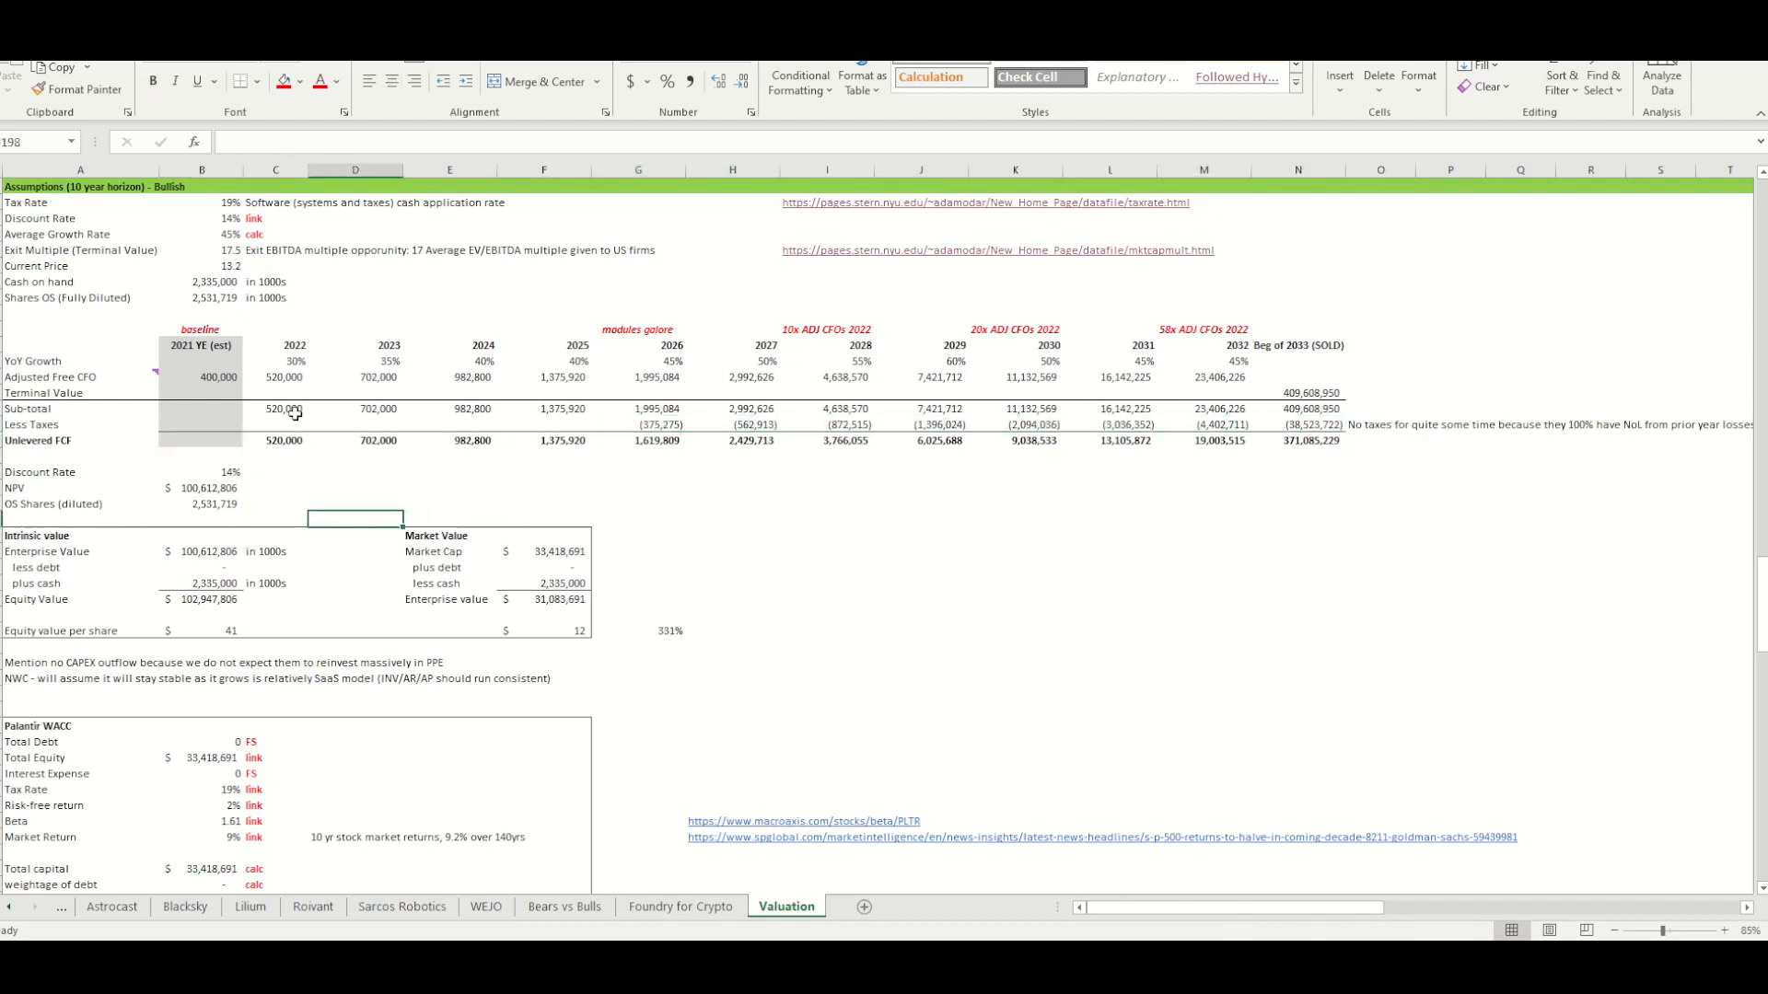
pyautogui.click(201, 487)
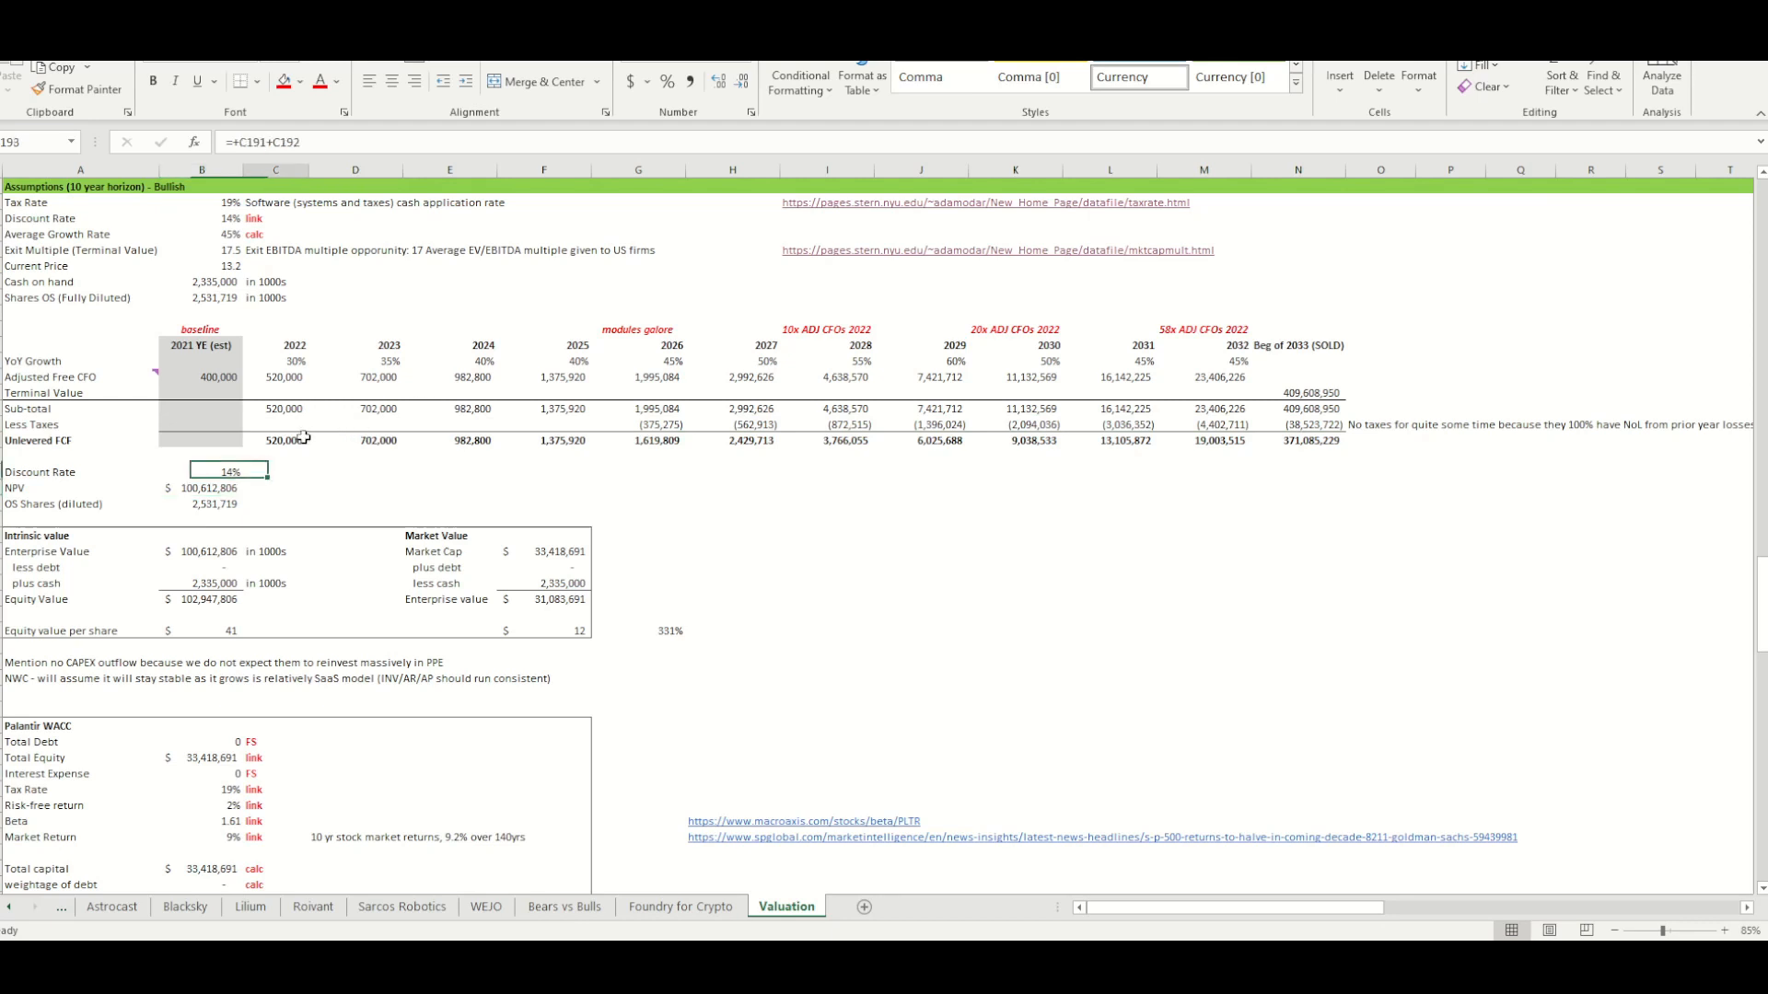
# Trace the diluted share count, enterprise value and equity value formulas
pyautogui.click(201, 503)
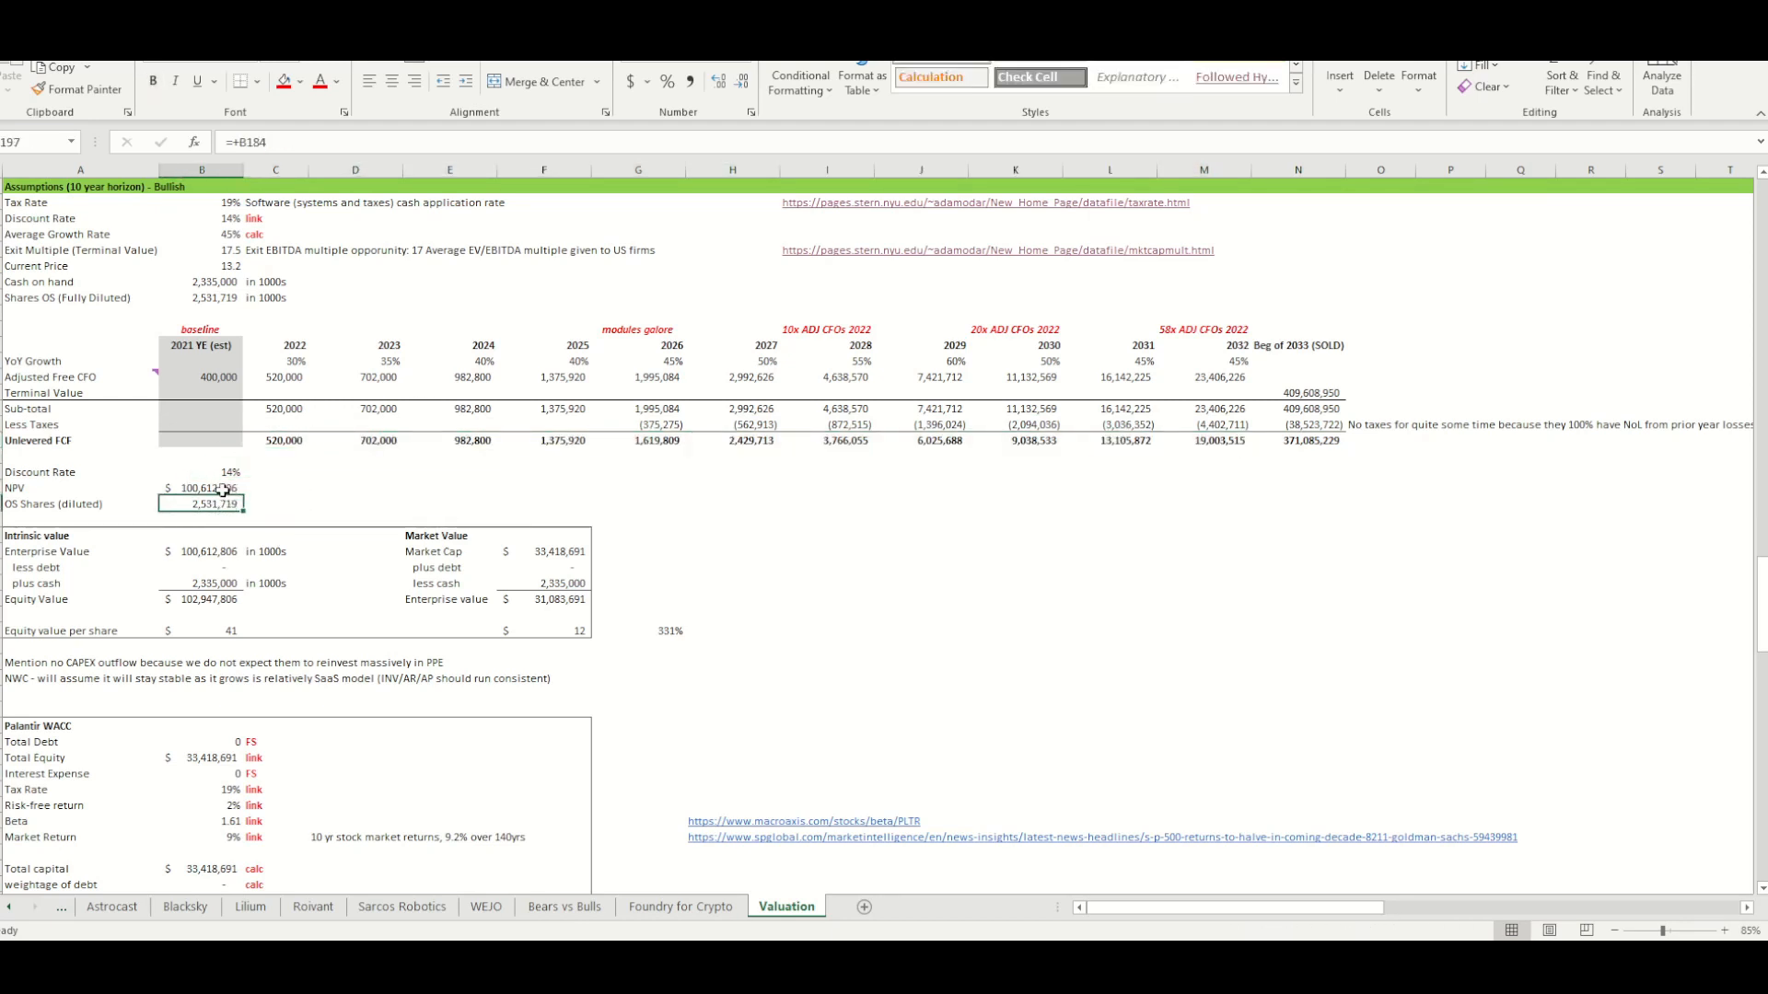
pyautogui.click(201, 536)
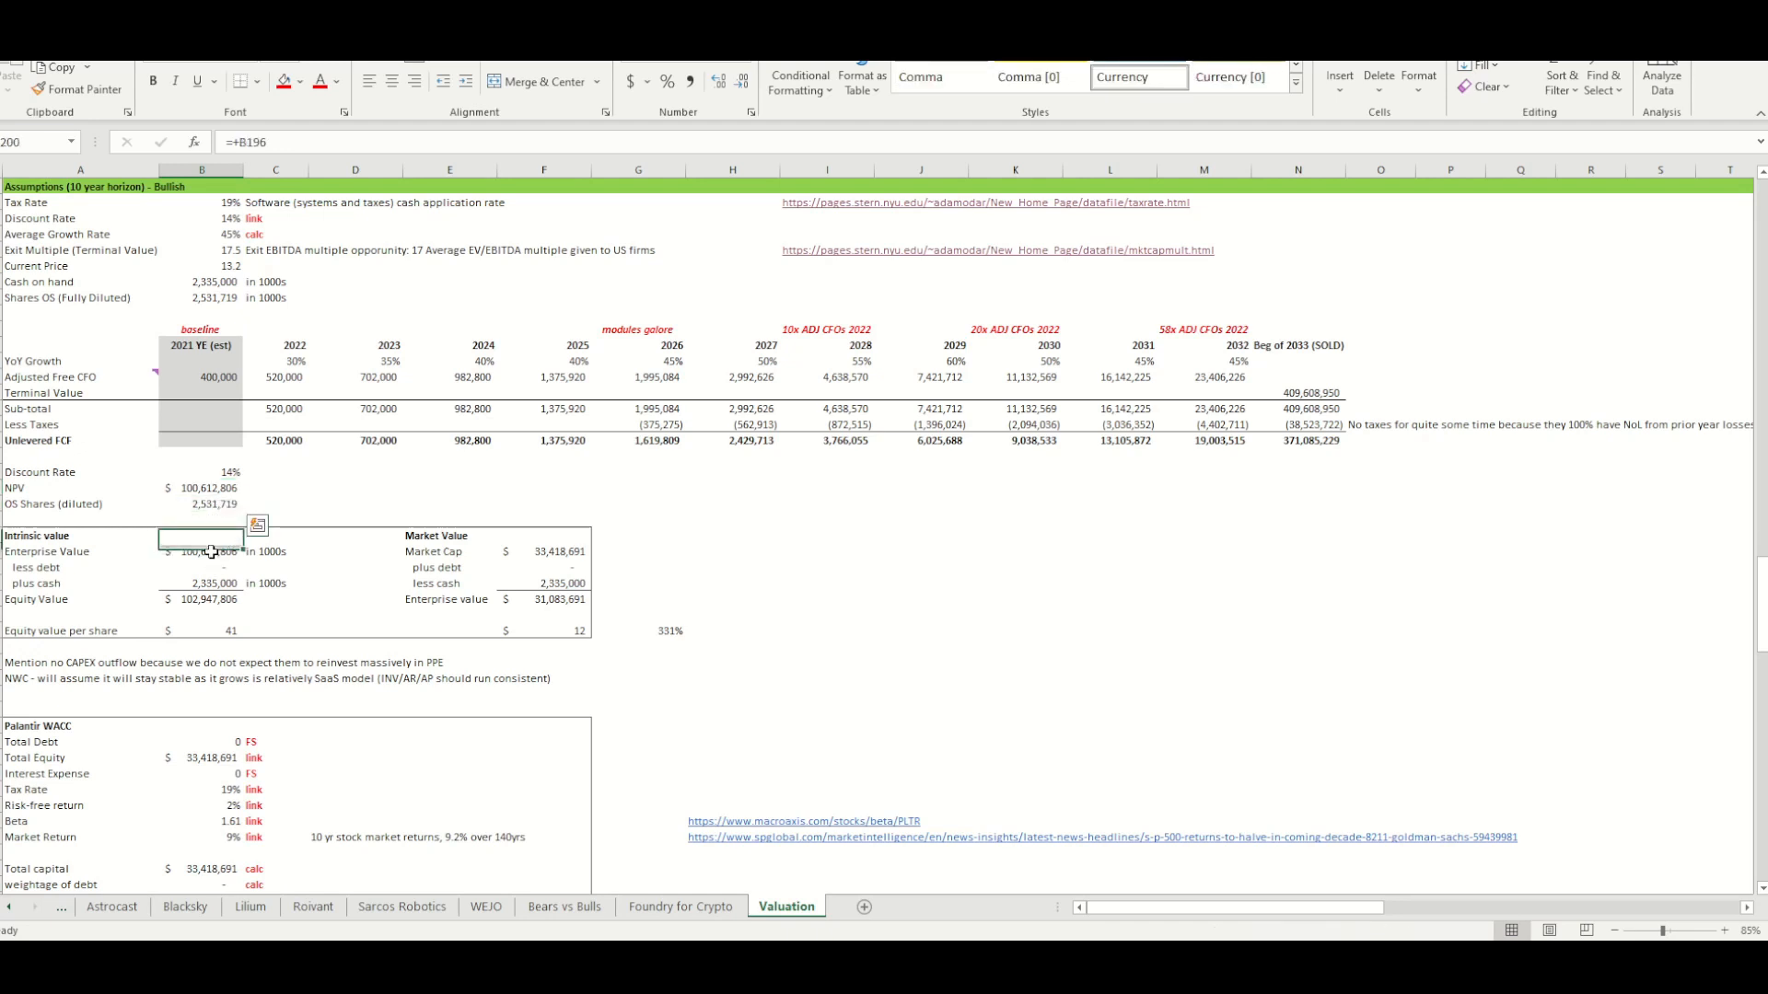
pyautogui.click(201, 599)
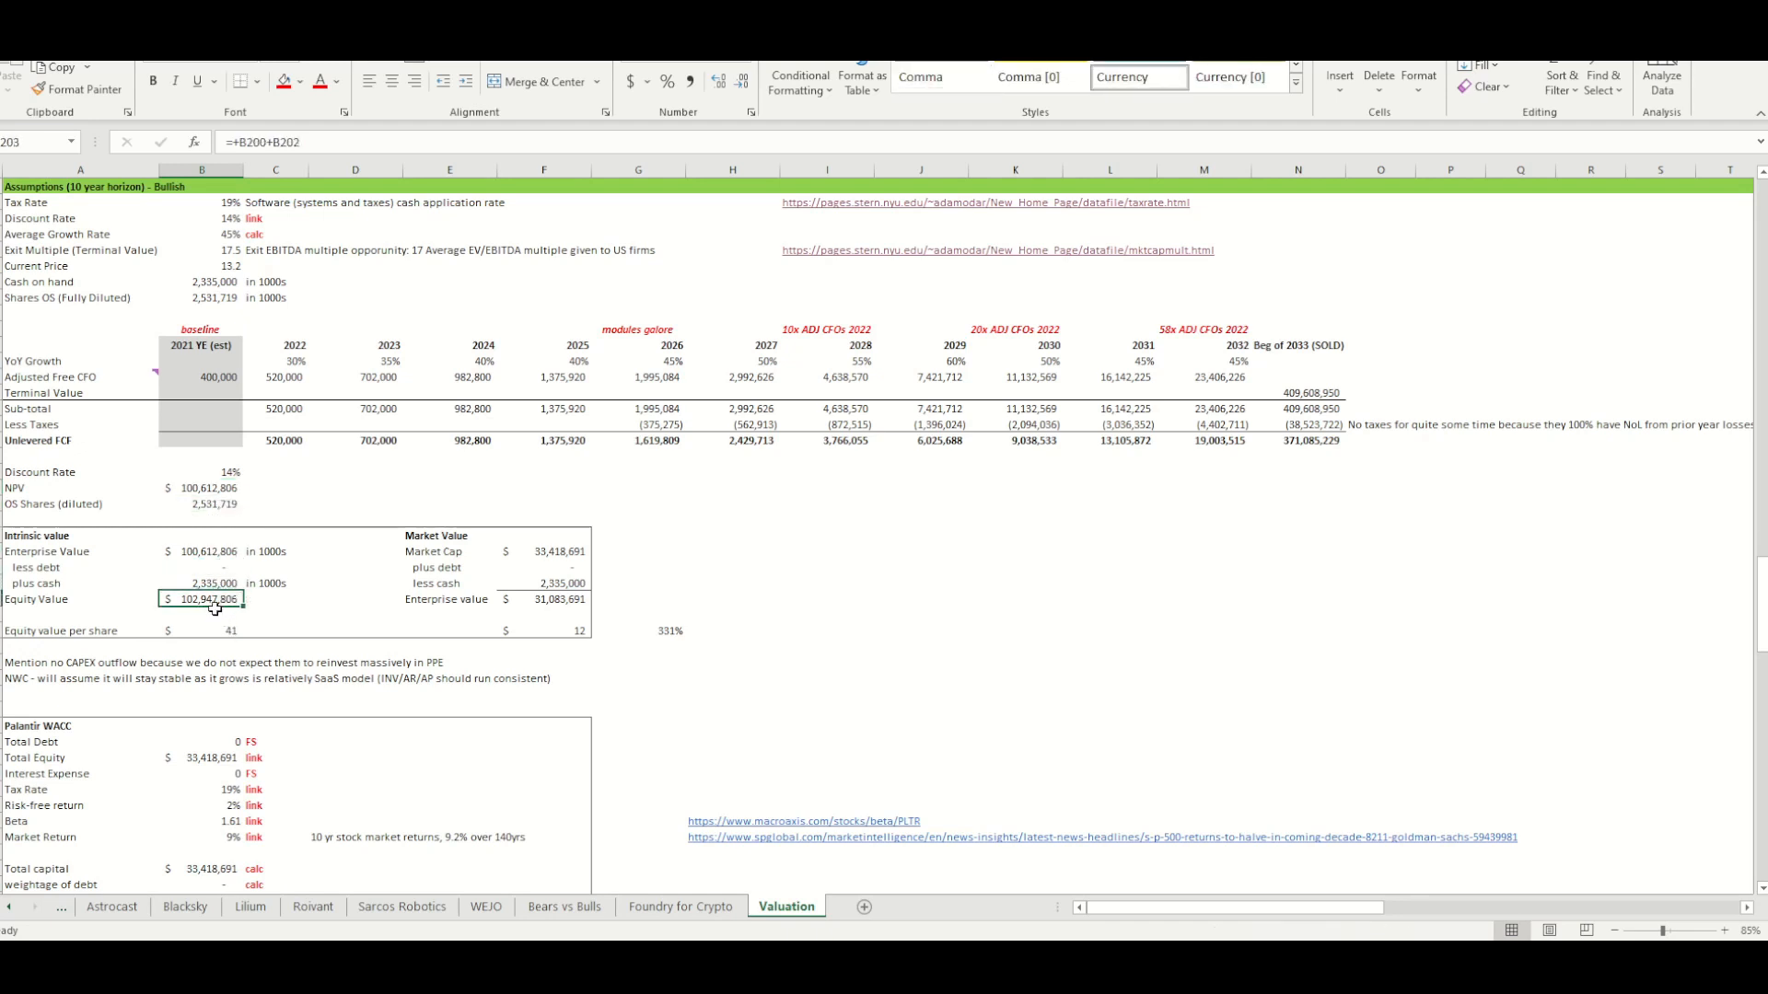
# Format the intrinsic-to-market price ratio to read 3.31 instead of 331%
pyautogui.click(200, 630)
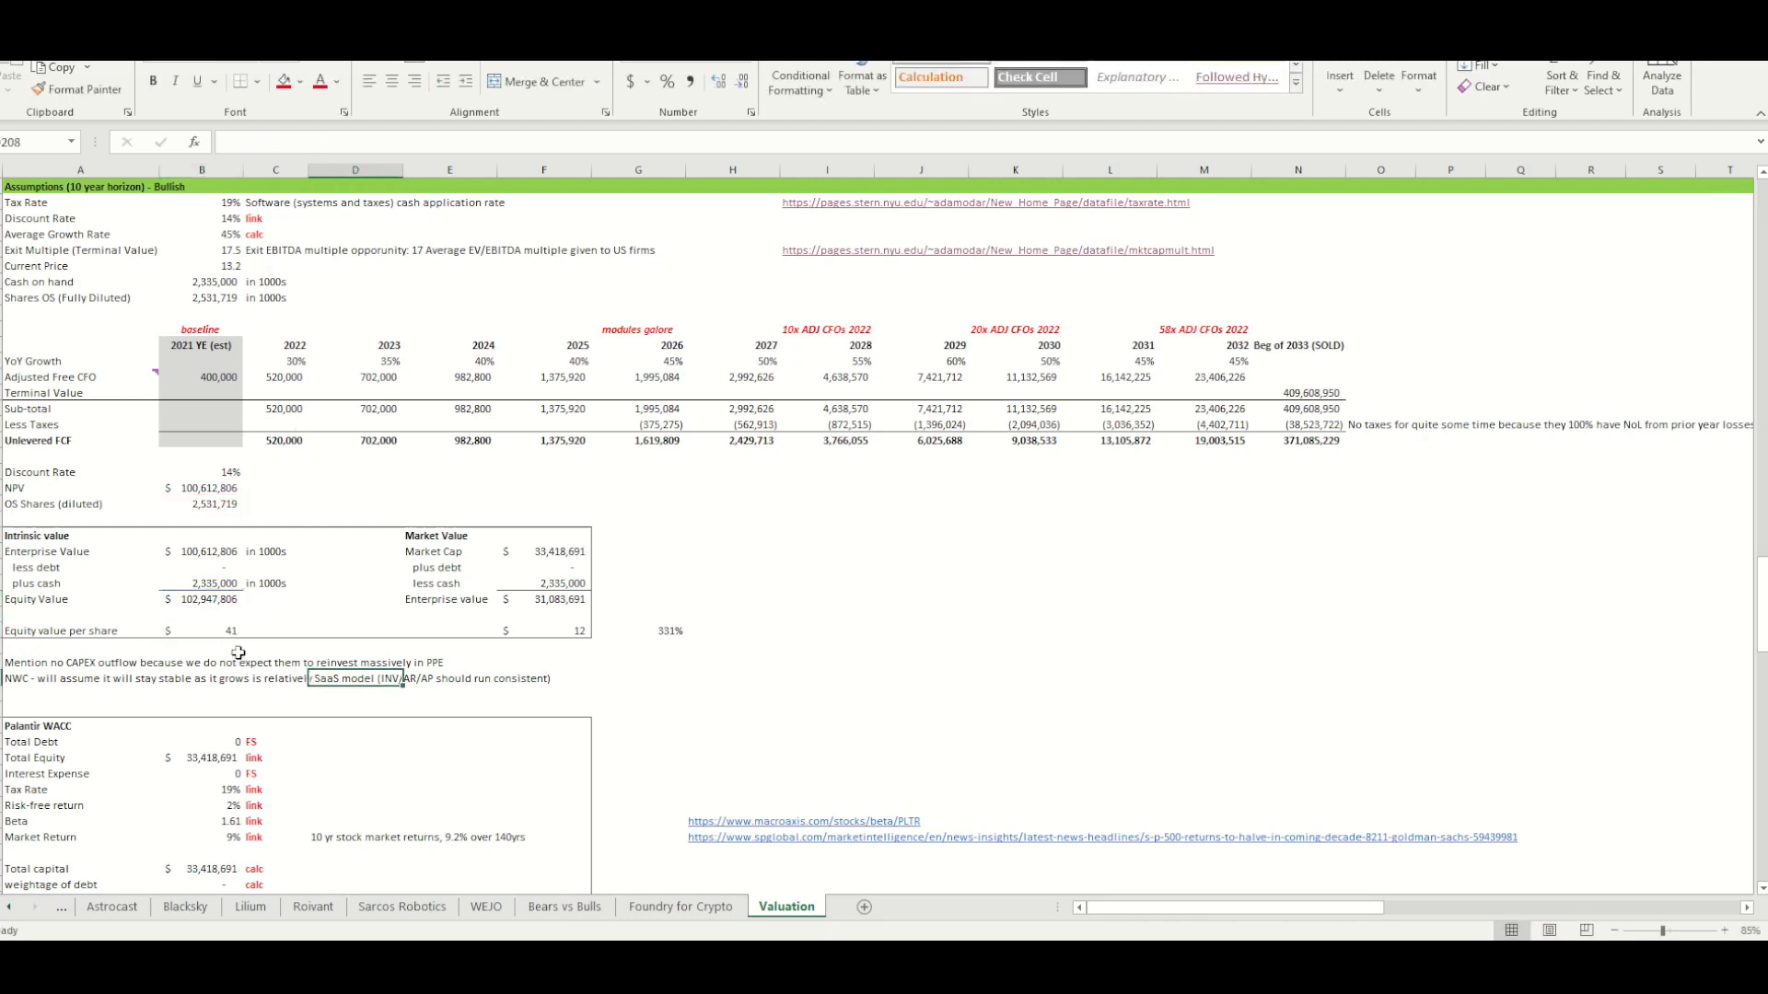
pyautogui.click(209, 629)
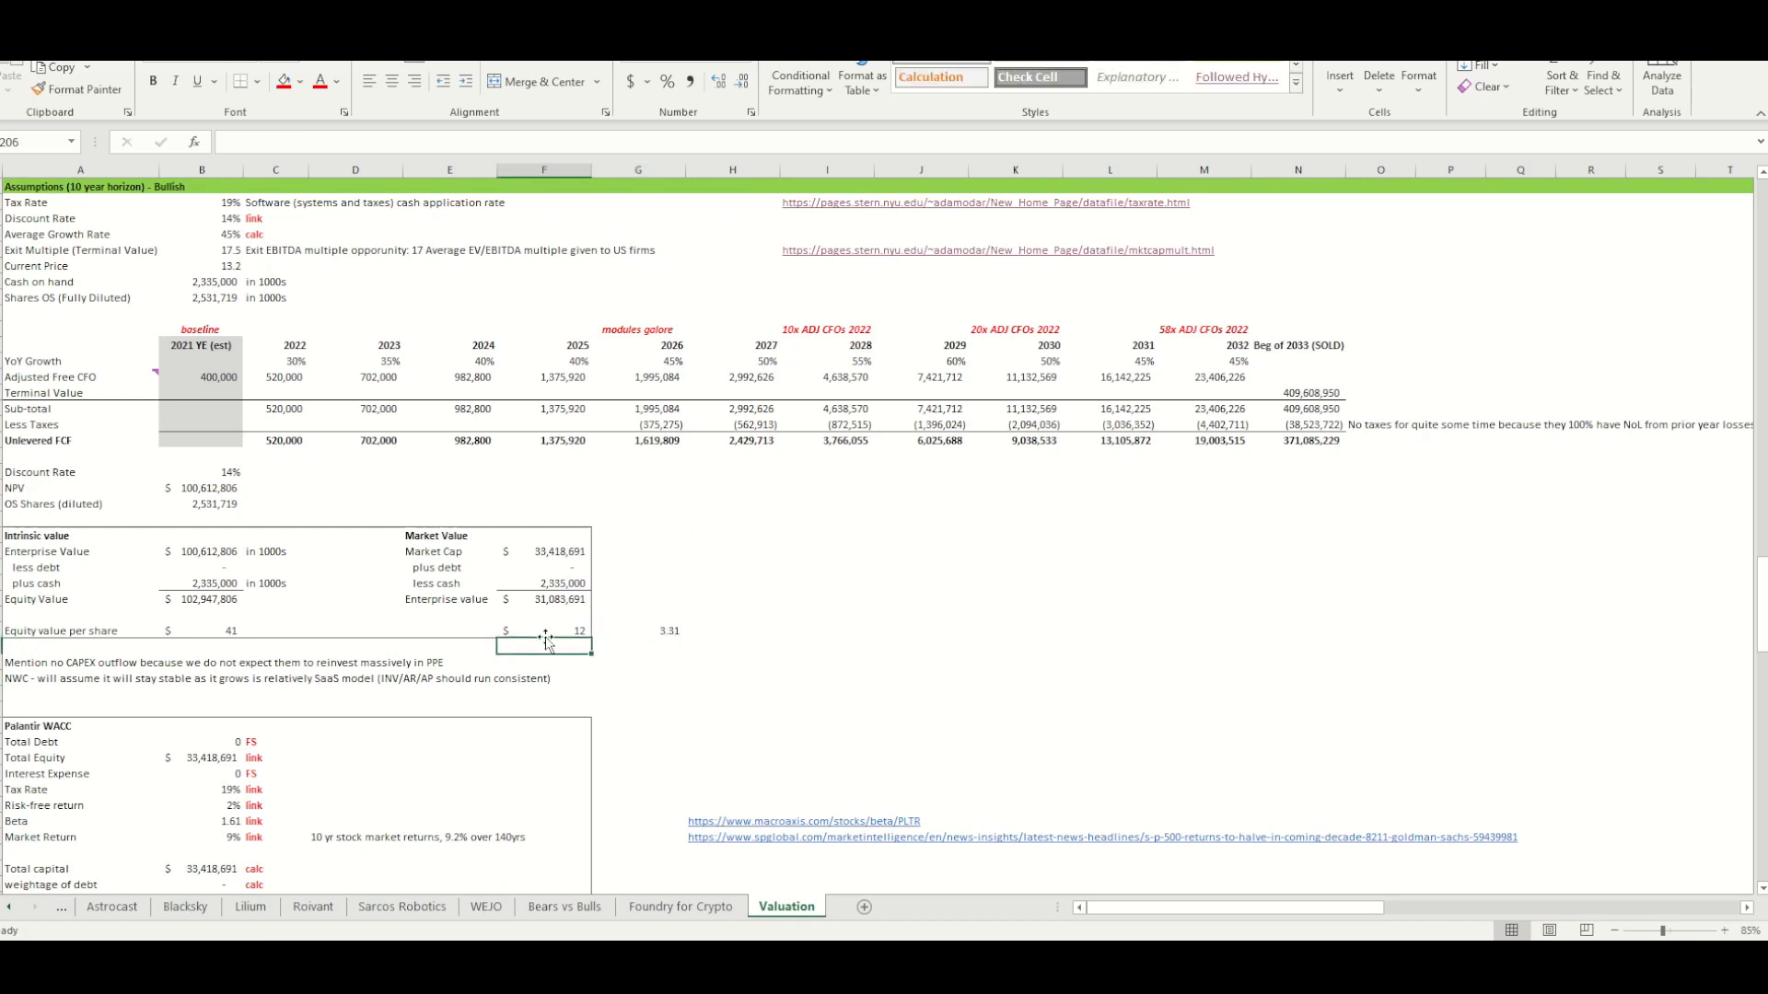
pyautogui.click(638, 630)
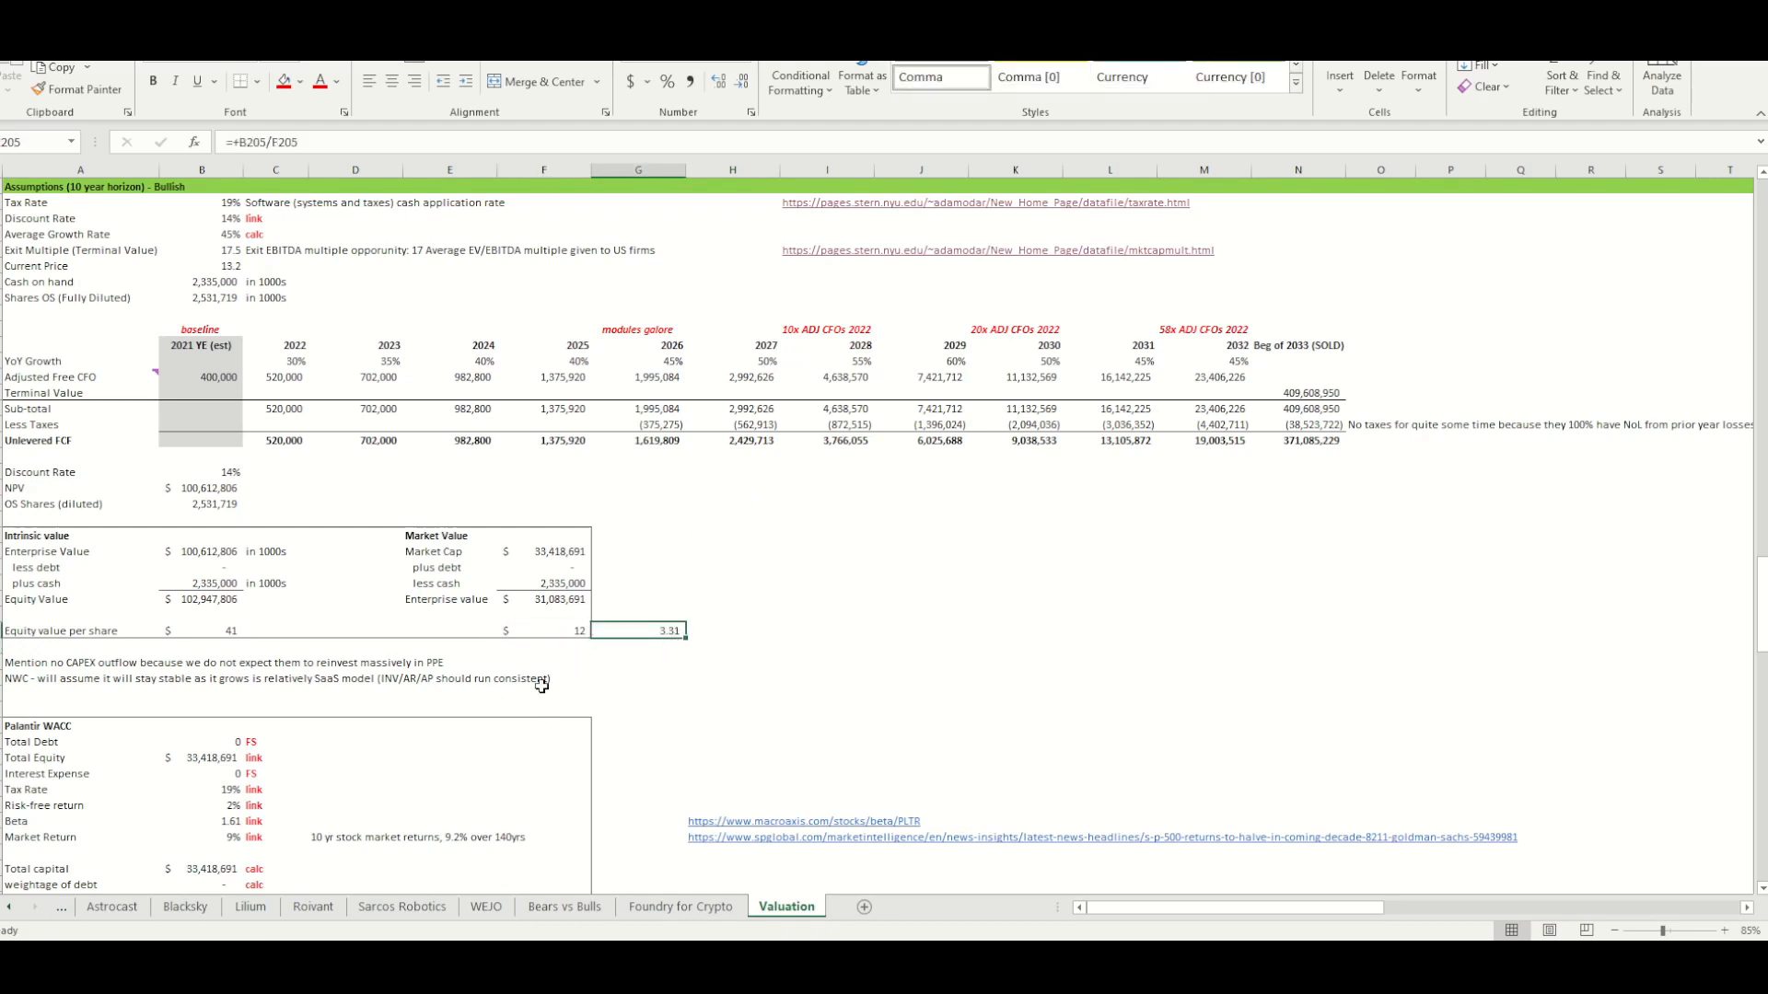